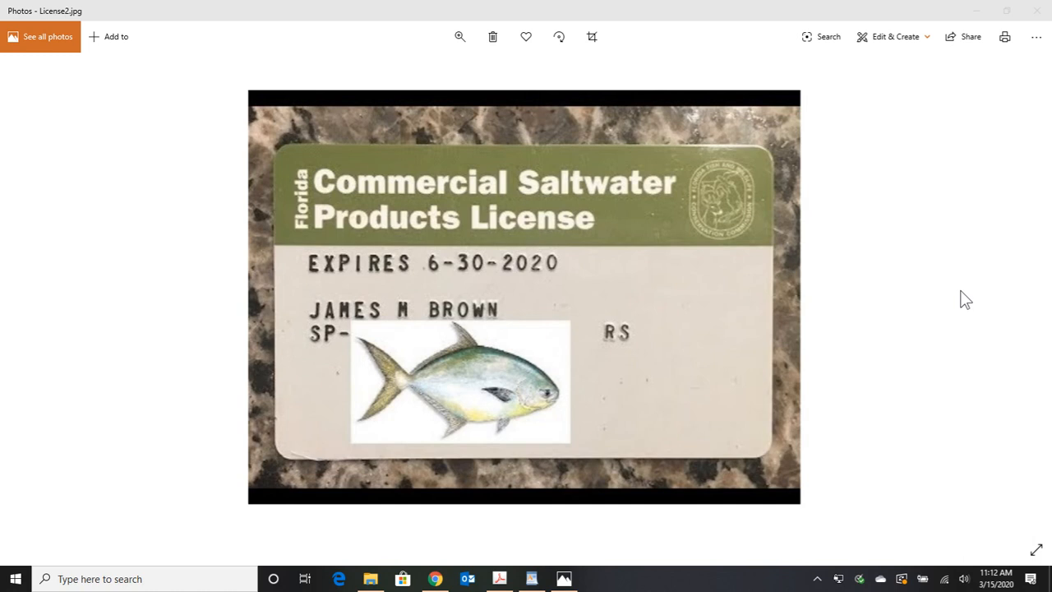
mouse_move(734, 309)
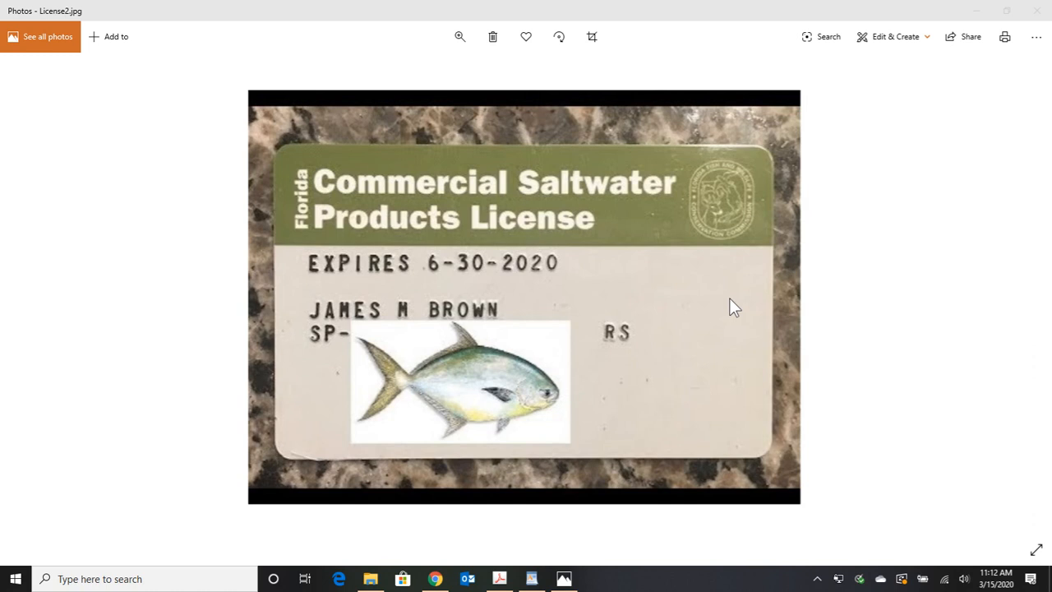
mouse_move(595, 315)
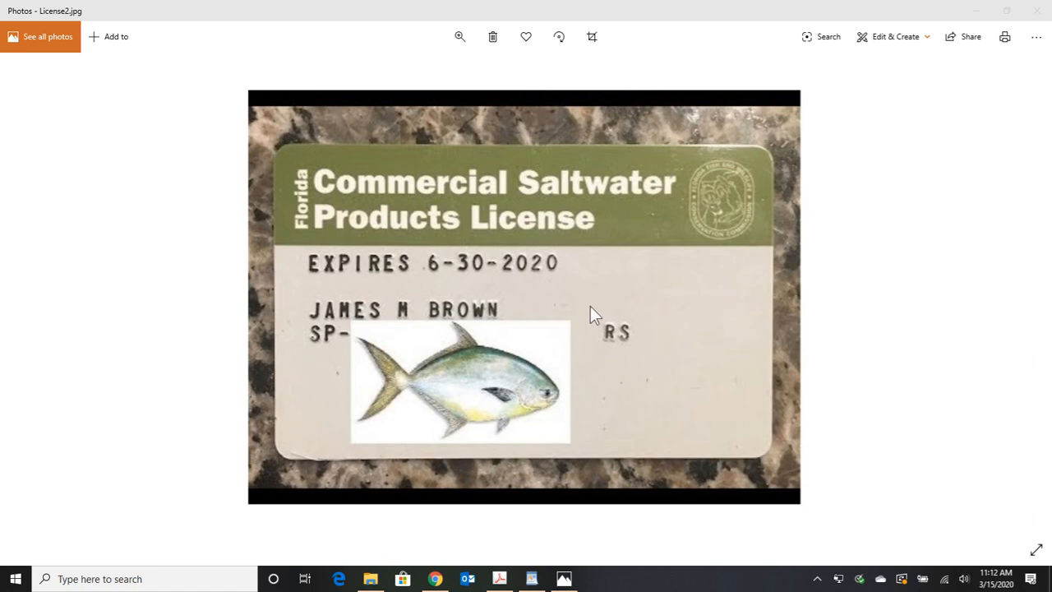
mouse_move(737, 346)
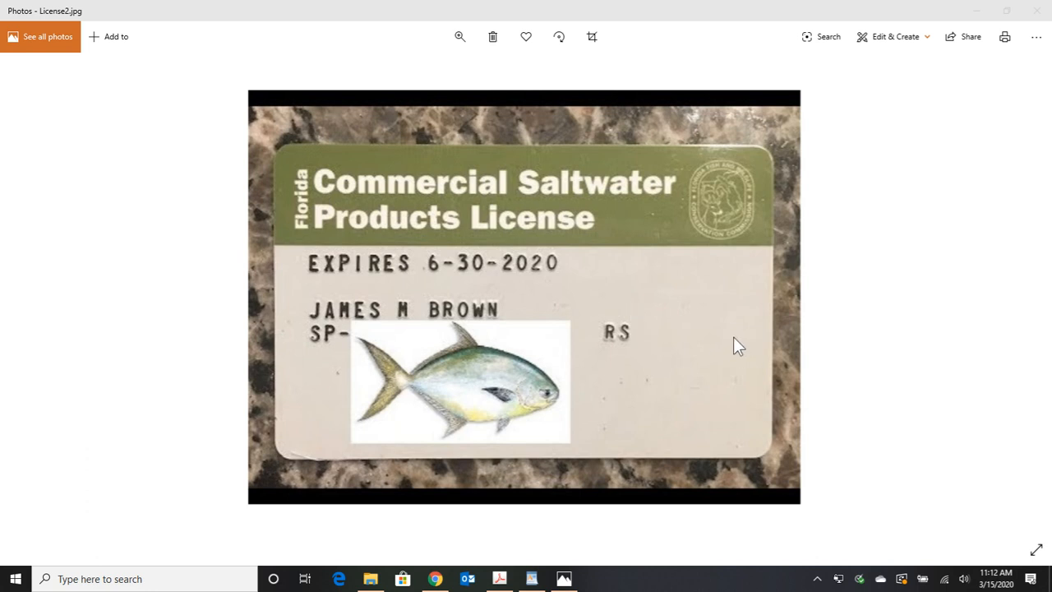
mouse_move(733, 338)
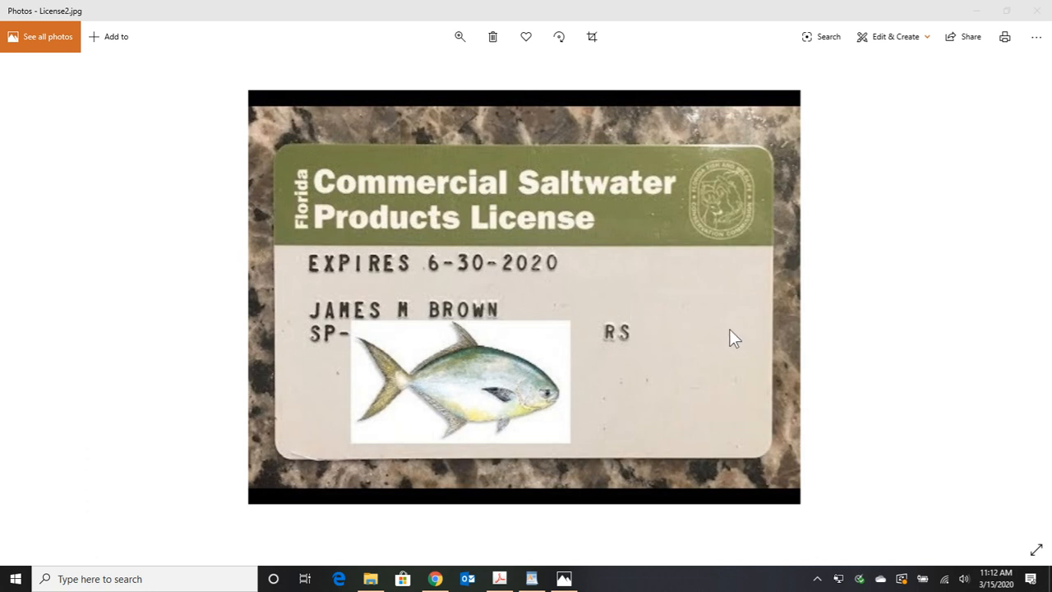
mouse_move(422, 430)
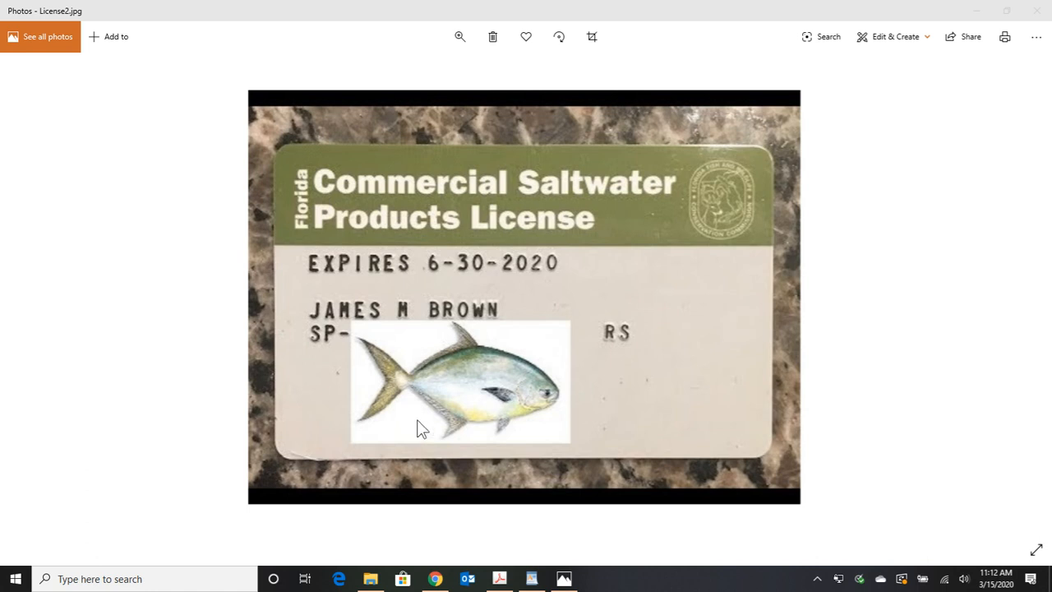
mouse_move(527, 409)
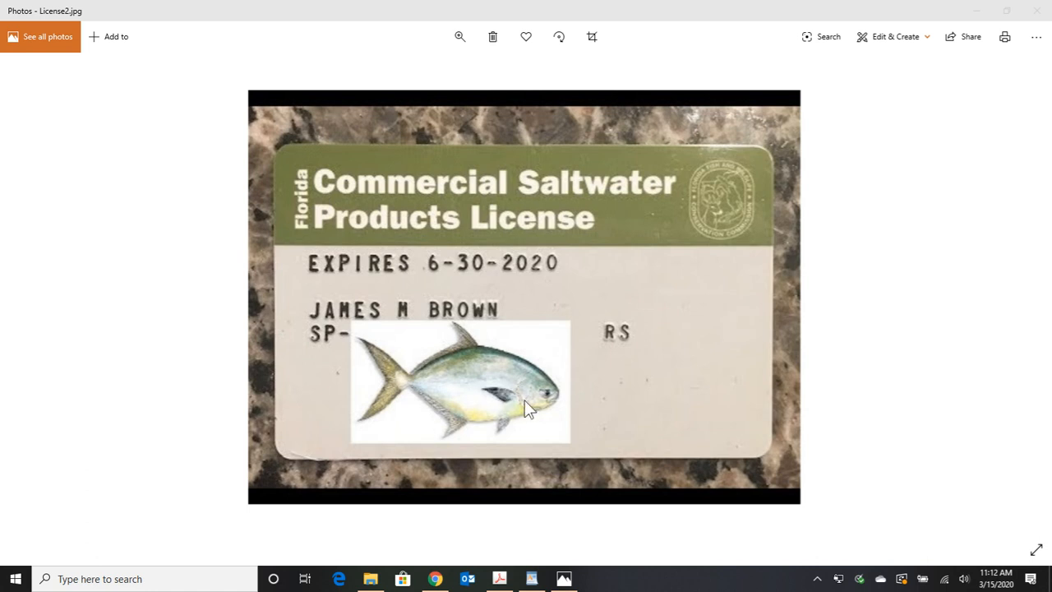
mouse_move(697, 391)
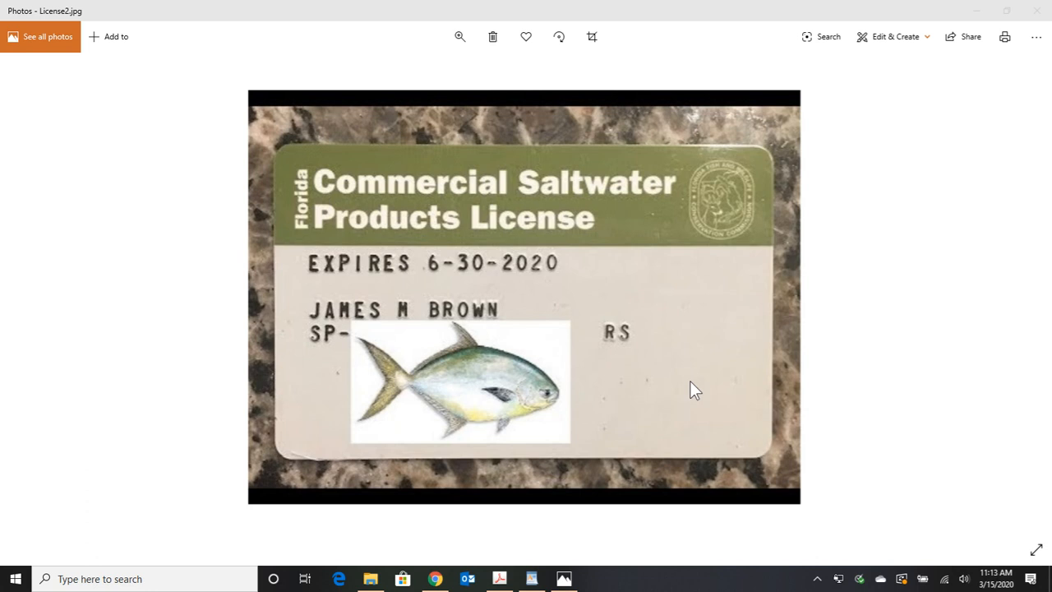
mouse_move(519, 215)
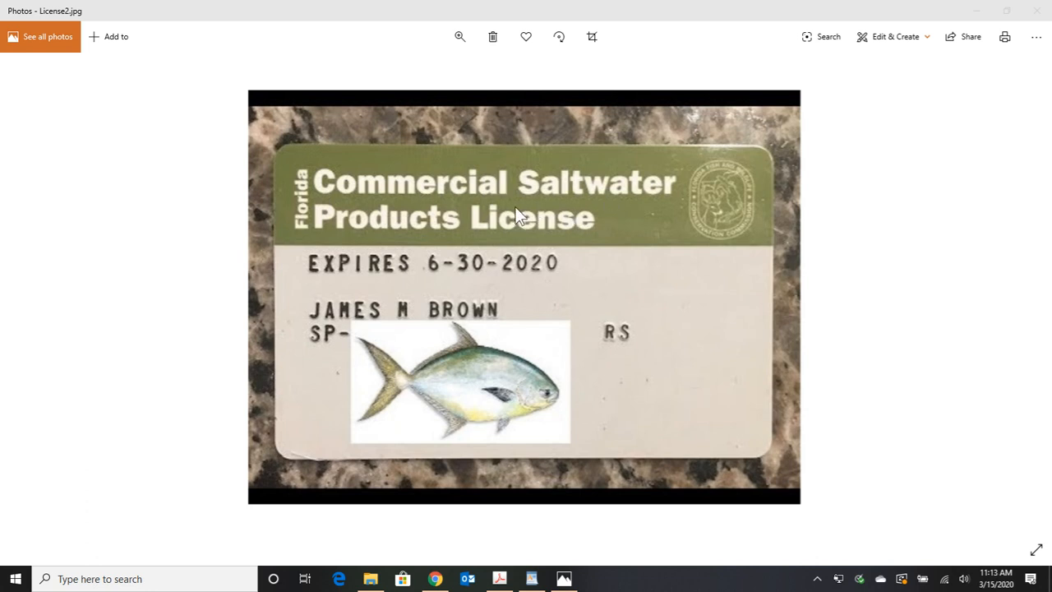
mouse_move(640, 360)
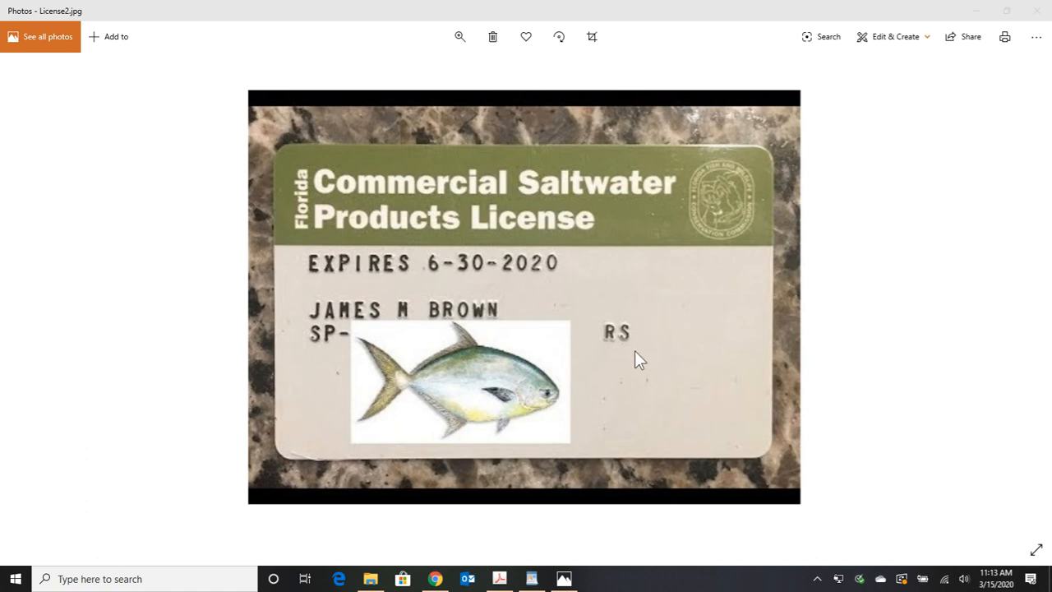
mouse_move(672, 345)
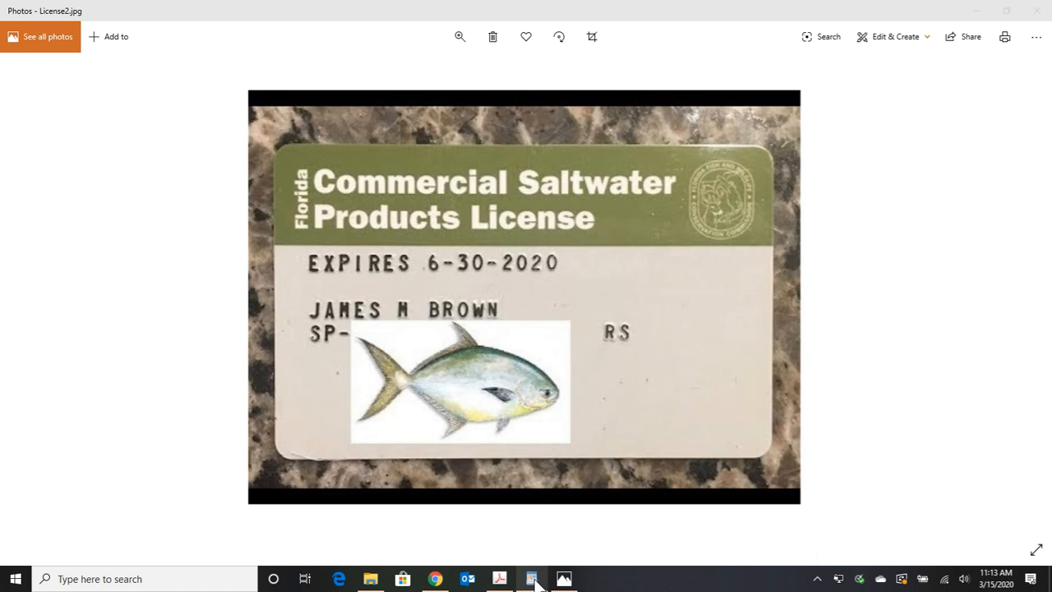
Switch to WordPad's Fish Species.rtf listing unregulated and regulated species
click(531, 578)
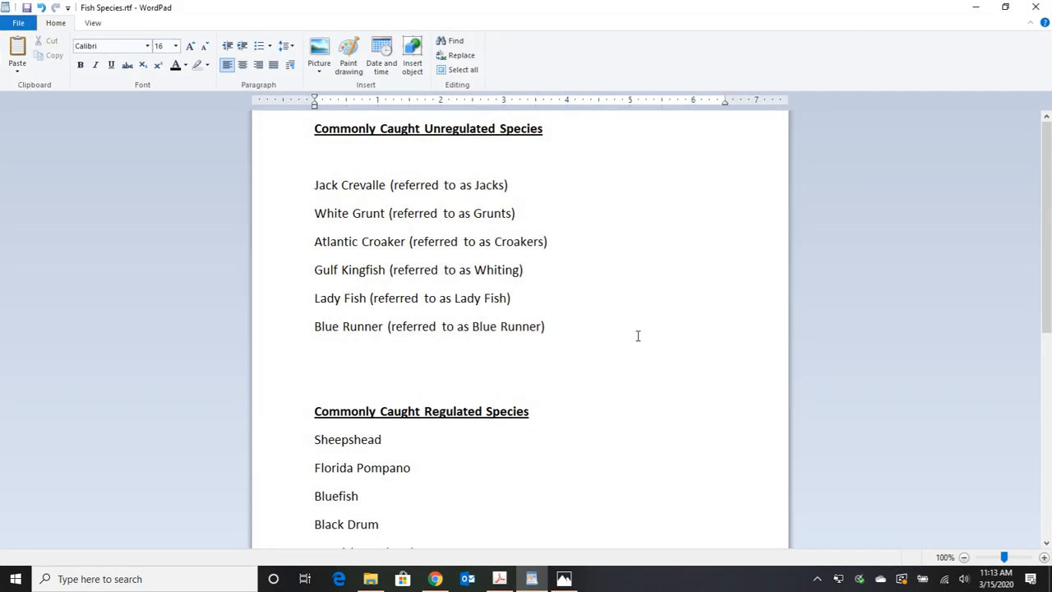
mouse_move(536, 429)
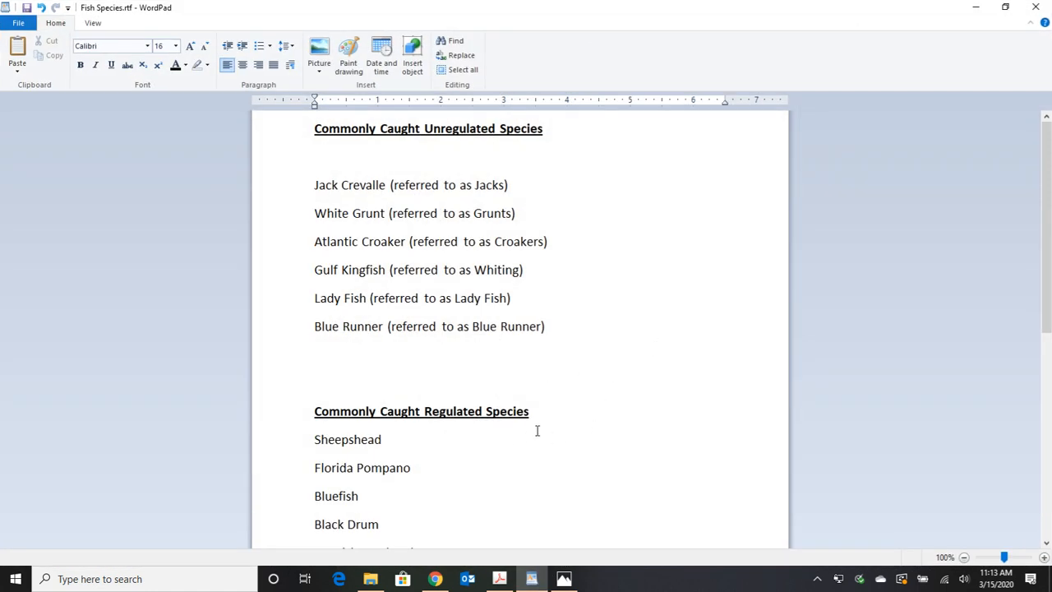
mouse_move(598, 348)
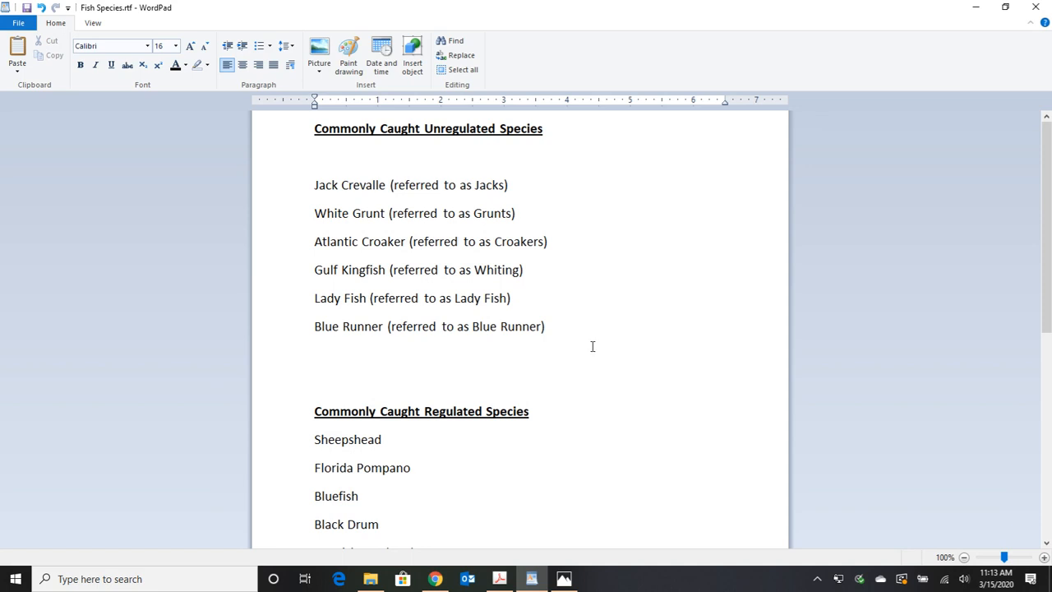
mouse_move(302, 192)
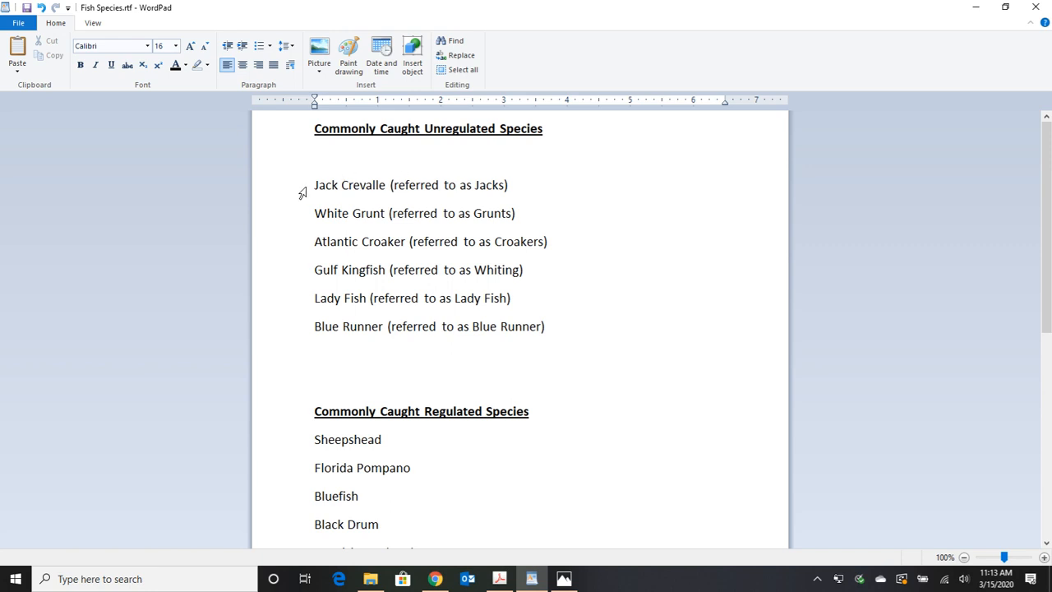
mouse_move(556, 245)
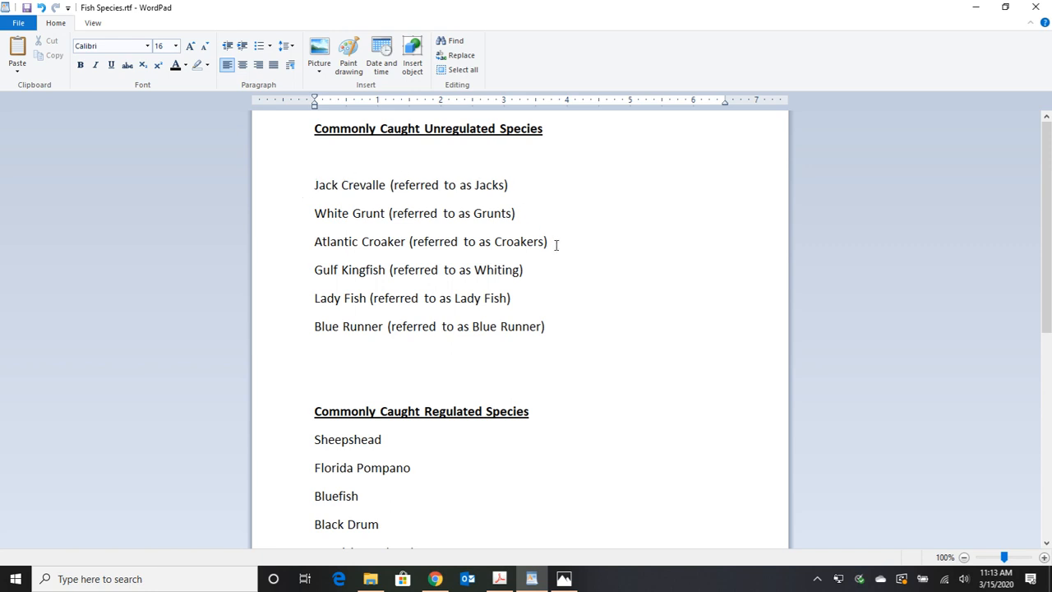
mouse_move(570, 183)
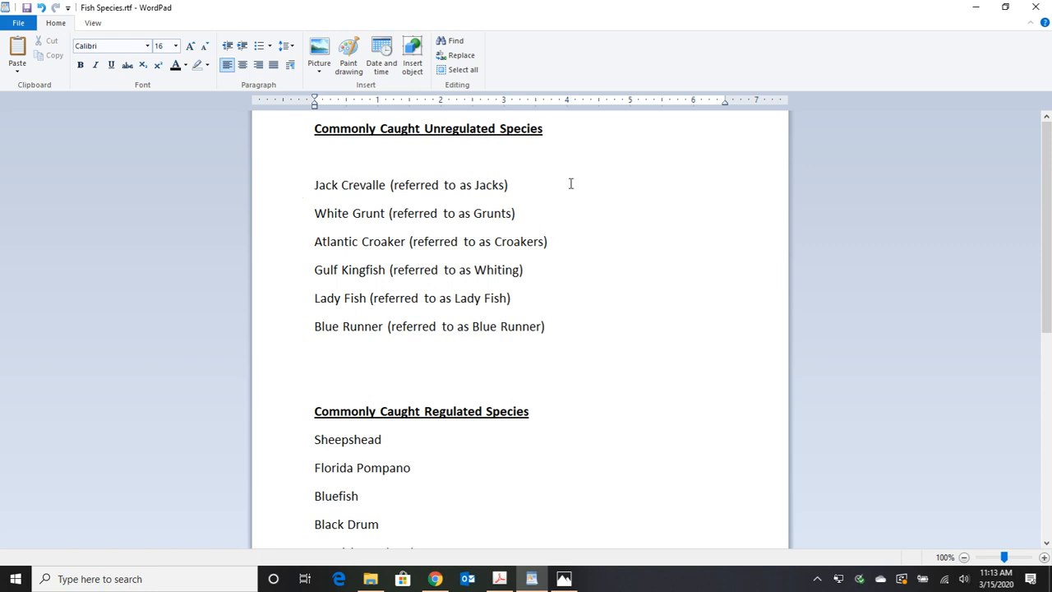
mouse_move(413, 234)
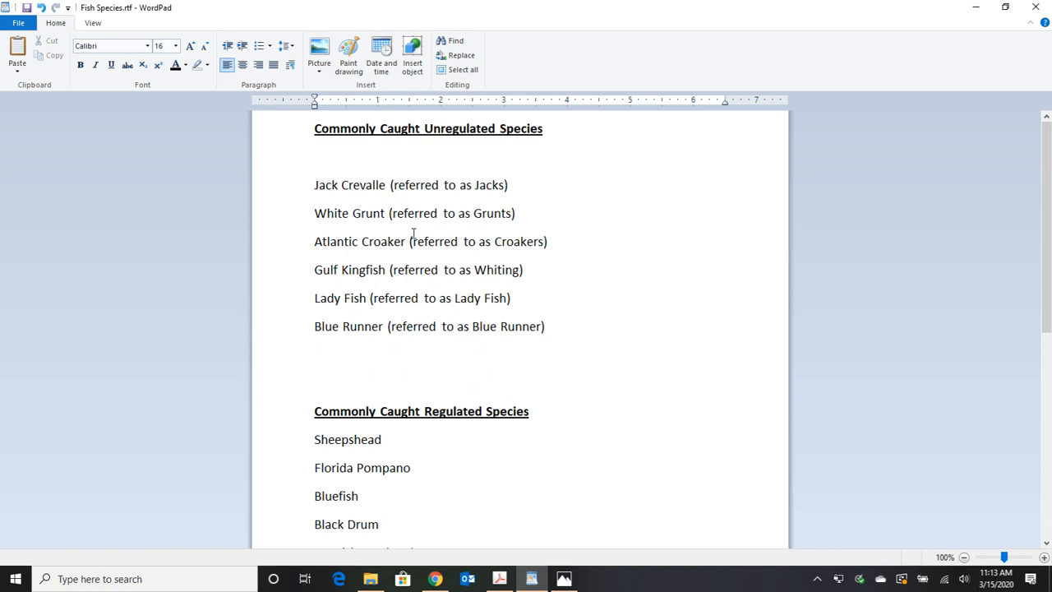
mouse_move(401, 280)
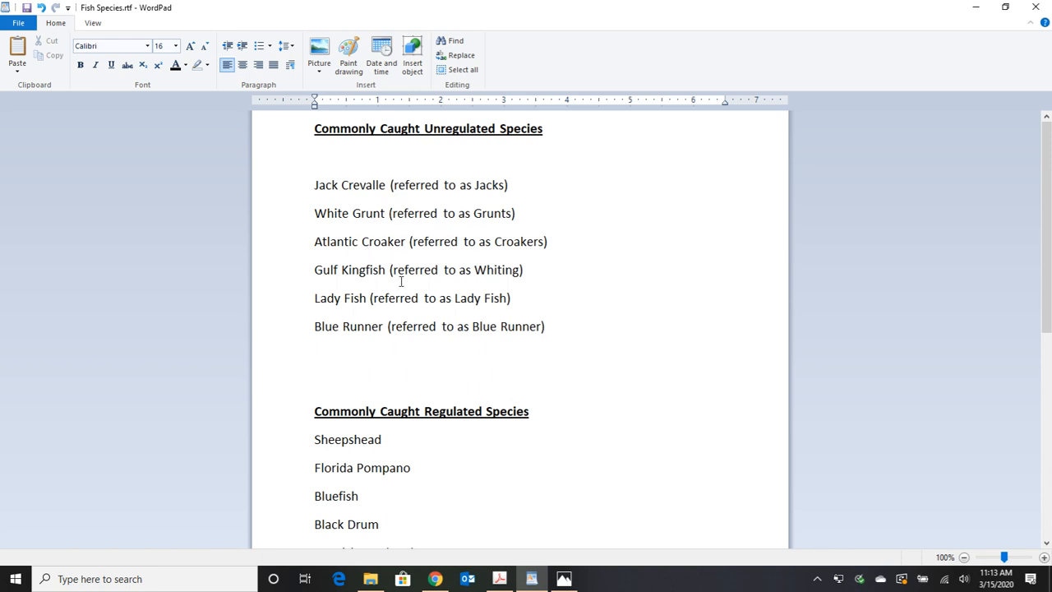
mouse_move(322, 269)
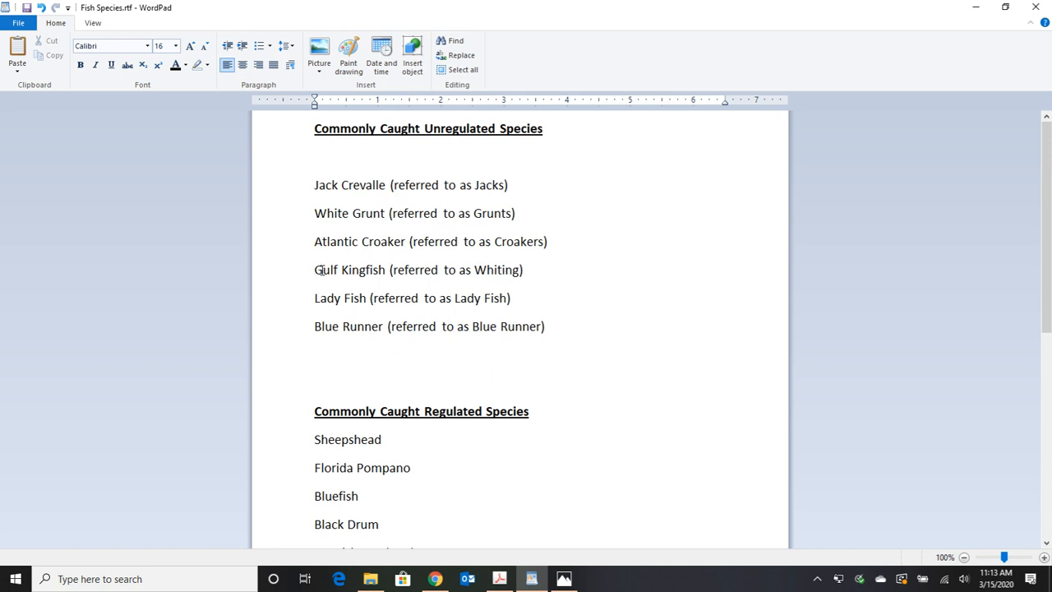
mouse_move(619, 336)
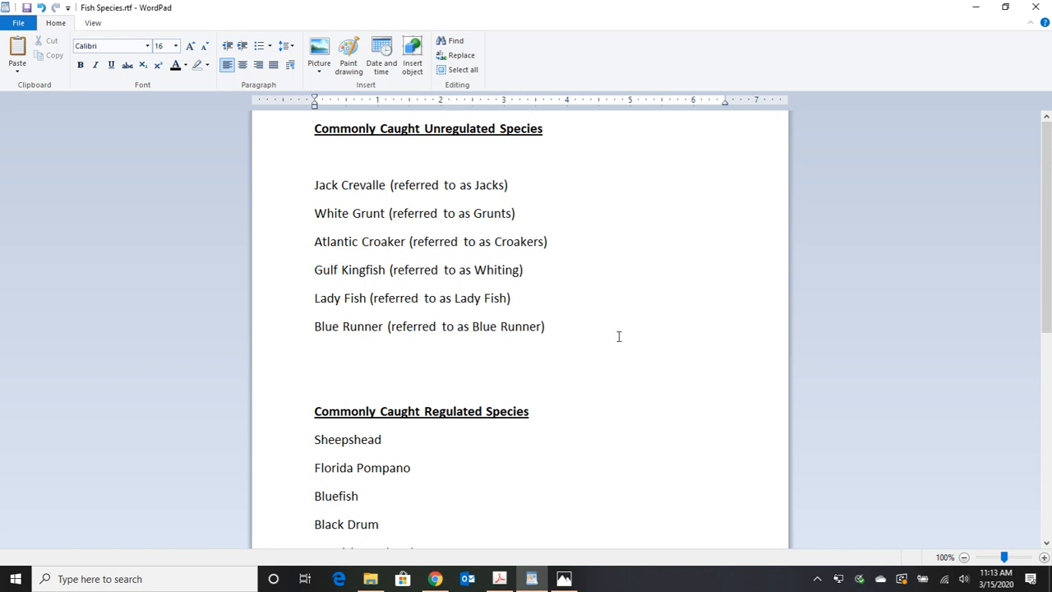
mouse_move(577, 330)
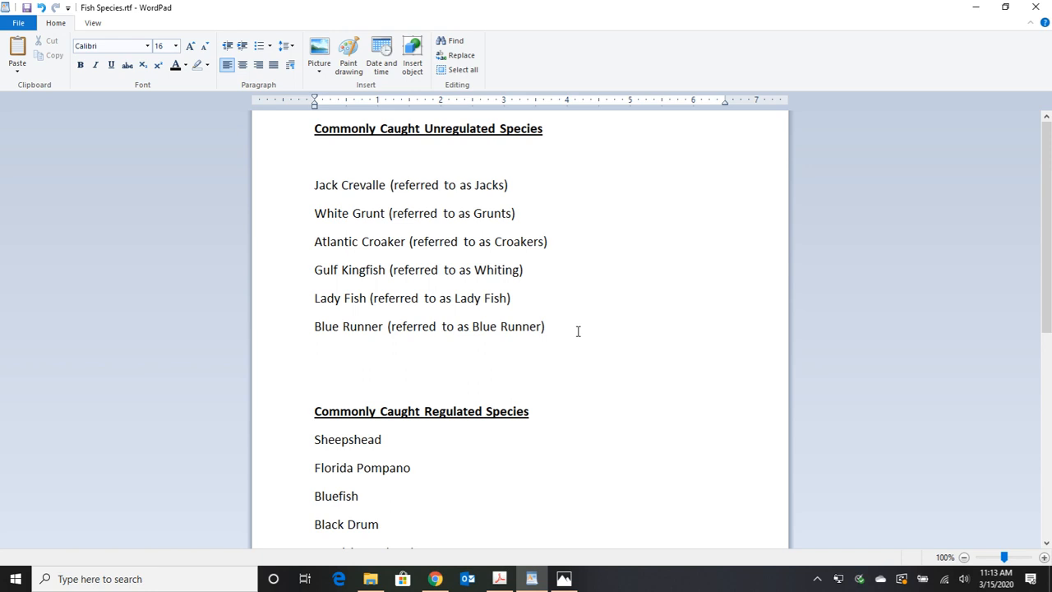
mouse_move(610, 350)
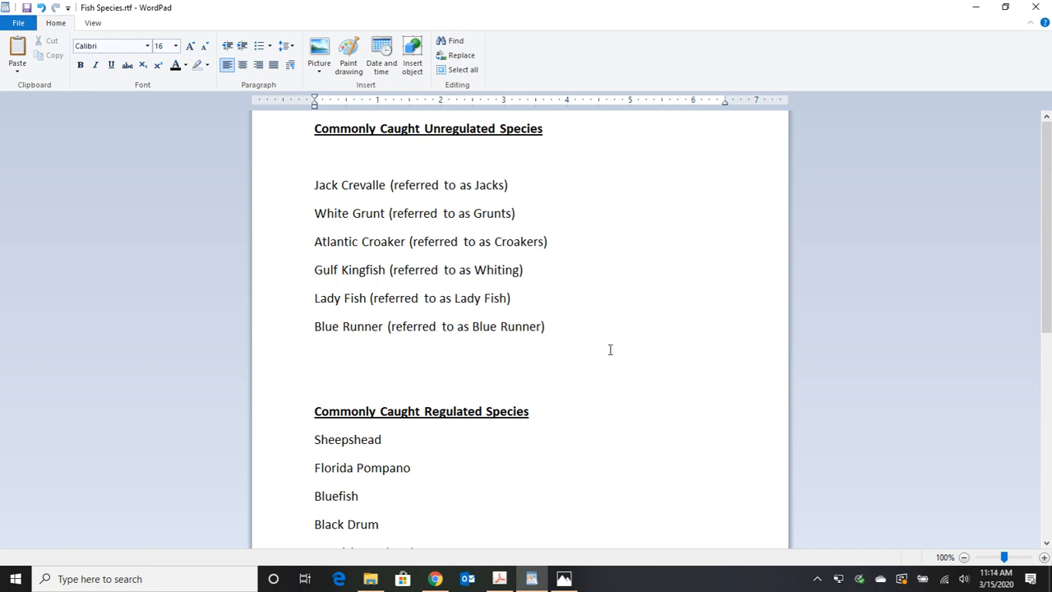
Scroll the Fish Species document down to the FWC website link, phone number and rules
scroll(down, 3)
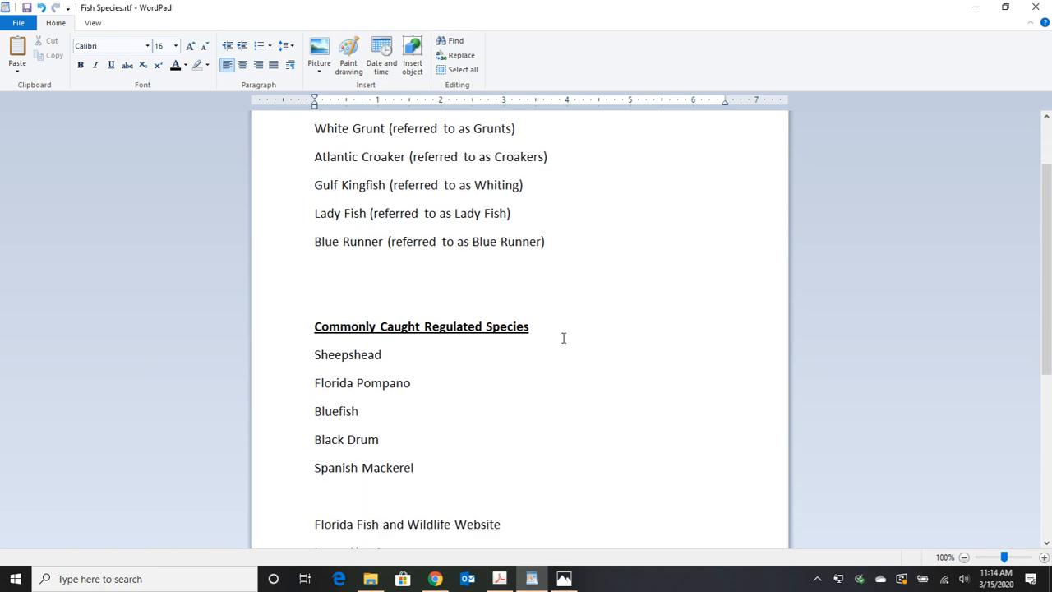
scroll(down, 3)
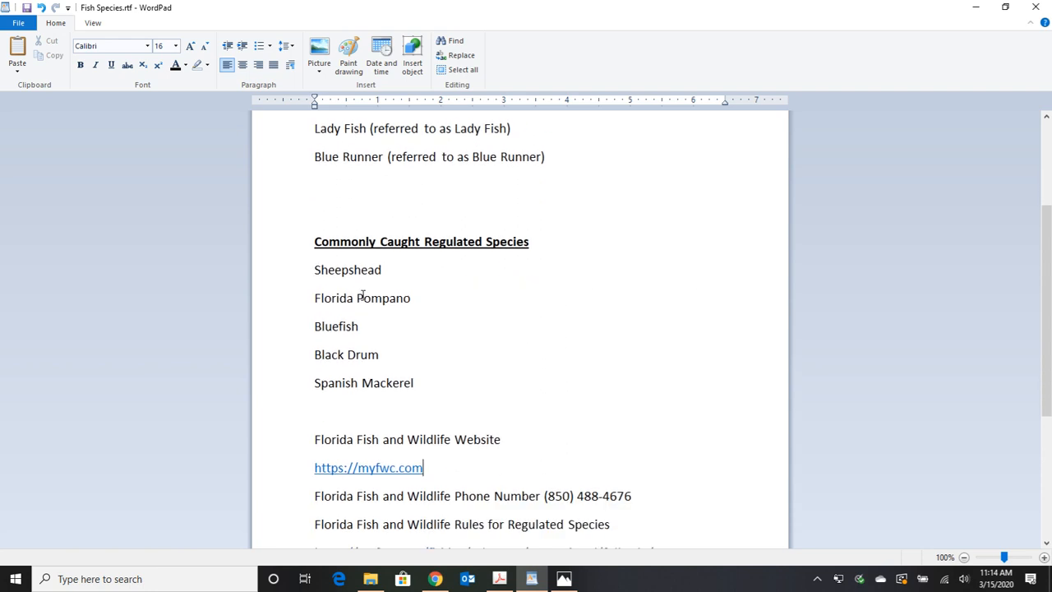
mouse_move(494, 302)
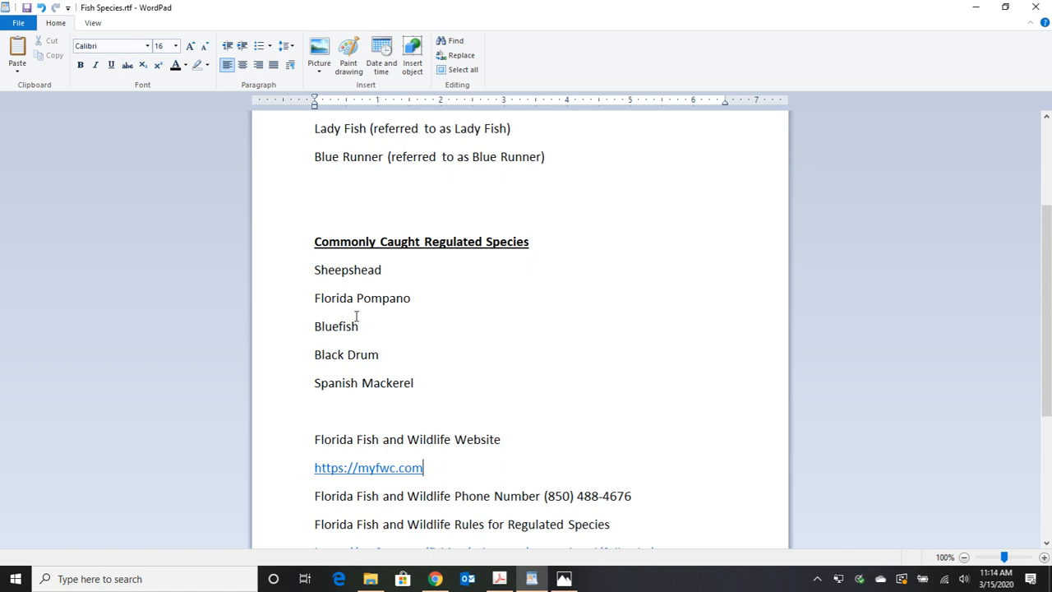
mouse_move(330, 332)
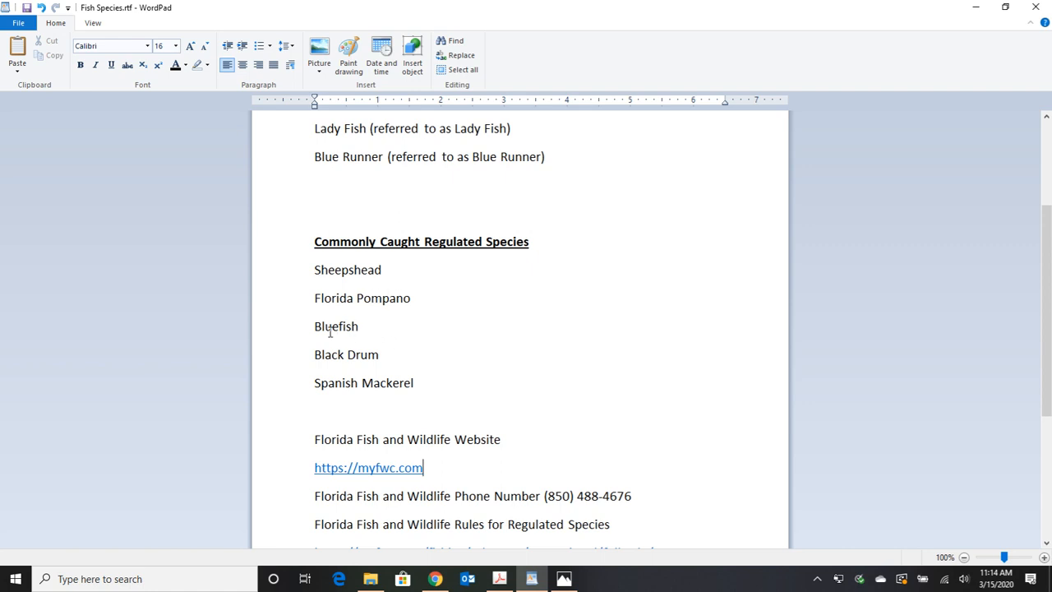
mouse_move(420, 366)
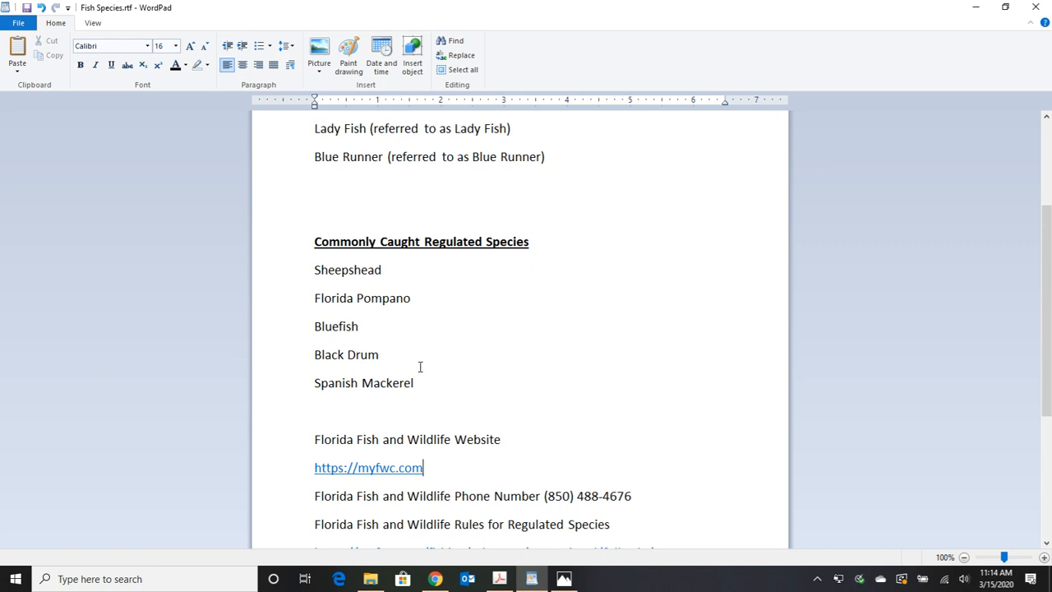
mouse_move(586, 326)
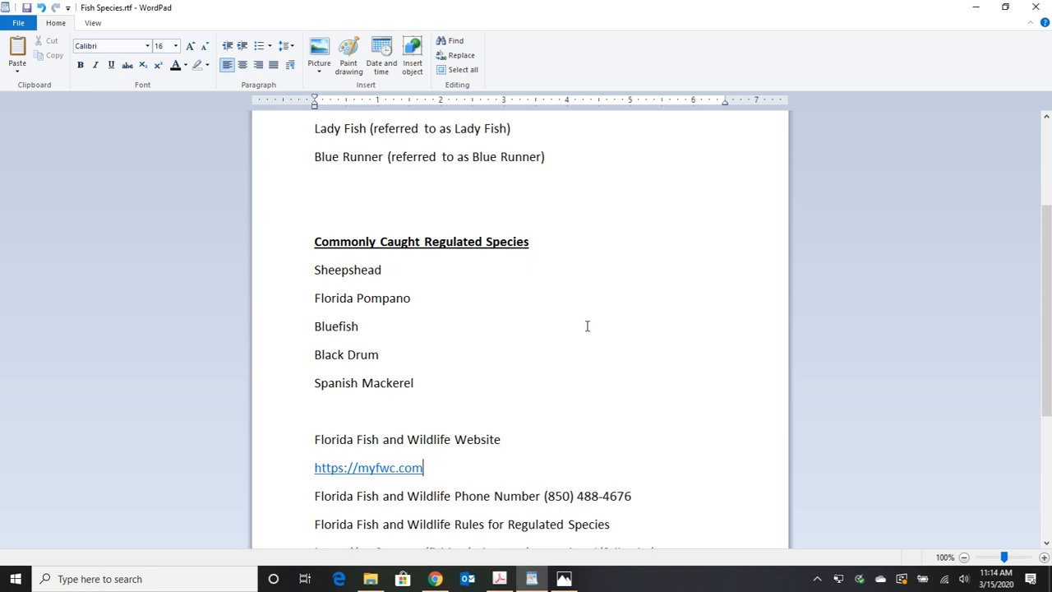
scroll(down, 3)
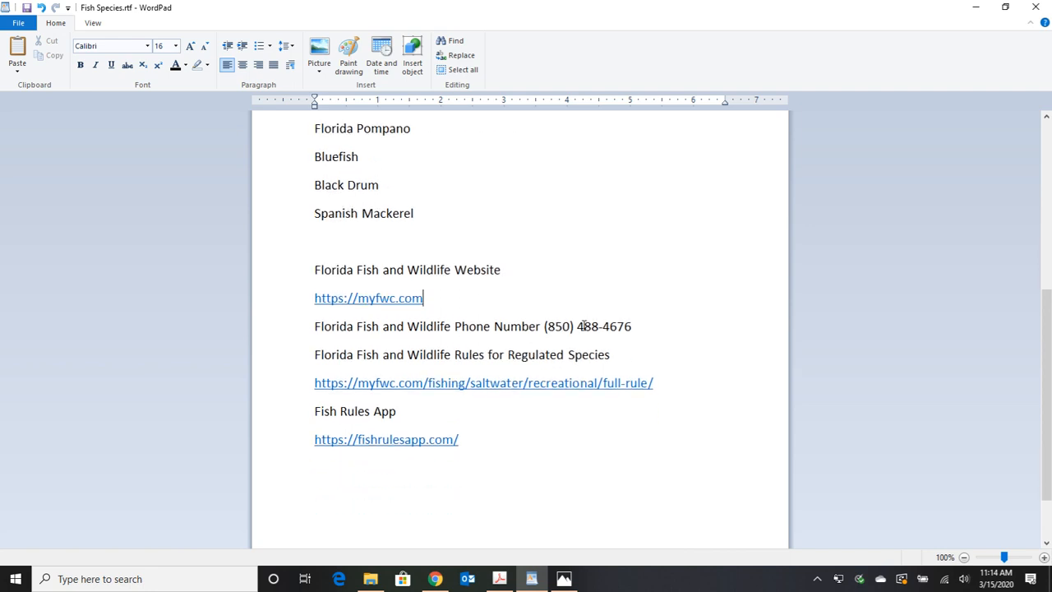
mouse_move(599, 243)
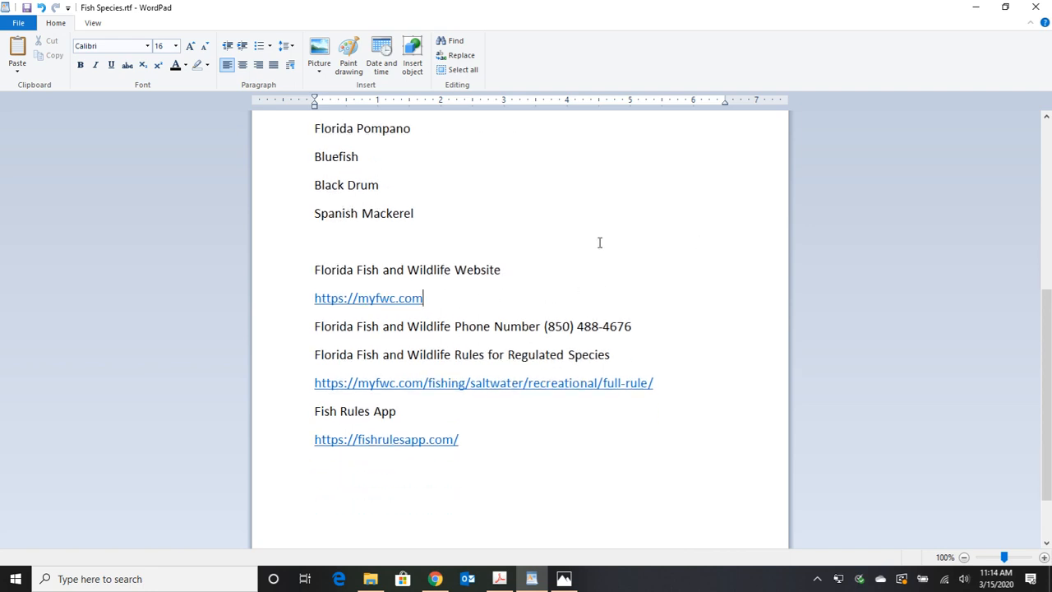
mouse_move(628, 358)
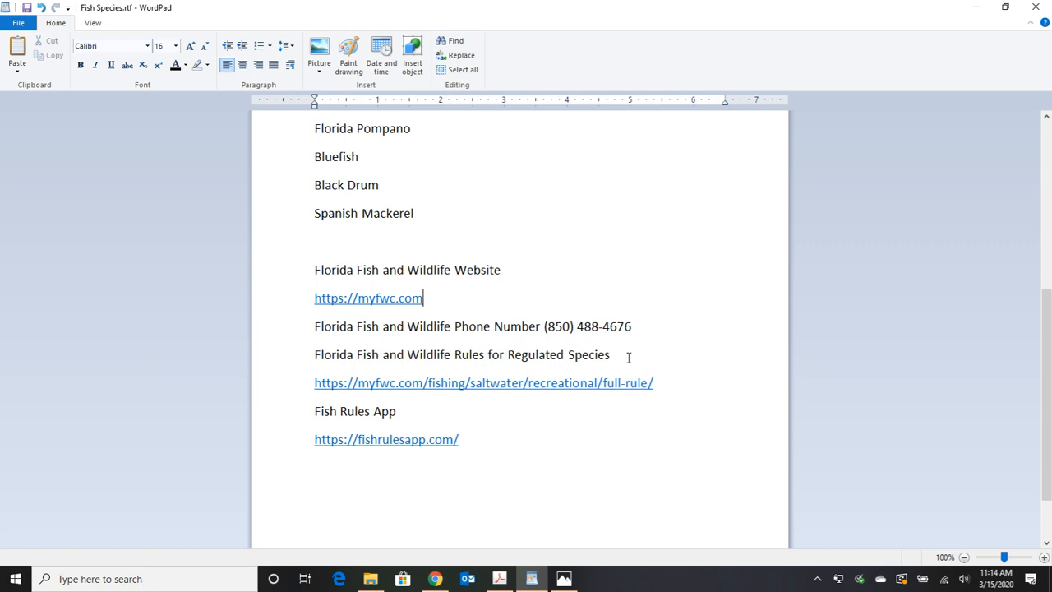
mouse_move(475, 349)
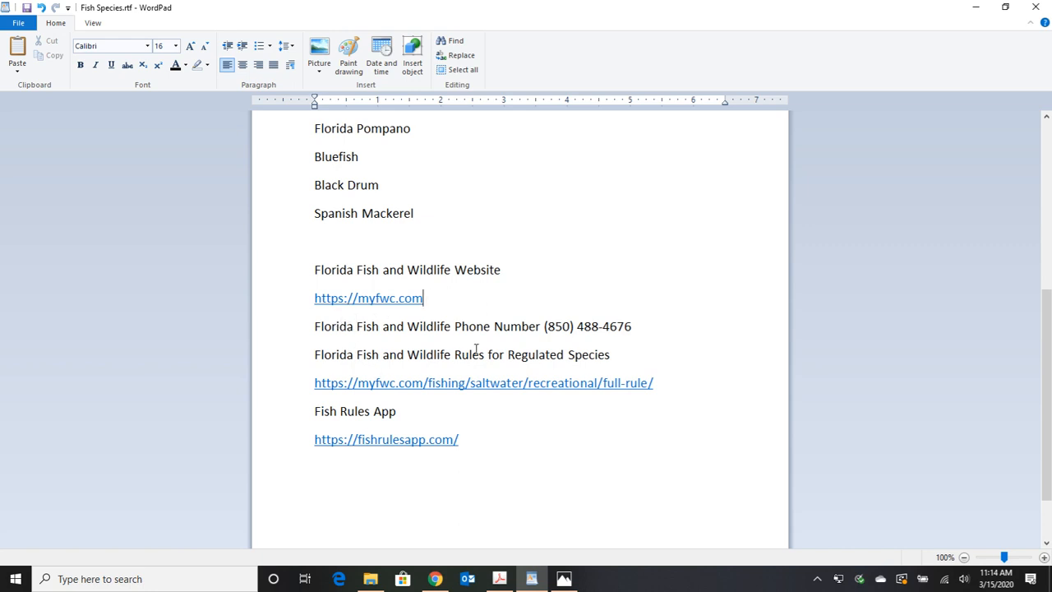
mouse_move(571, 391)
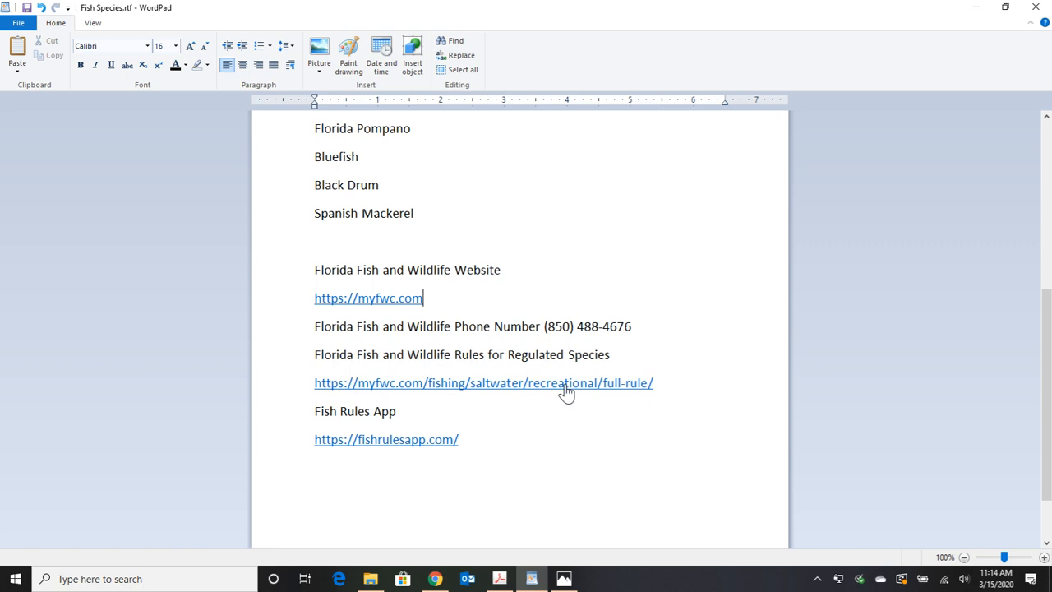
mouse_move(484, 389)
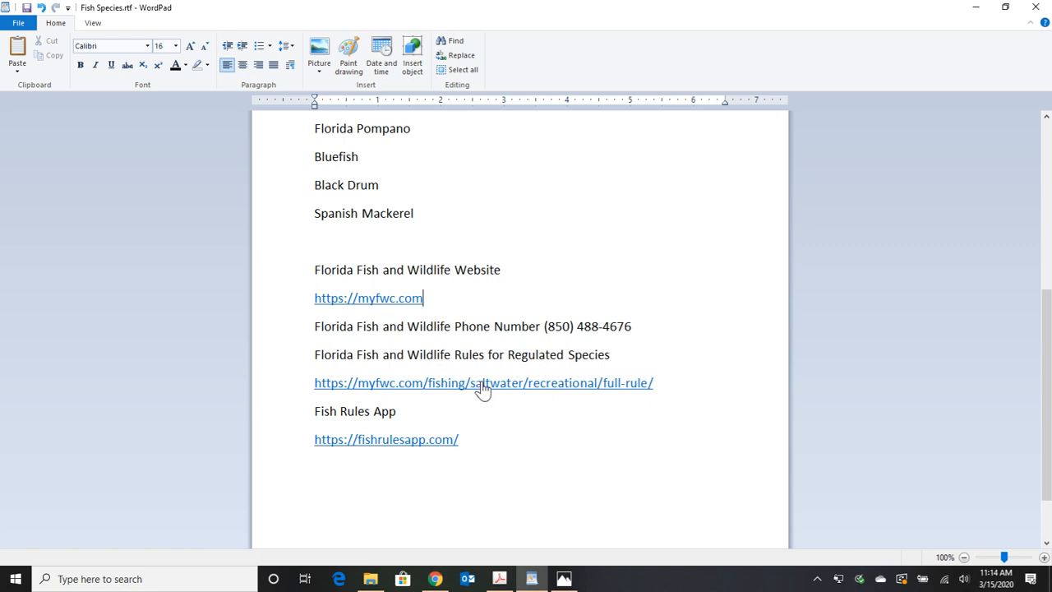
mouse_move(499, 392)
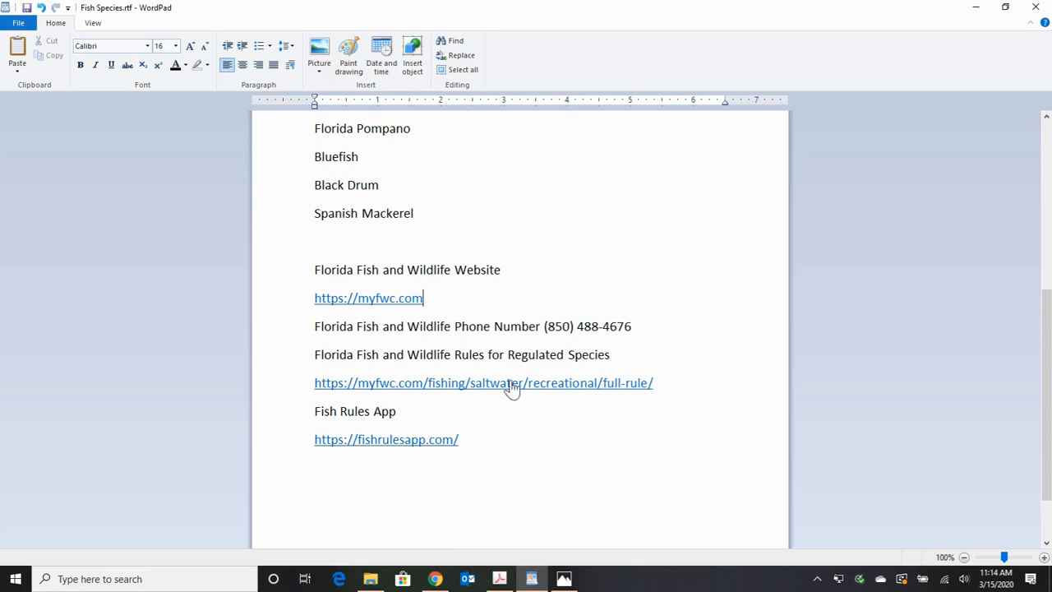
mouse_move(401, 450)
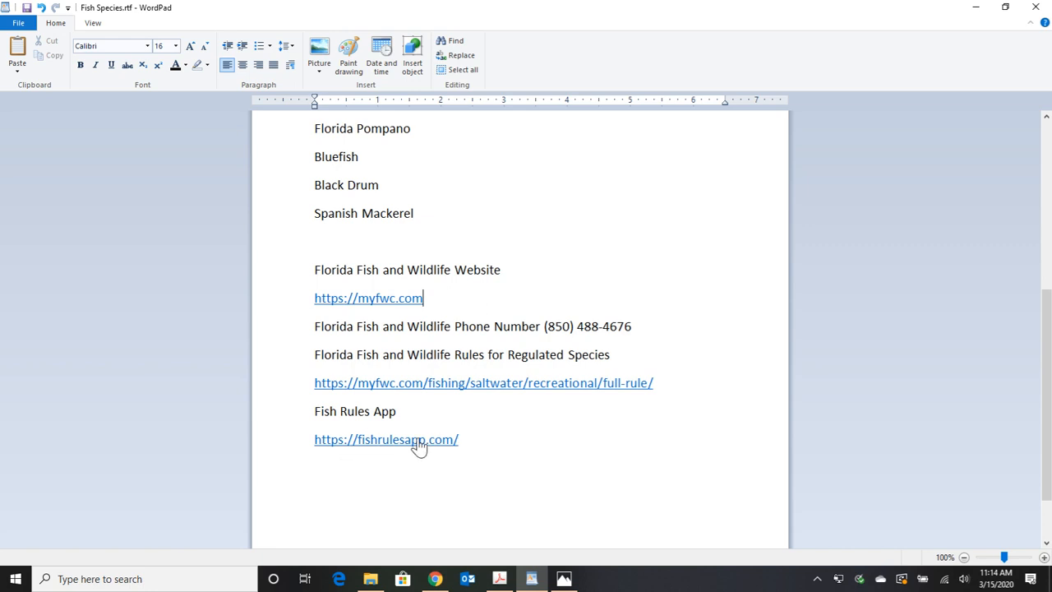
mouse_move(423, 452)
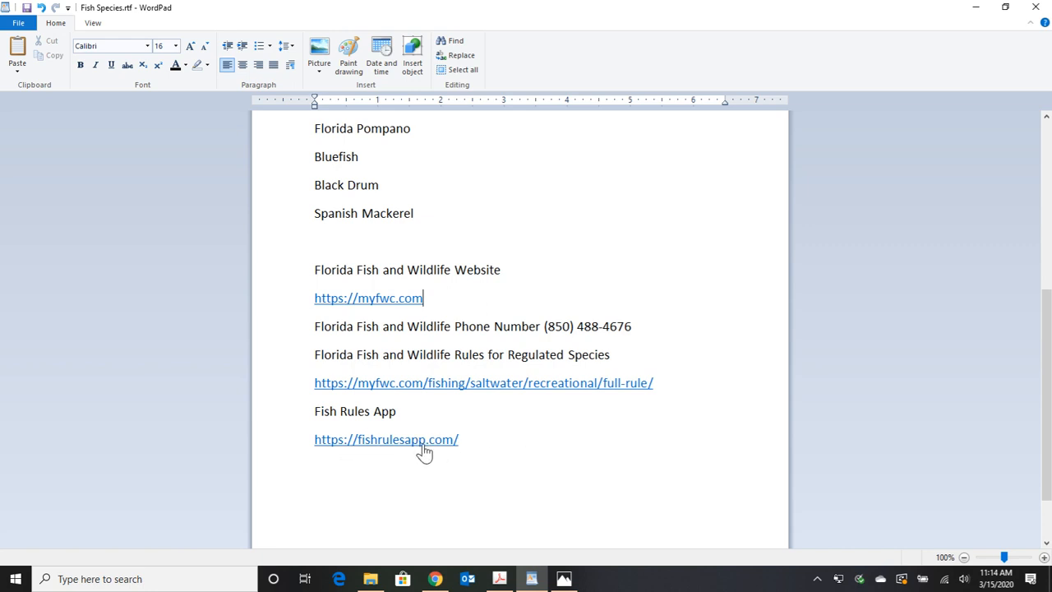
mouse_move(410, 448)
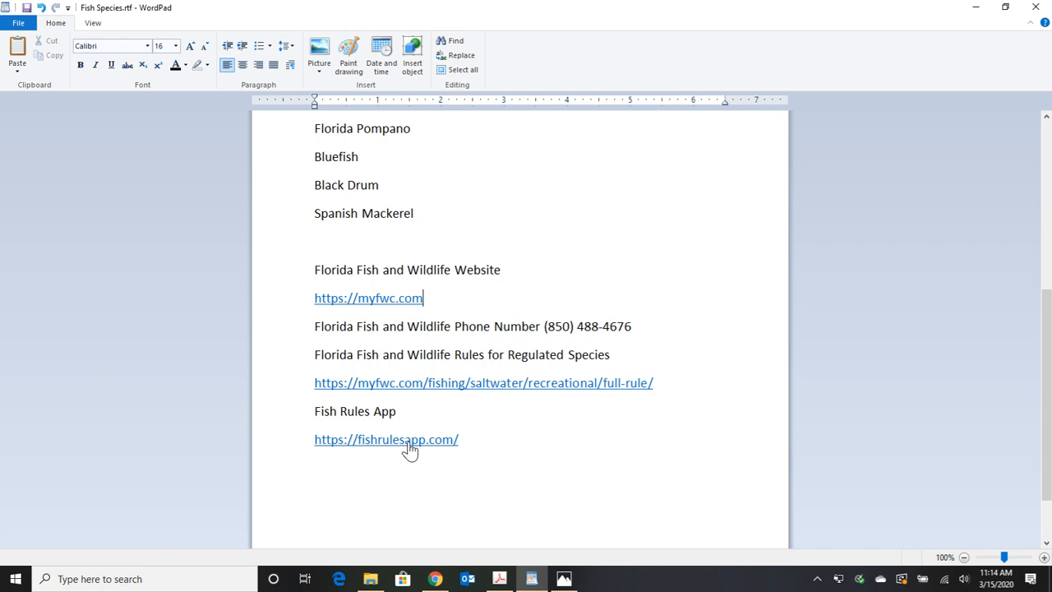
mouse_move(478, 495)
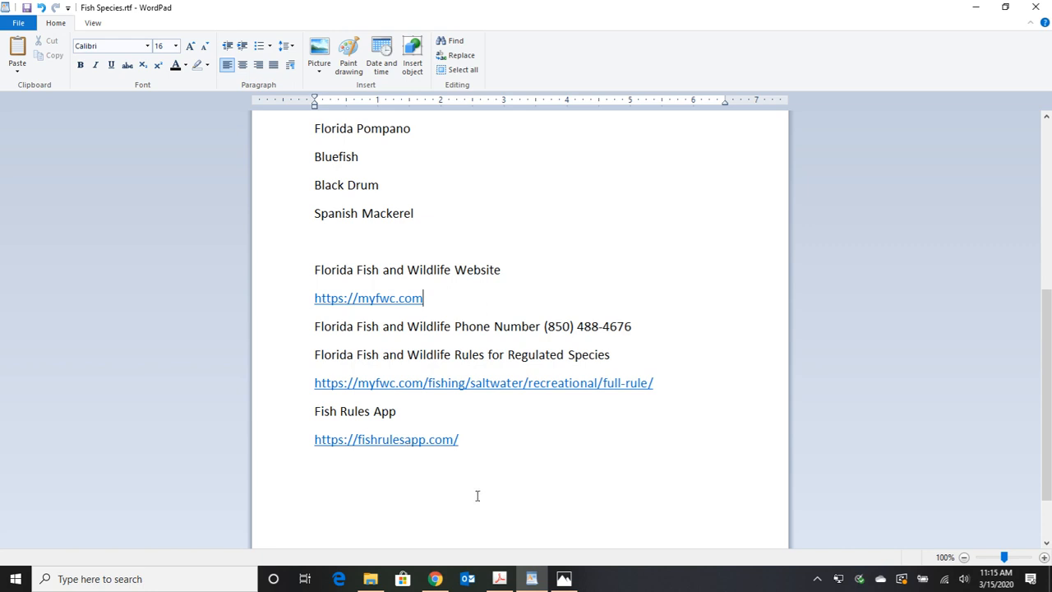
Switch to Photos showing License2.jpg, the Commercial Saltwater Products License card
click(564, 578)
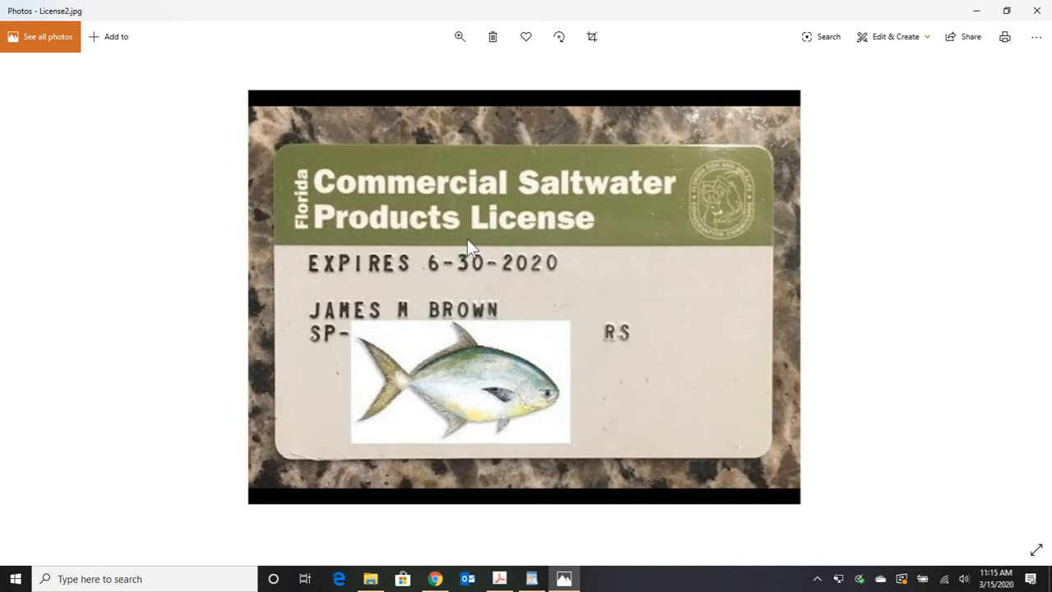
mouse_move(578, 293)
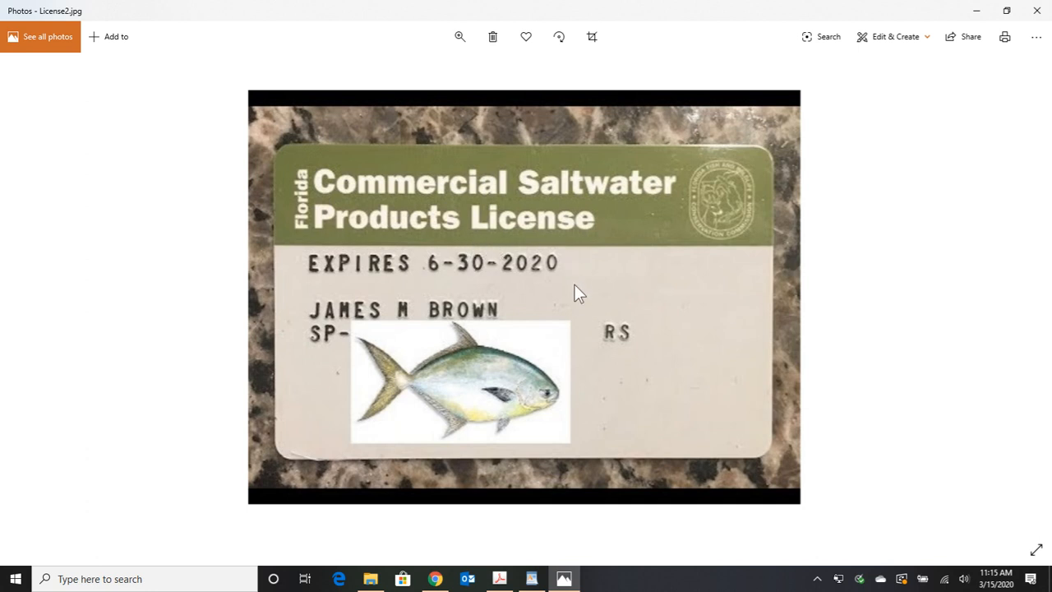
mouse_move(458, 205)
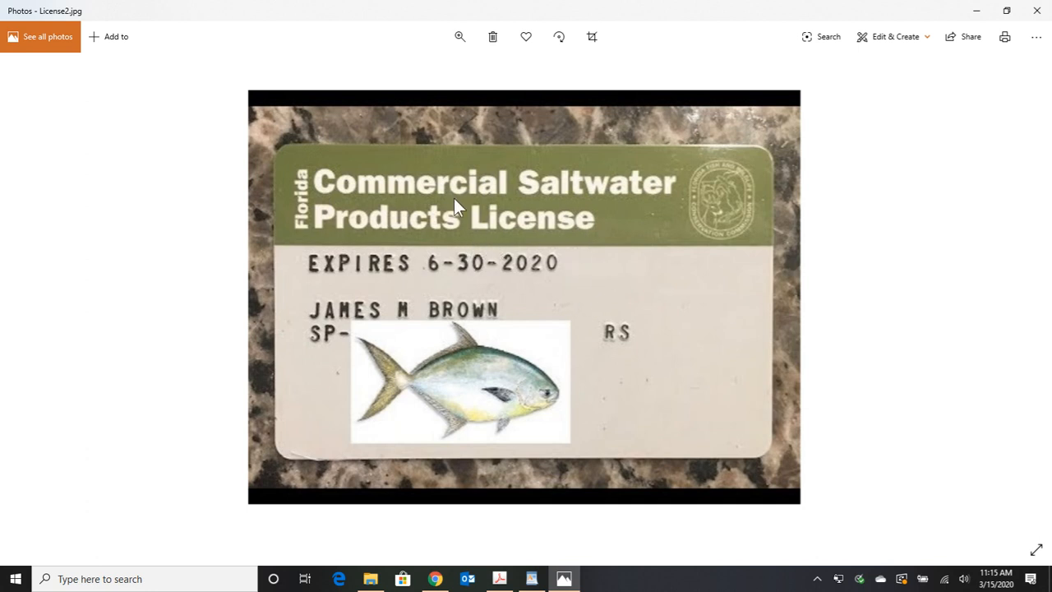
mouse_move(606, 244)
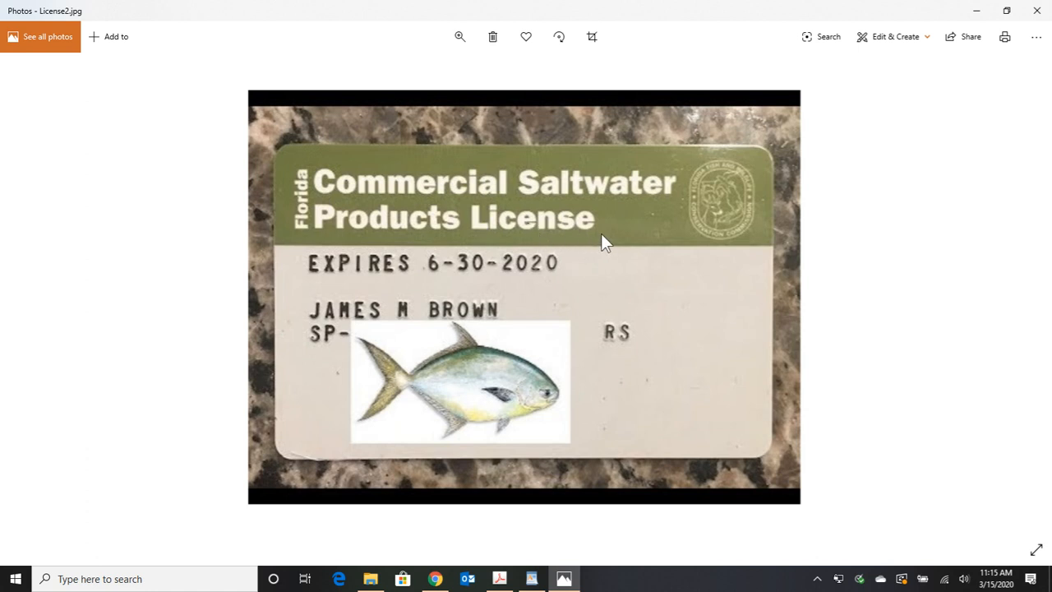
mouse_move(613, 252)
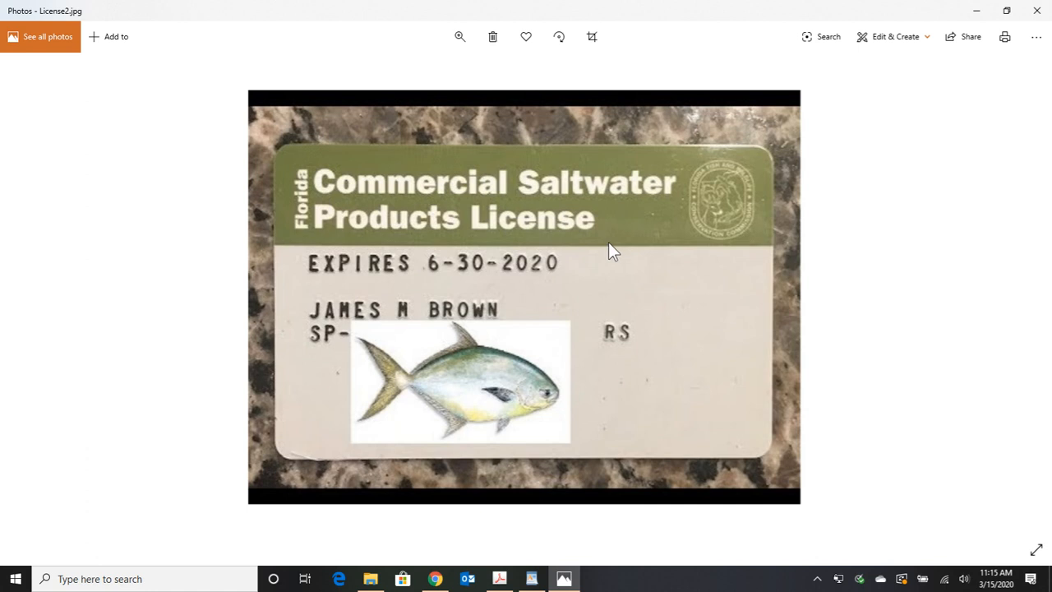
mouse_move(685, 282)
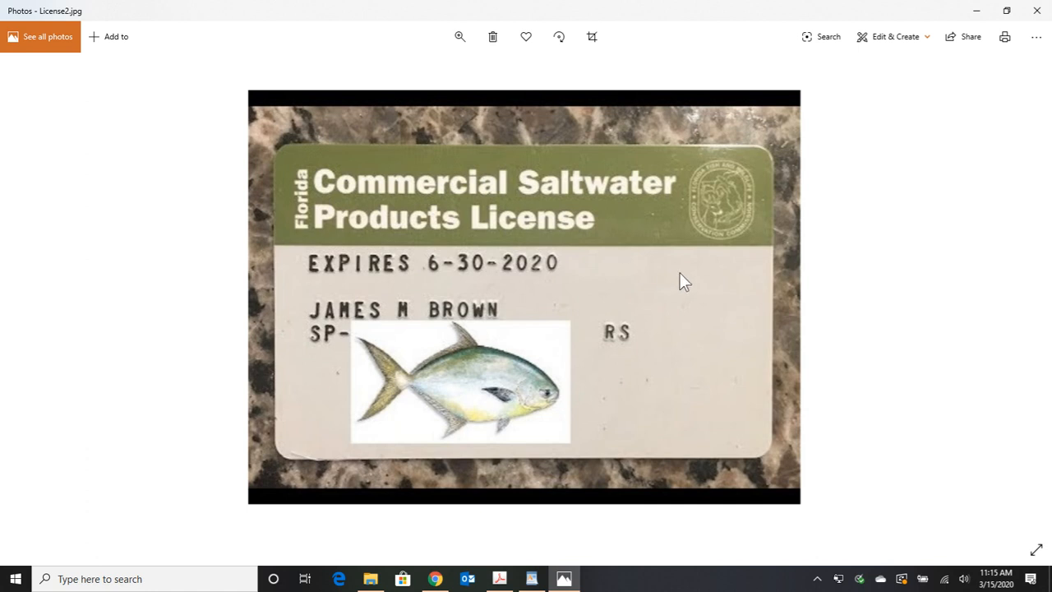
mouse_move(637, 343)
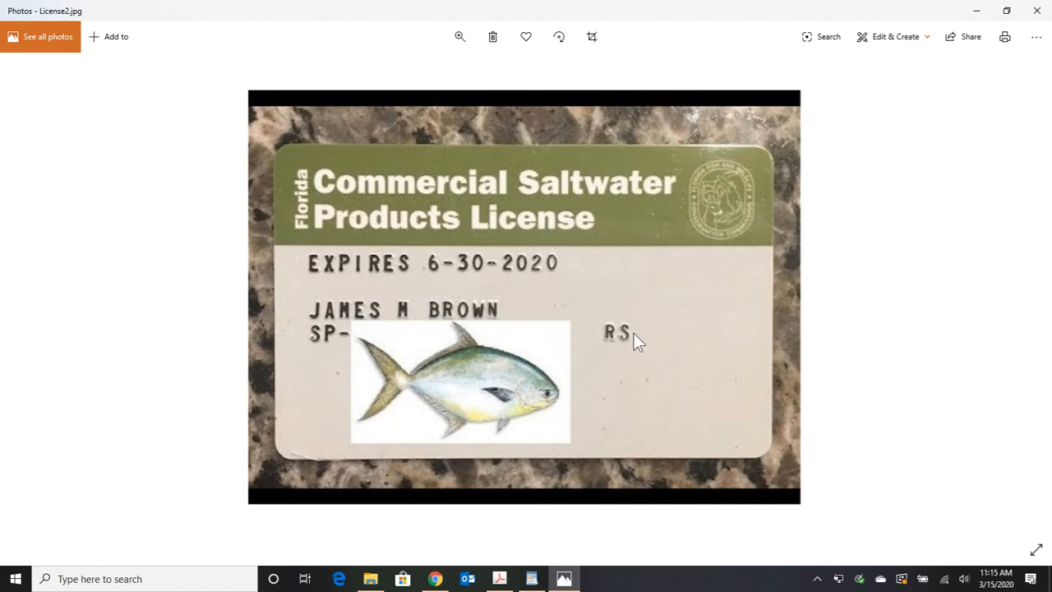
mouse_move(649, 363)
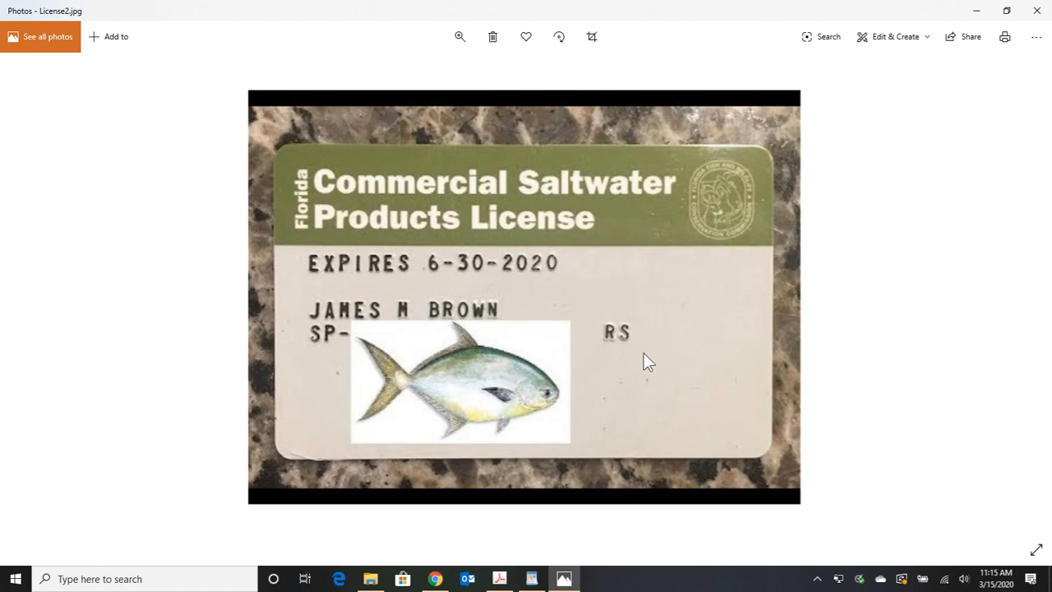
mouse_move(687, 339)
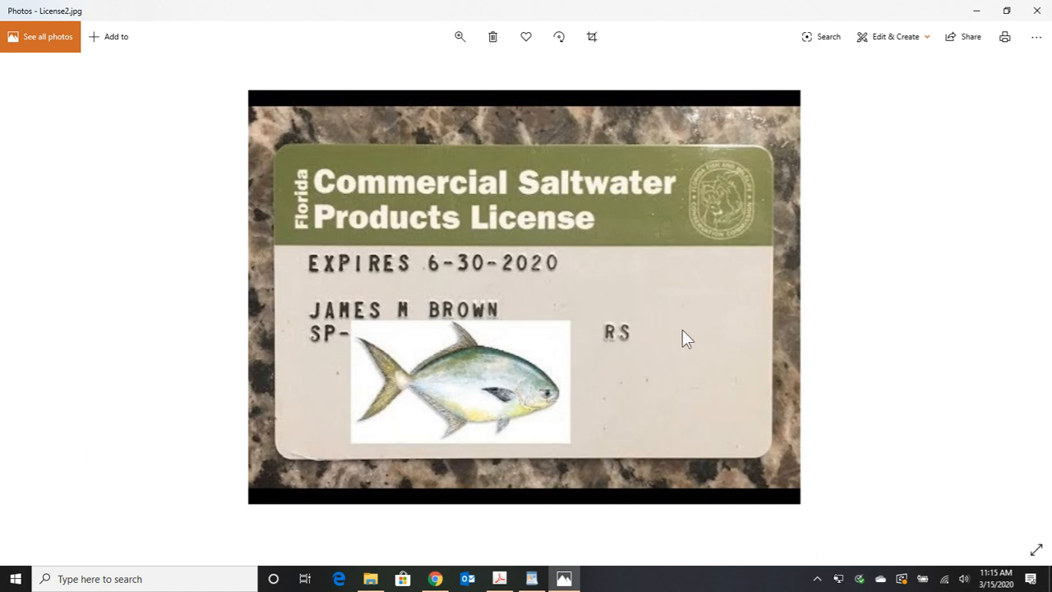
mouse_move(540, 204)
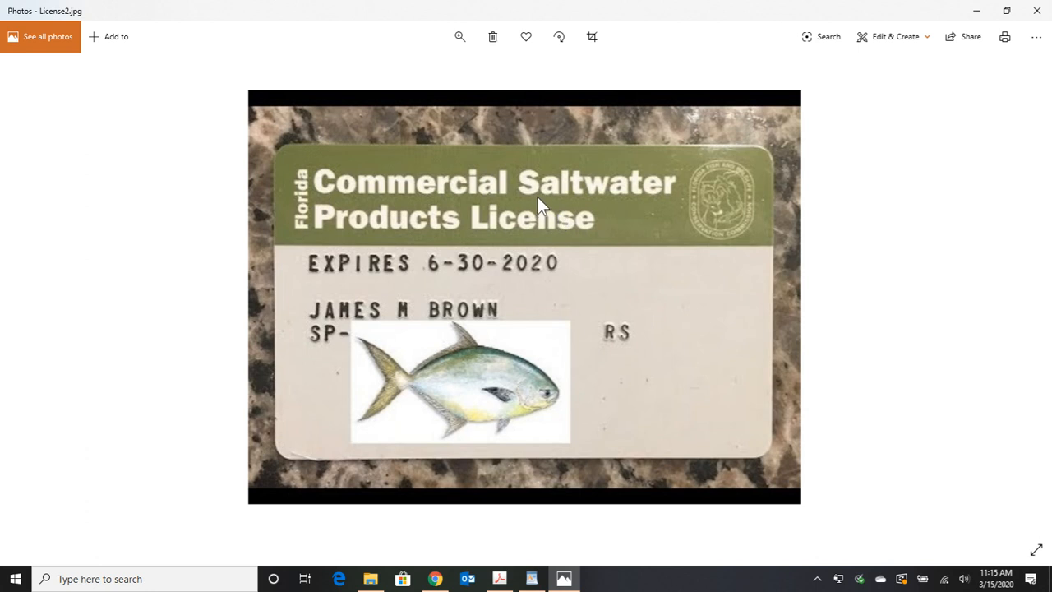
mouse_move(629, 232)
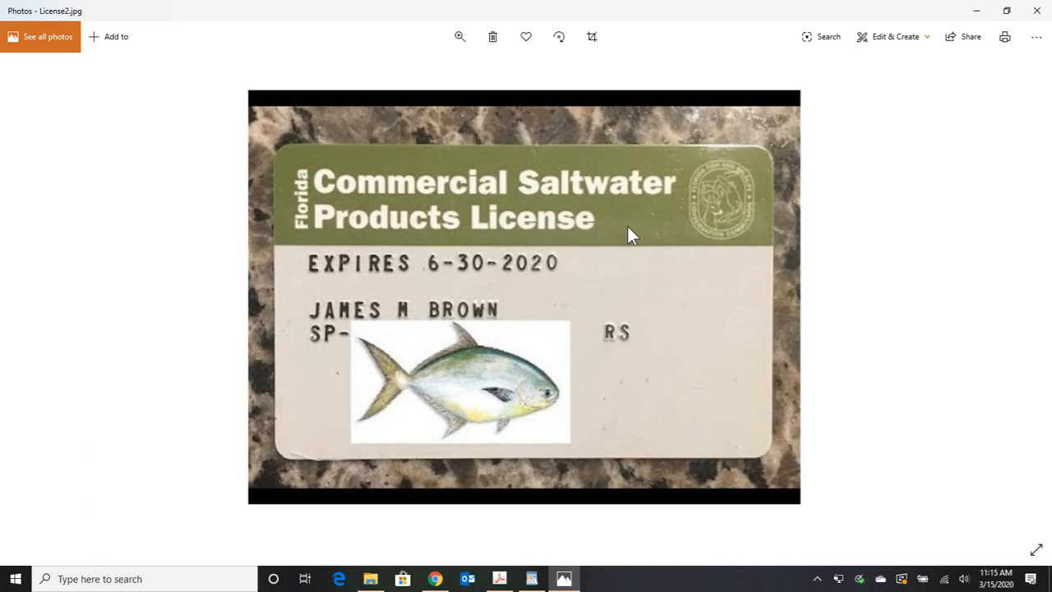
mouse_move(612, 240)
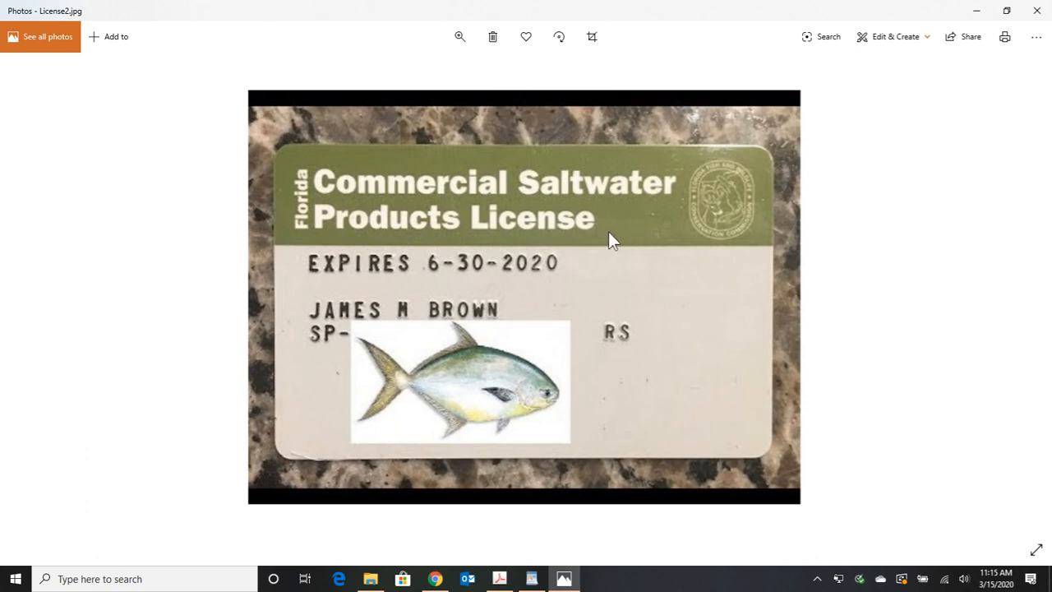
mouse_move(607, 236)
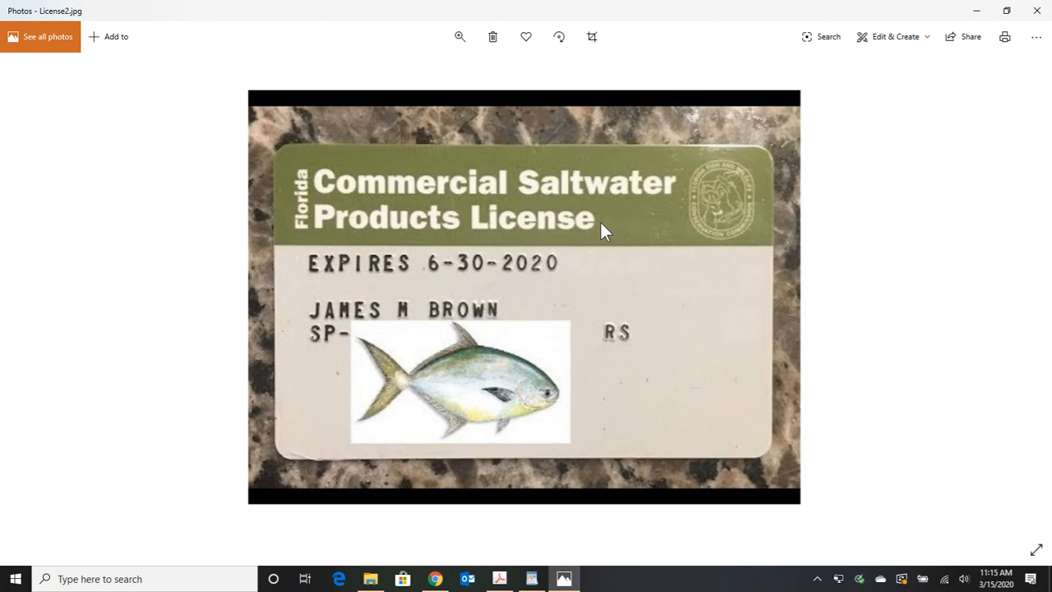
mouse_move(615, 249)
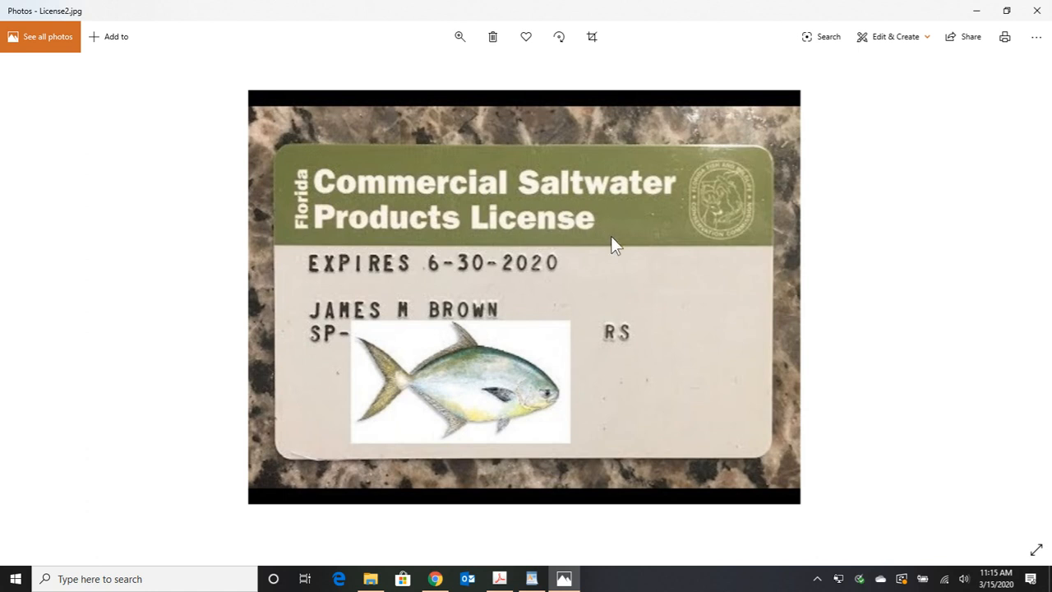
mouse_move(612, 239)
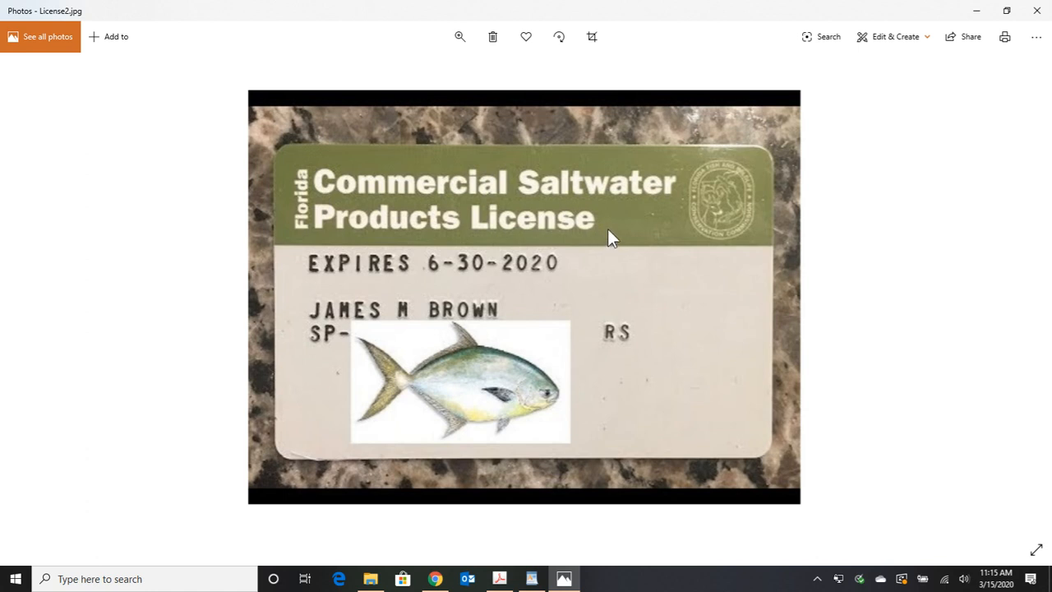
mouse_move(615, 248)
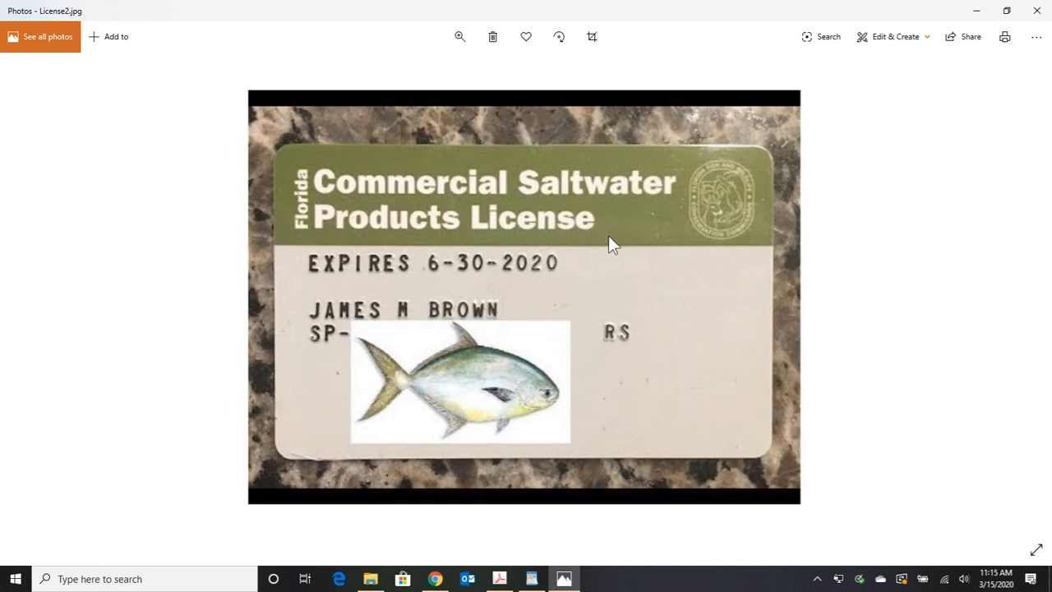
mouse_move(620, 239)
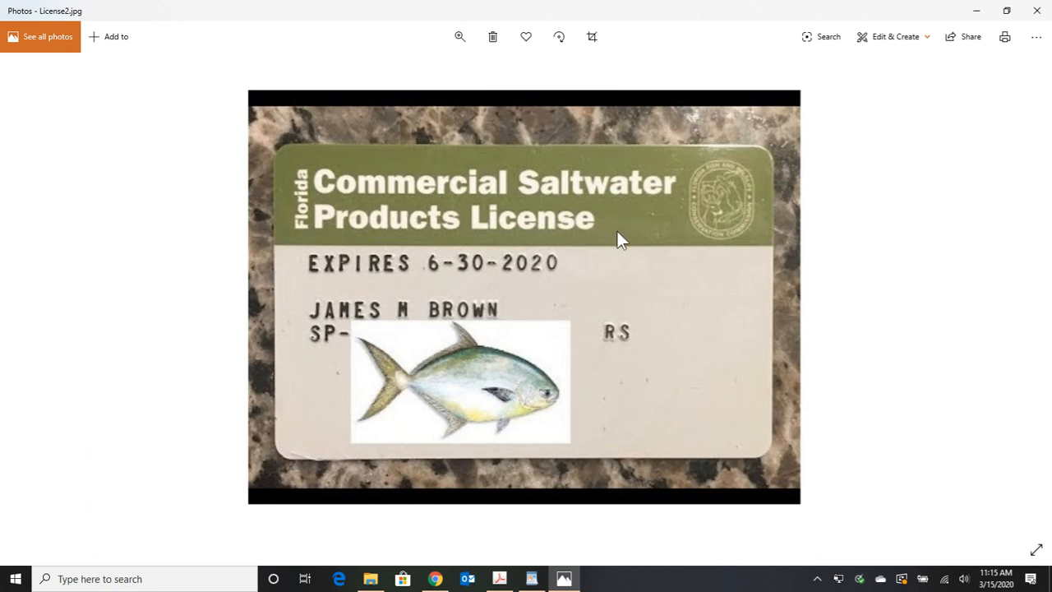
mouse_move(579, 266)
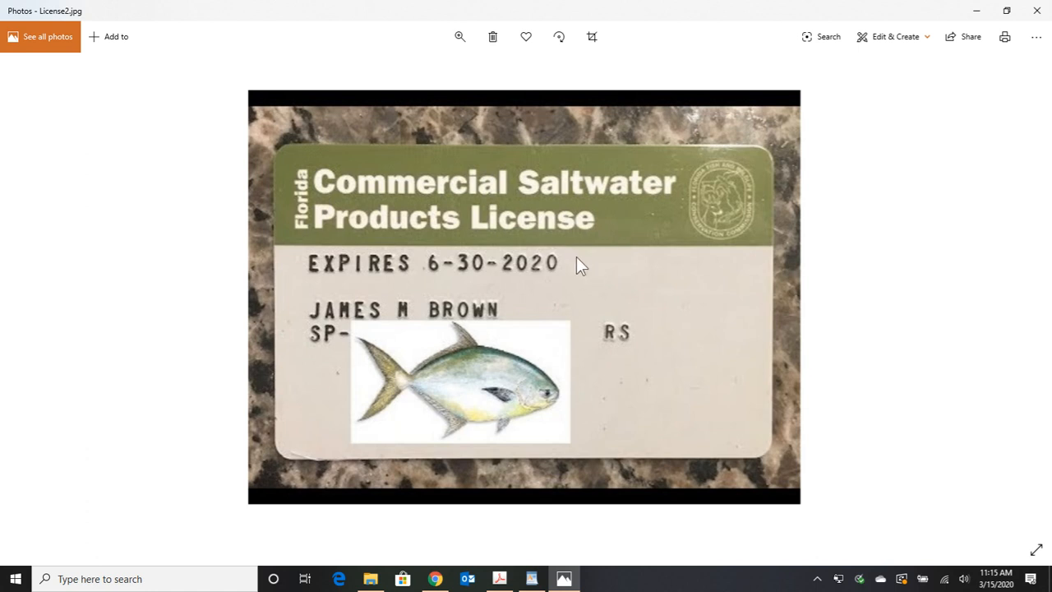
mouse_move(612, 264)
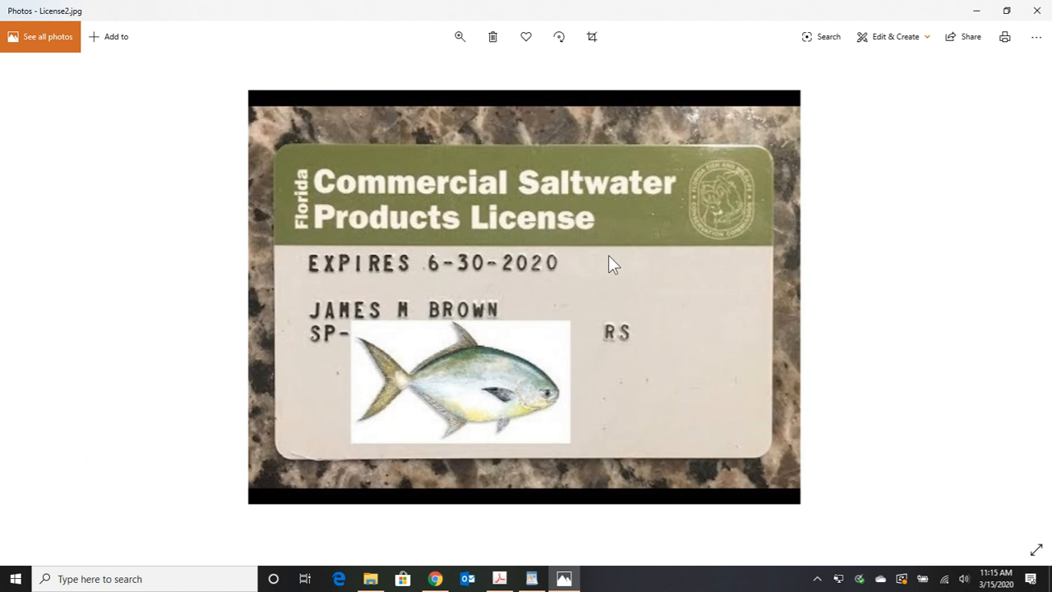
mouse_move(670, 286)
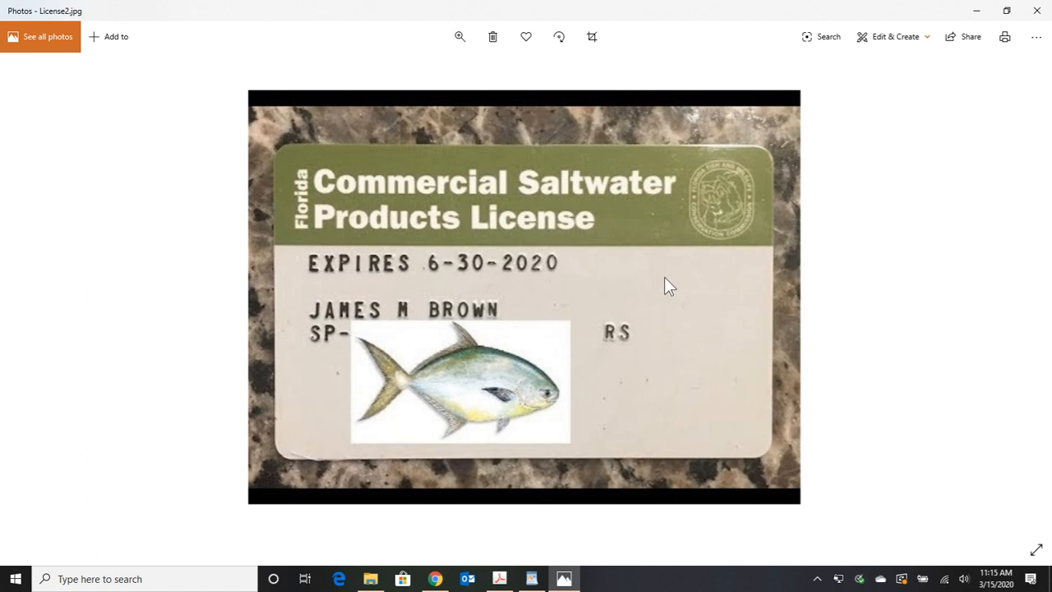
mouse_move(672, 277)
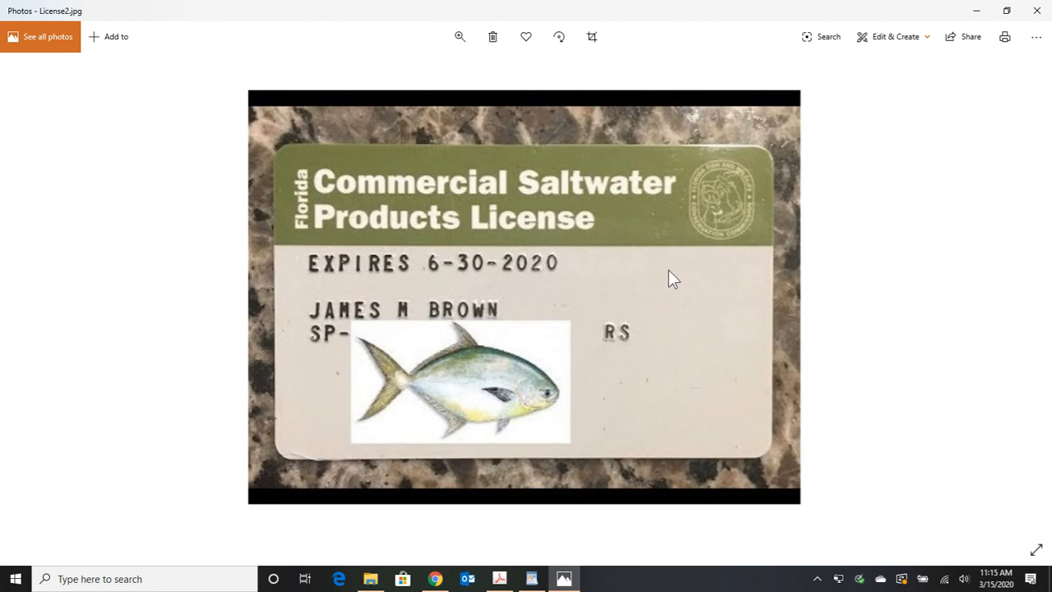
mouse_move(617, 292)
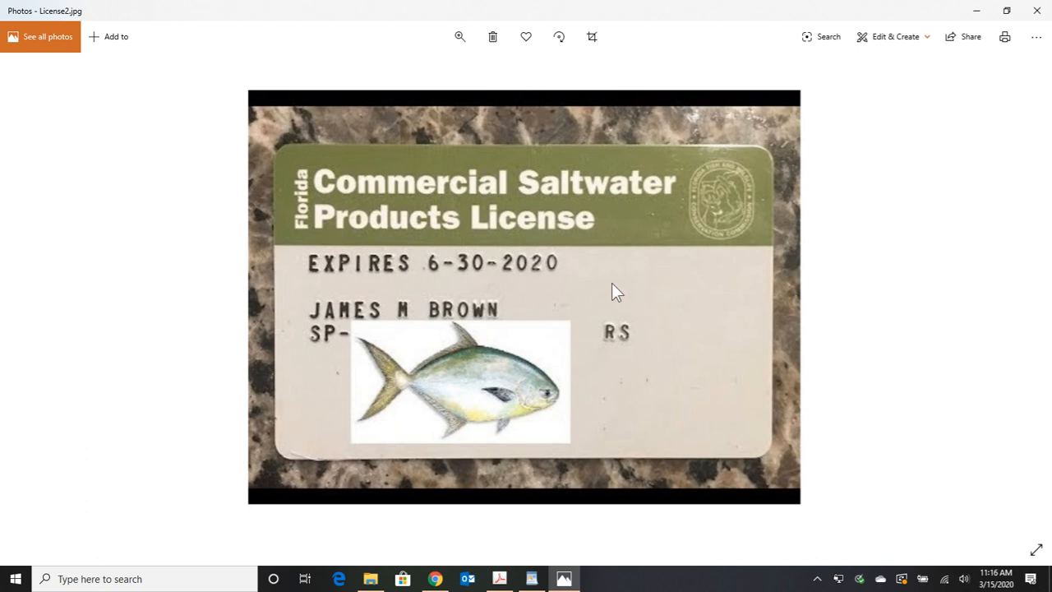
mouse_move(526, 212)
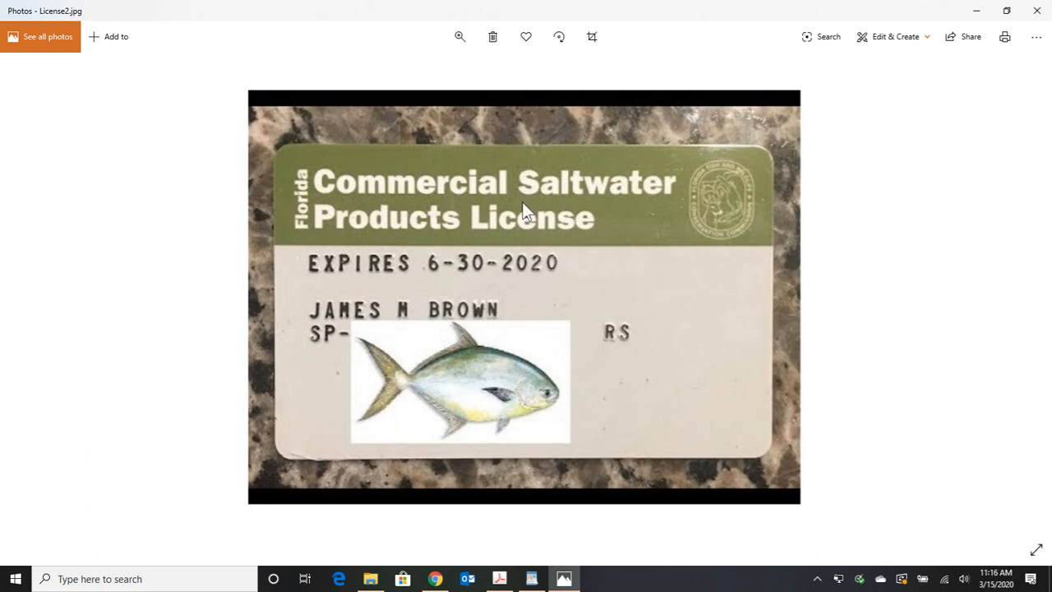
mouse_move(699, 294)
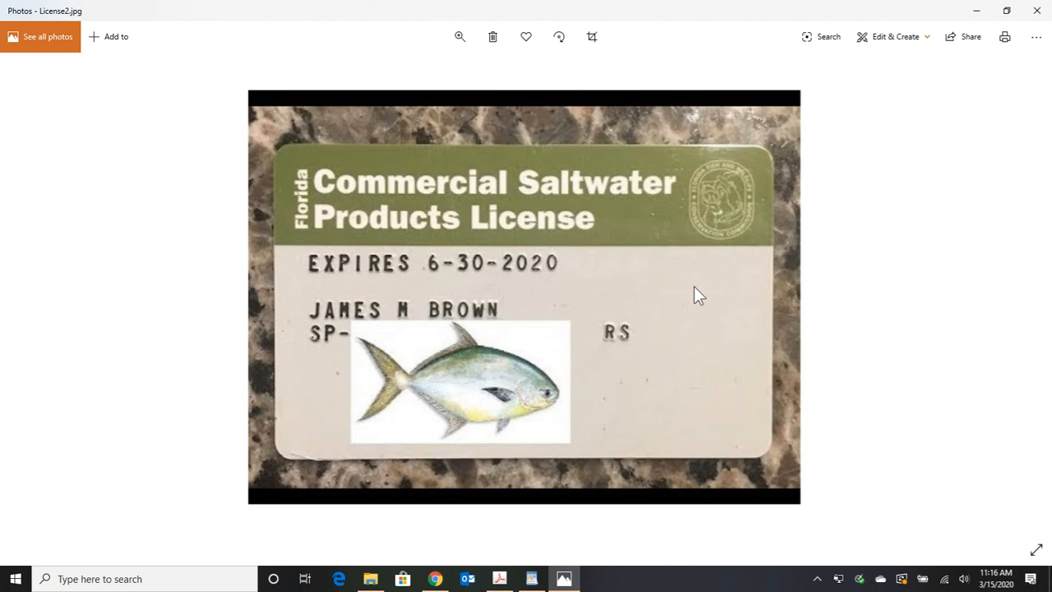
mouse_move(503, 190)
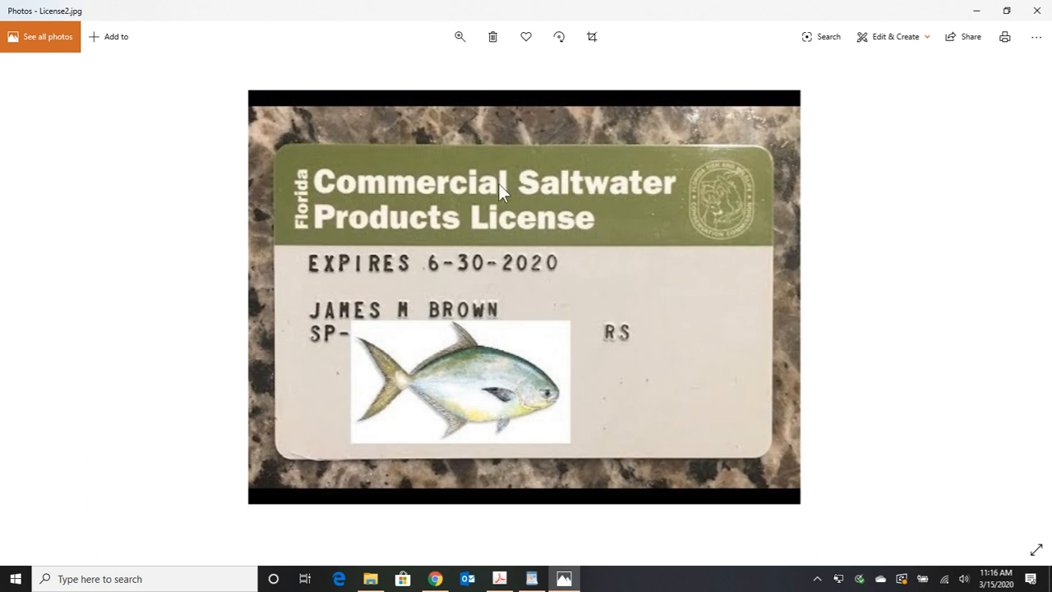
mouse_move(674, 366)
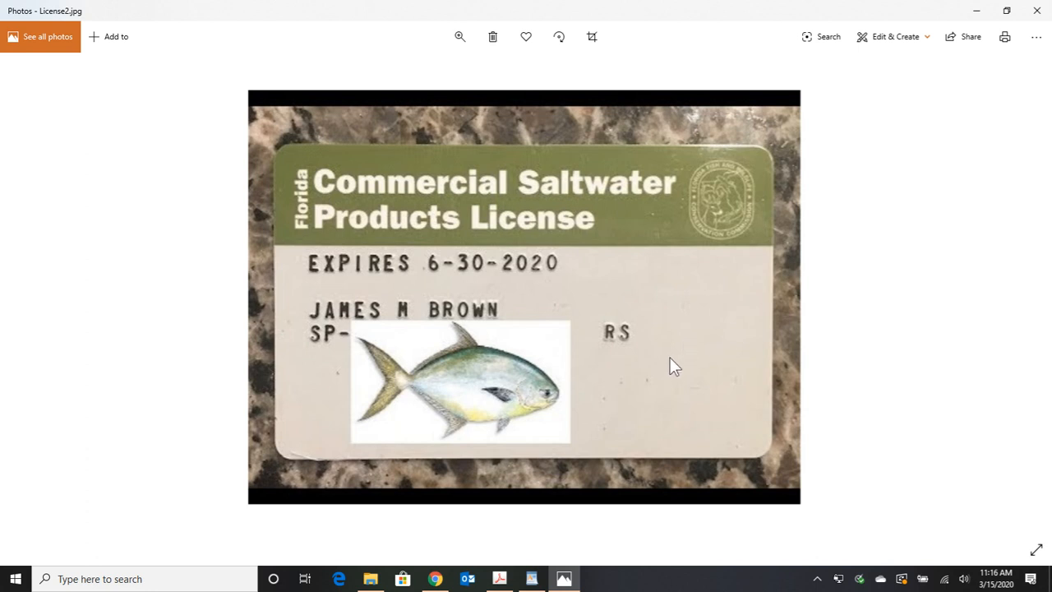
mouse_move(682, 323)
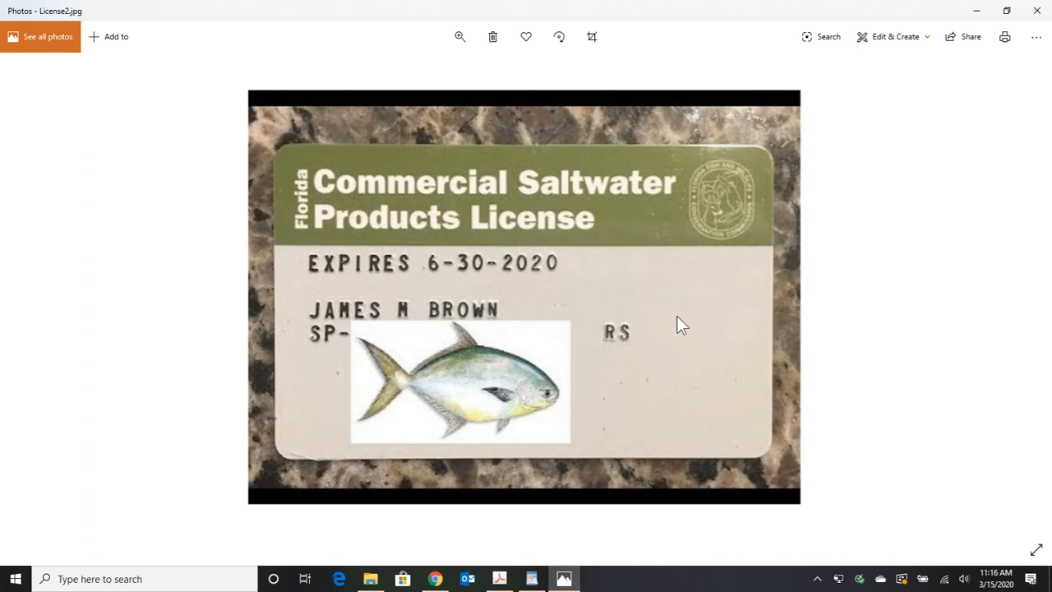
mouse_move(694, 363)
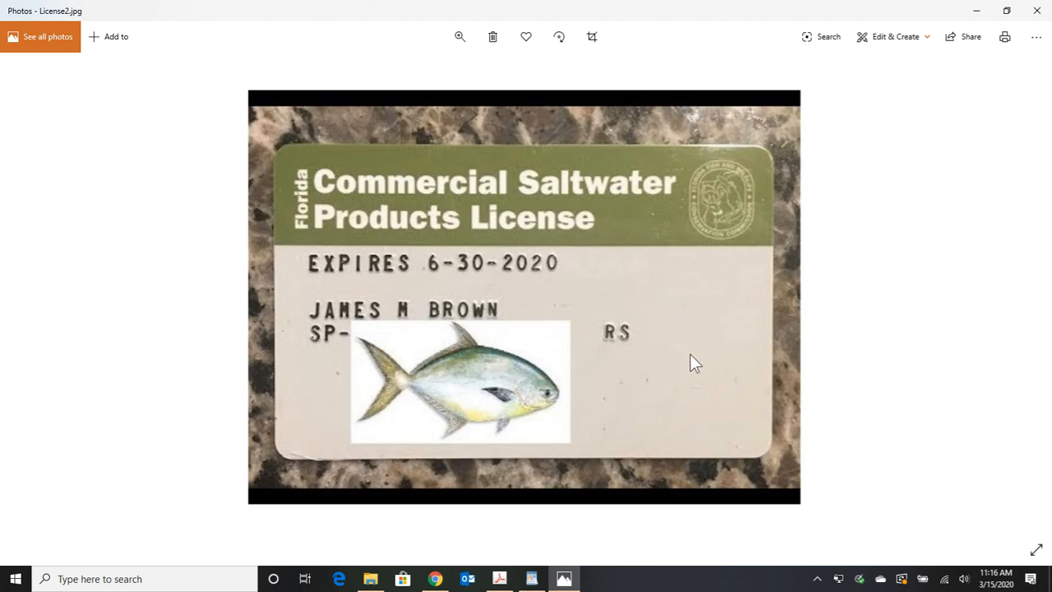
mouse_move(658, 308)
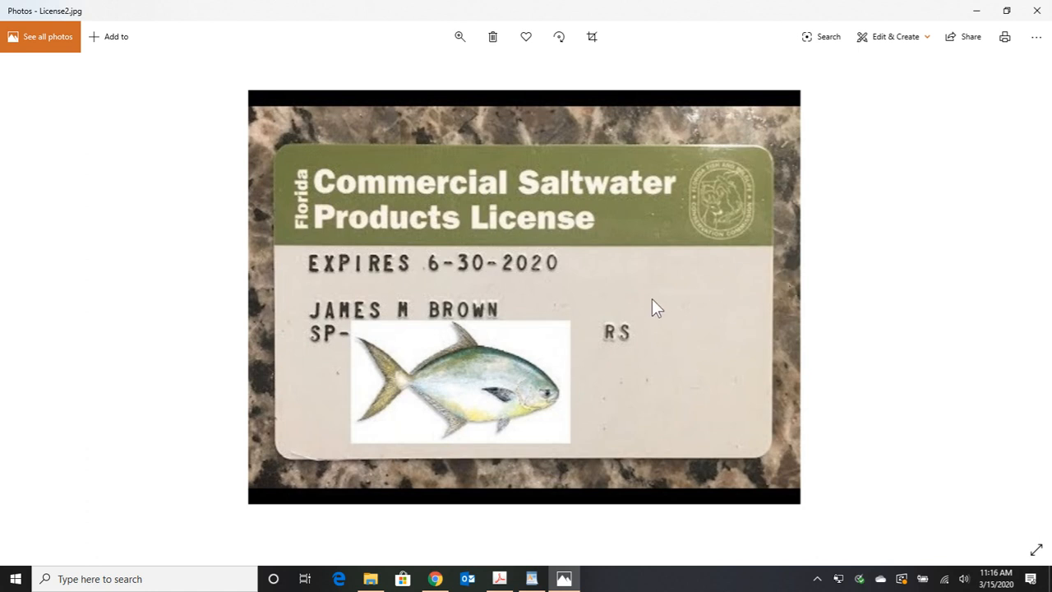
mouse_move(527, 520)
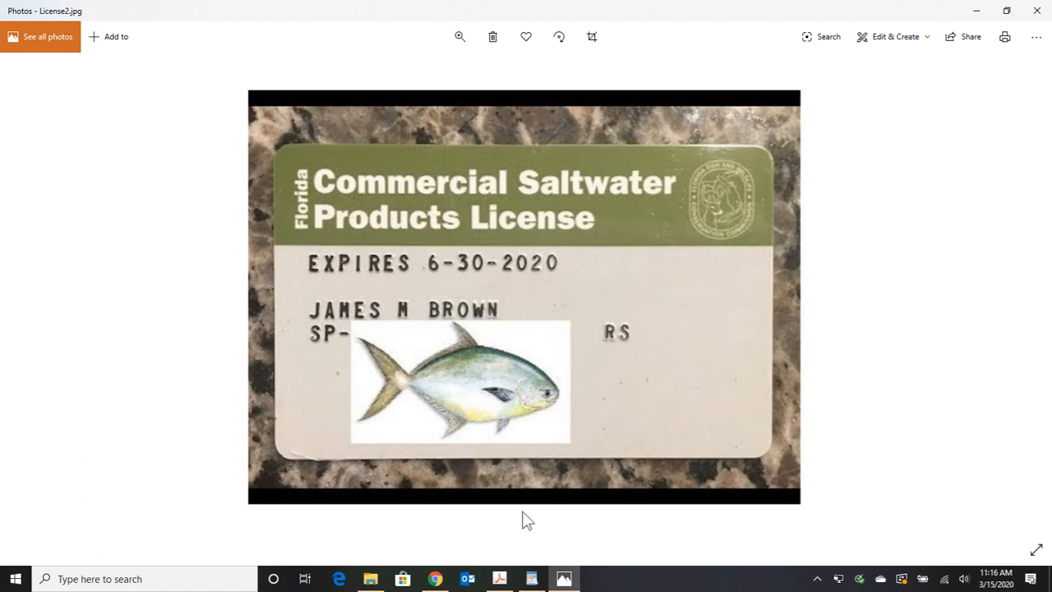
mouse_move(499, 579)
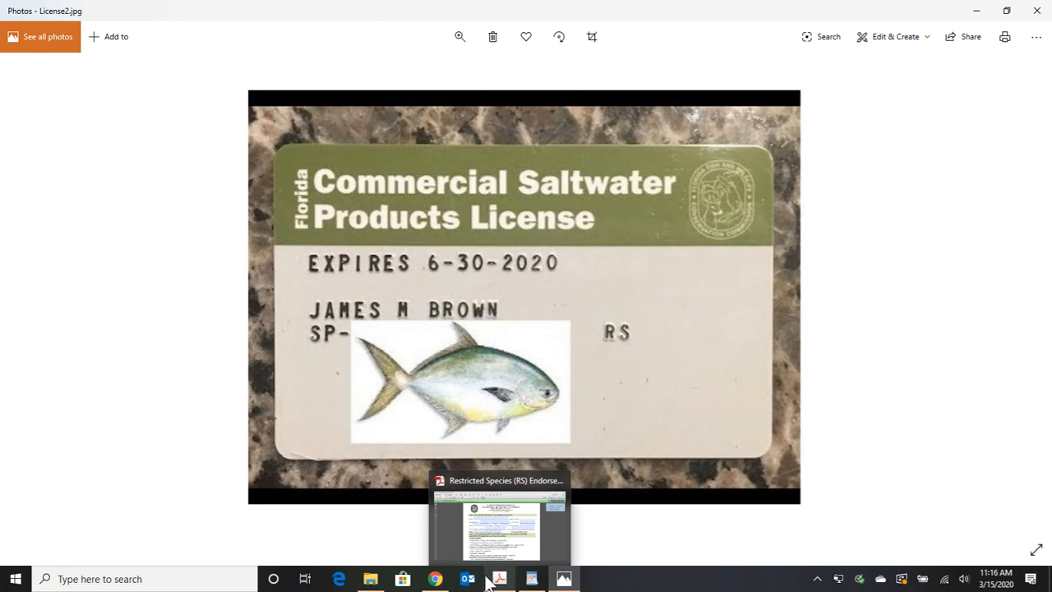
Switch to myfwc.com in Chrome and go to the Commercial Saltwater licenses page
click(435, 578)
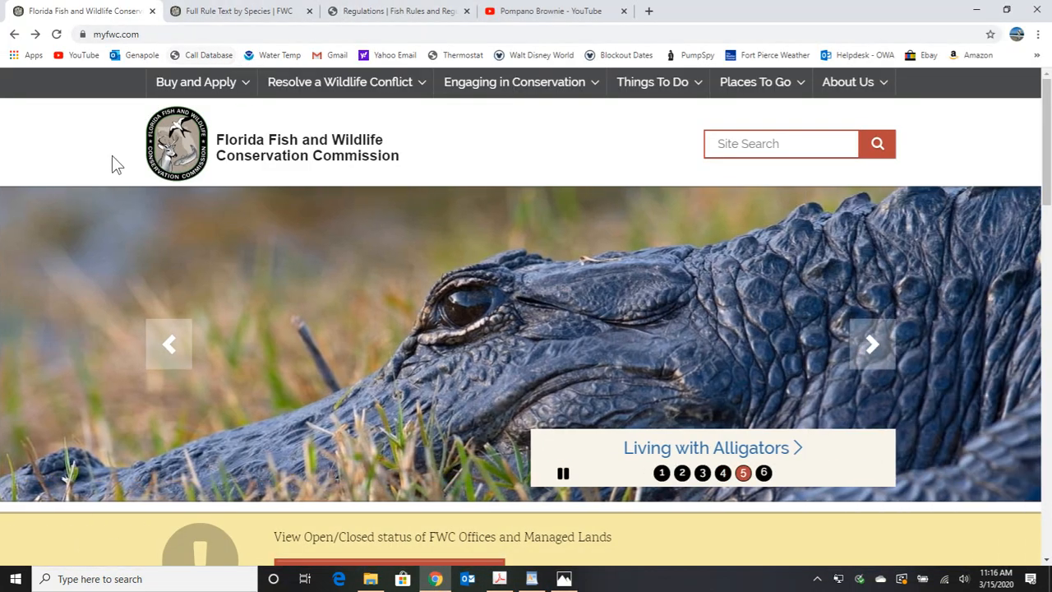
mouse_move(201, 82)
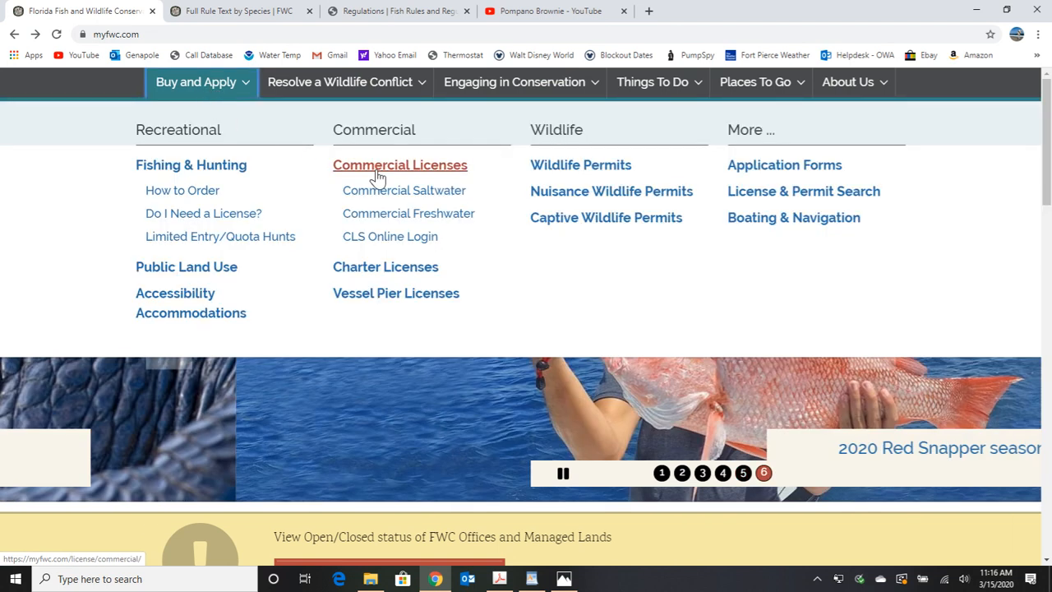
click(404, 190)
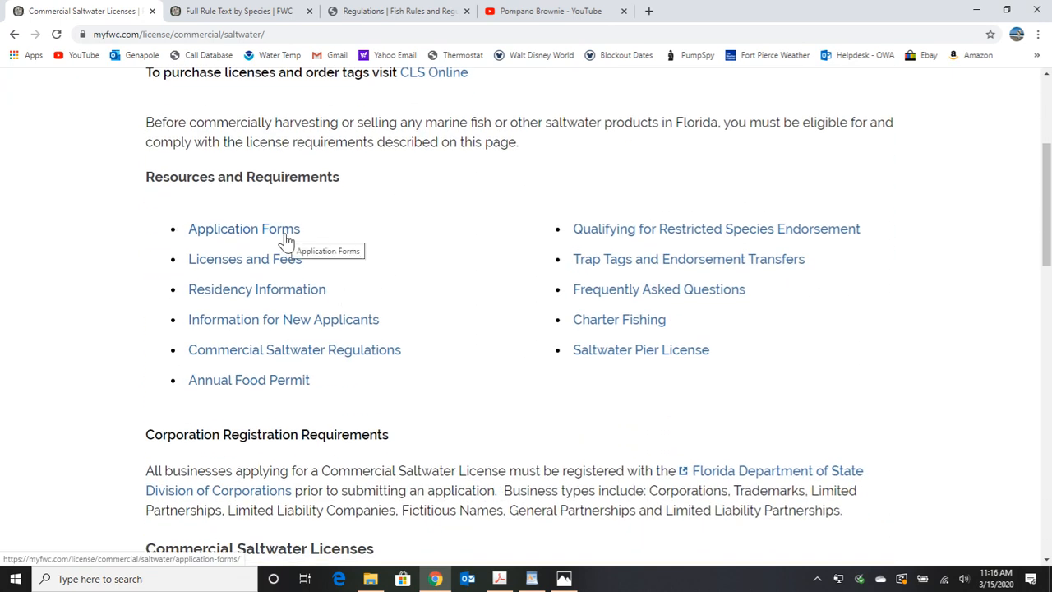
mouse_move(380, 278)
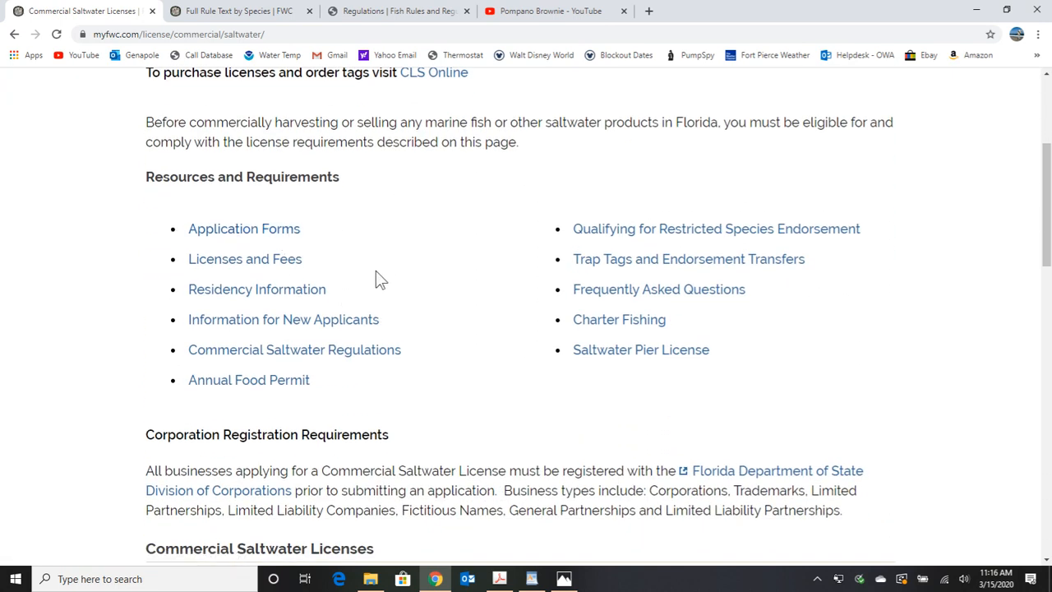
mouse_move(425, 245)
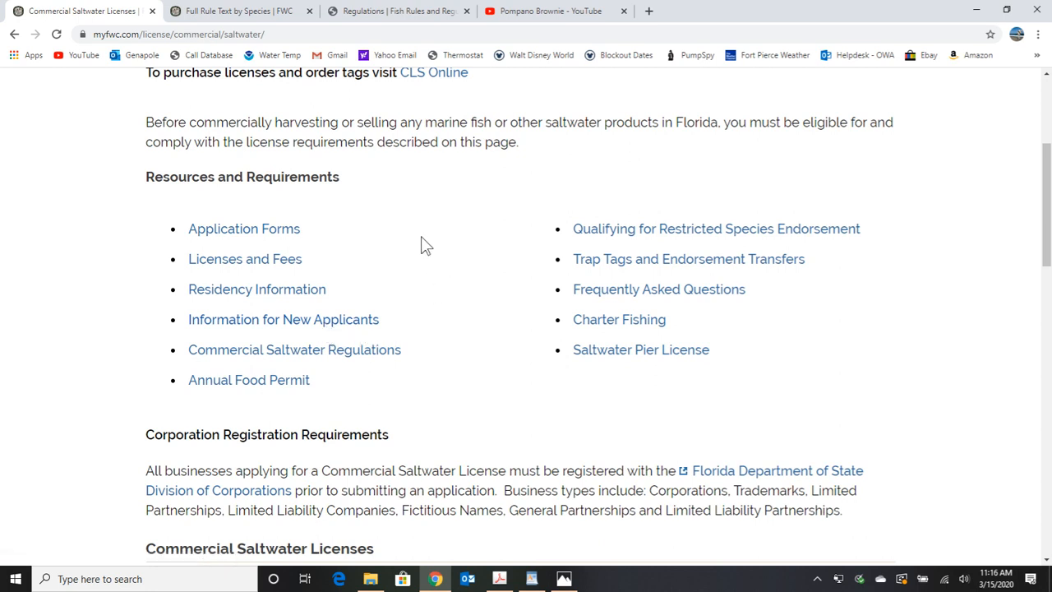
Scroll down to the Commercial Saltwater Licenses list showing SPL, RS and Pompano entries
scroll(down, 3)
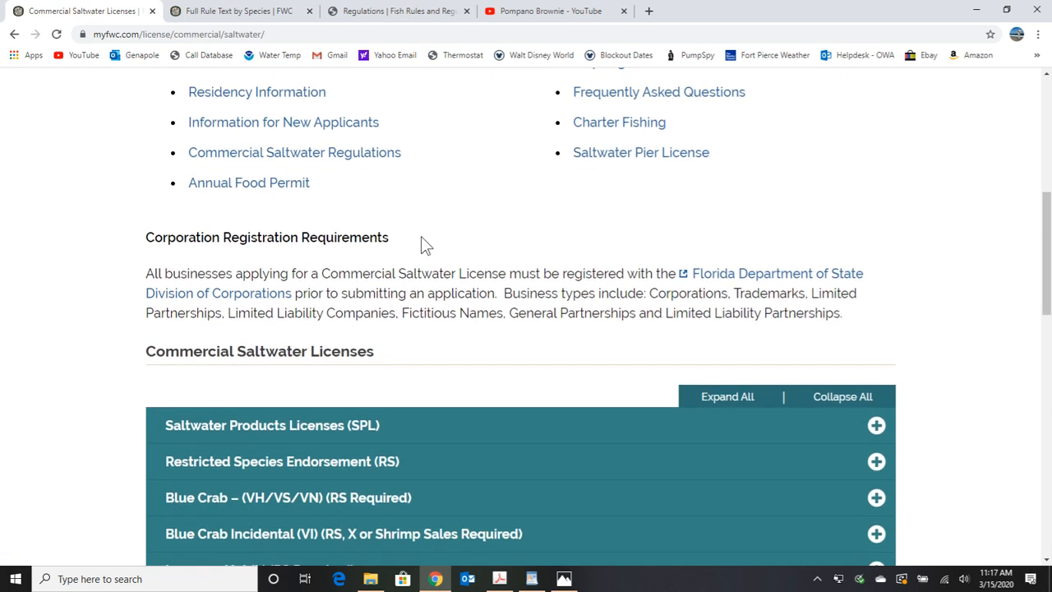
scroll(down, 3)
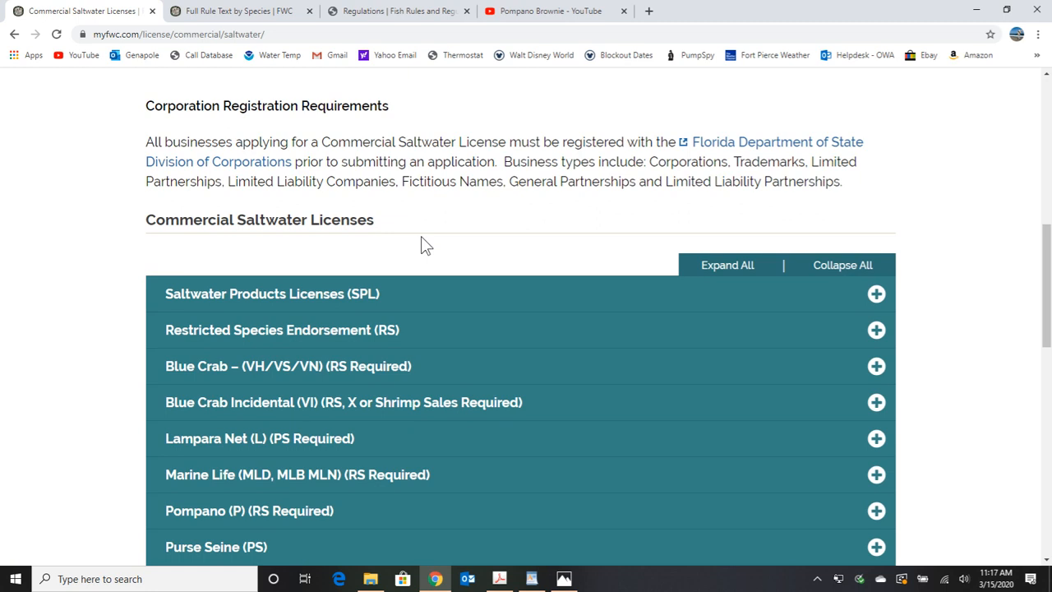
mouse_move(403, 329)
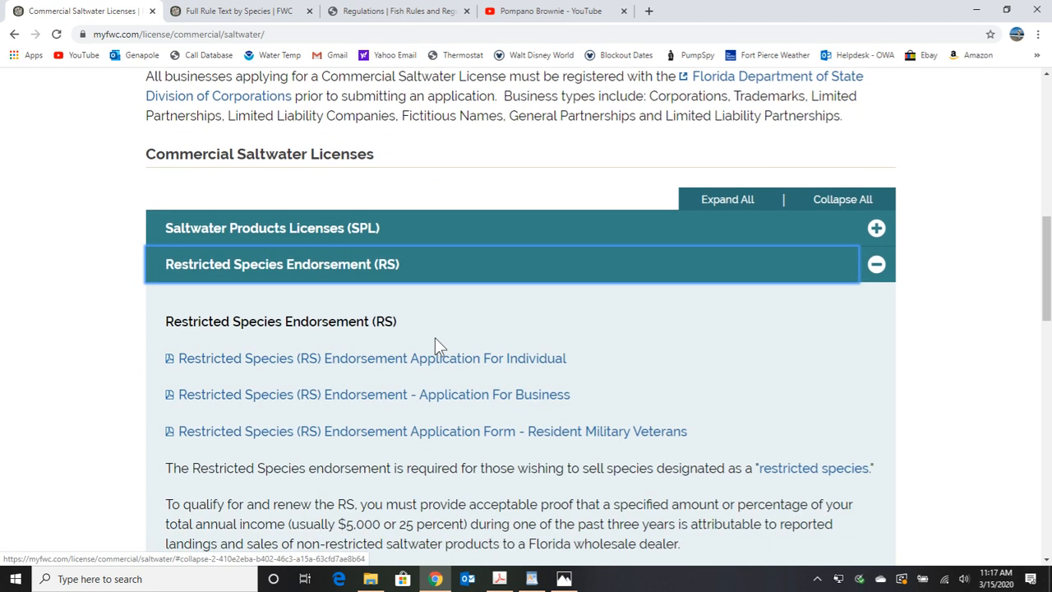
mouse_move(263, 364)
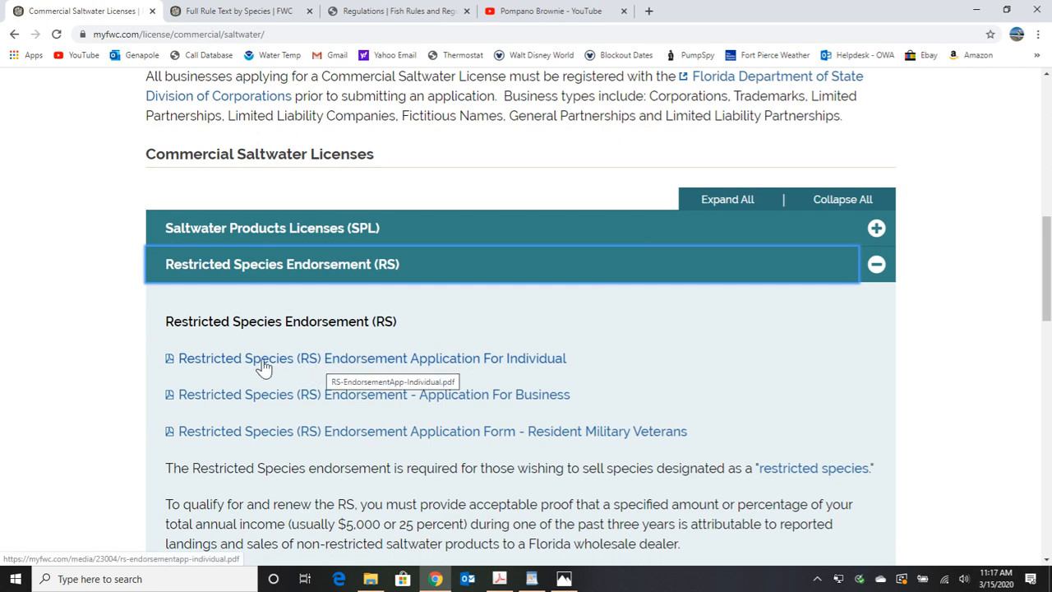
mouse_move(322, 366)
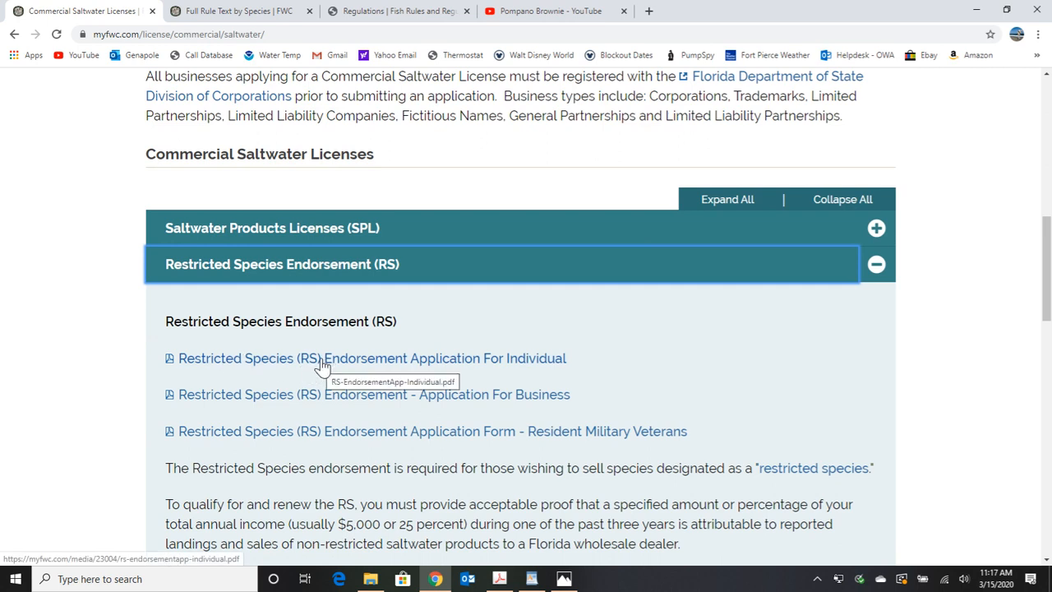
mouse_move(559, 369)
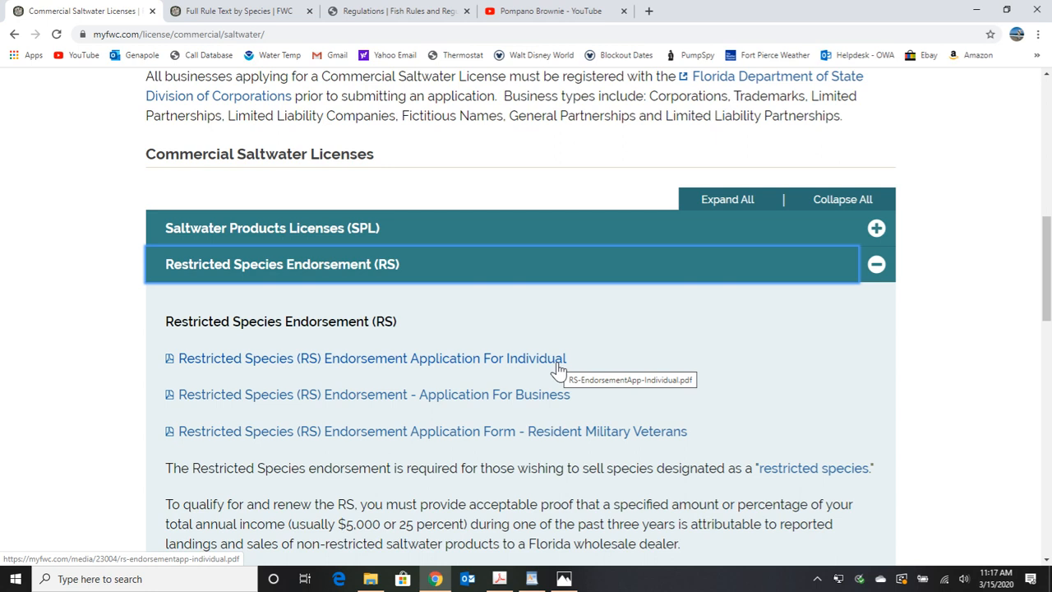
mouse_move(510, 561)
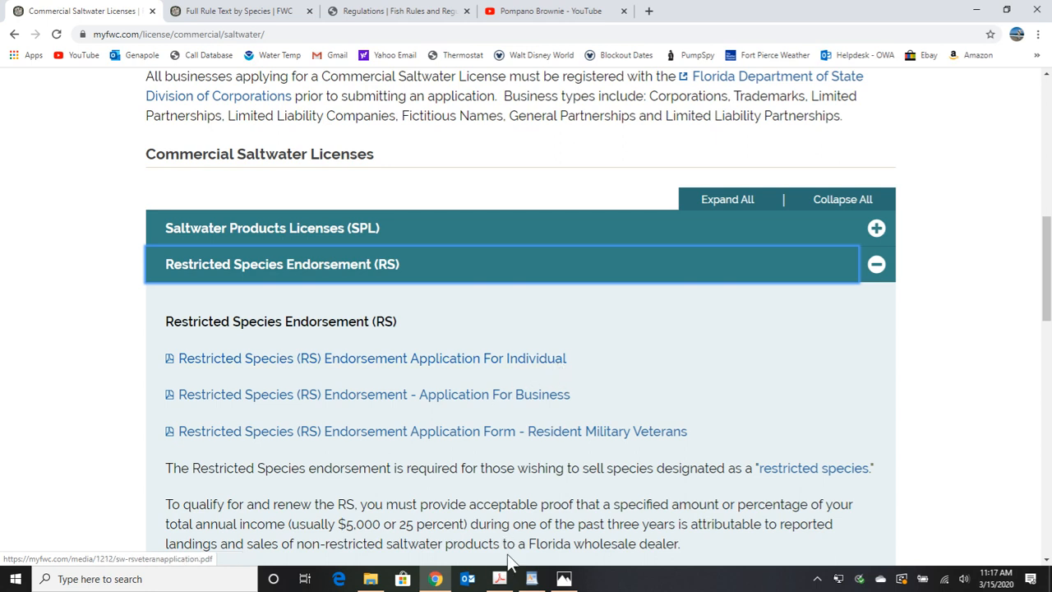
click(372, 357)
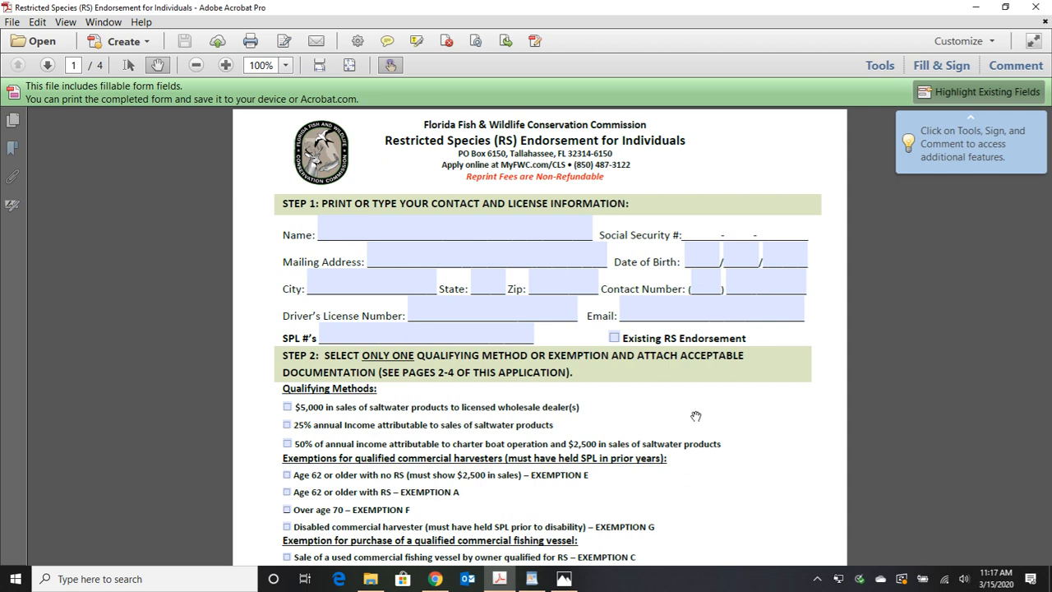
mouse_move(937, 315)
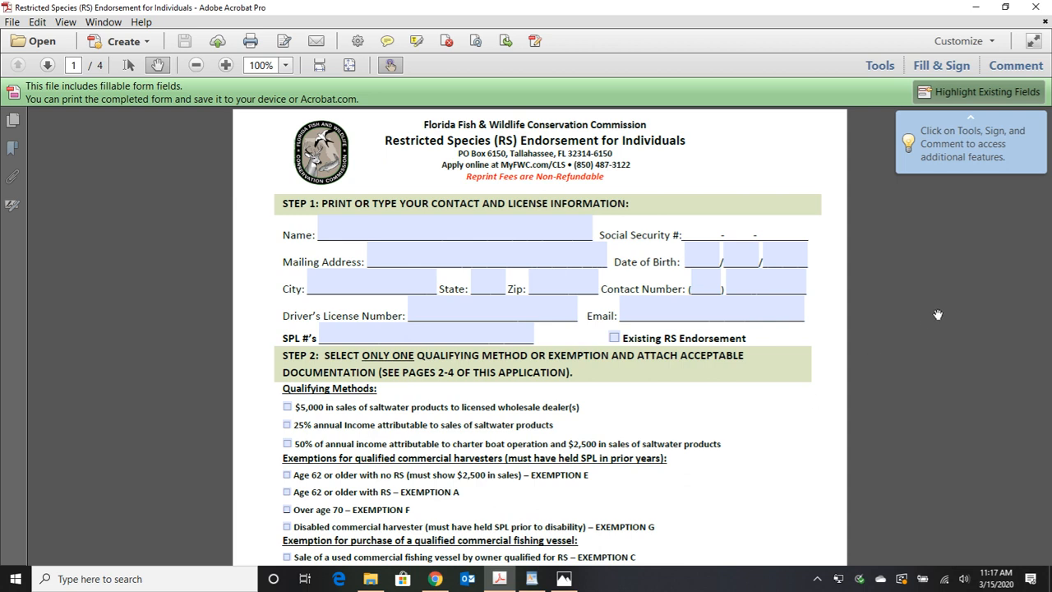
mouse_move(758, 434)
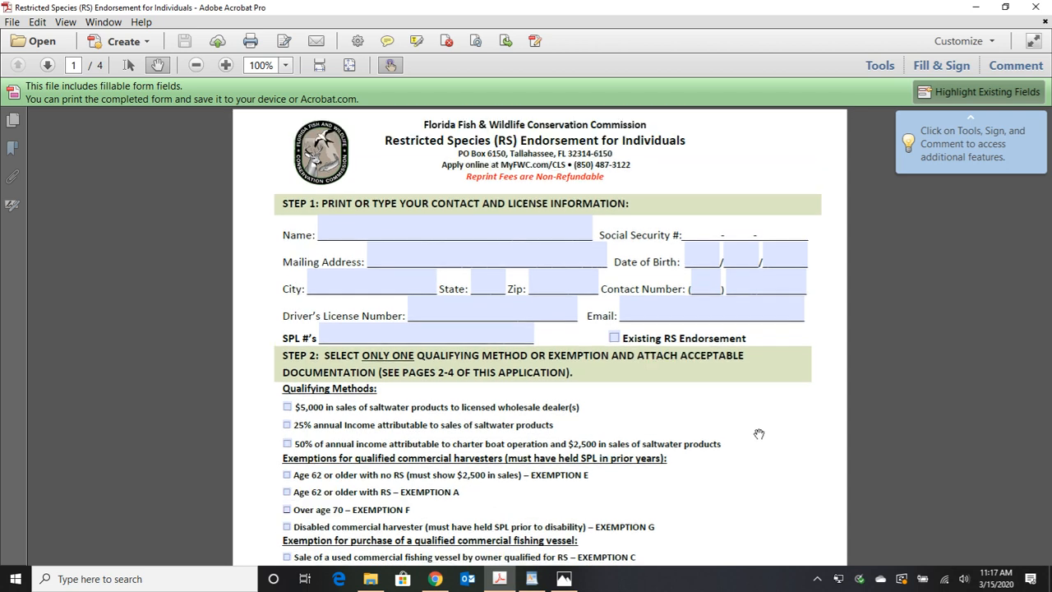
mouse_move(607, 399)
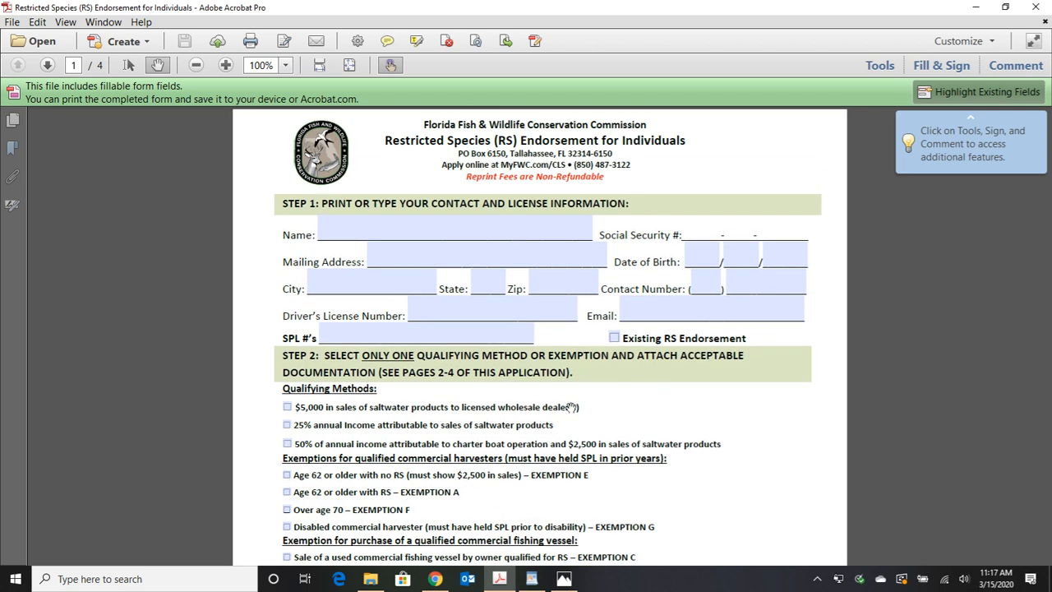
mouse_move(266, 419)
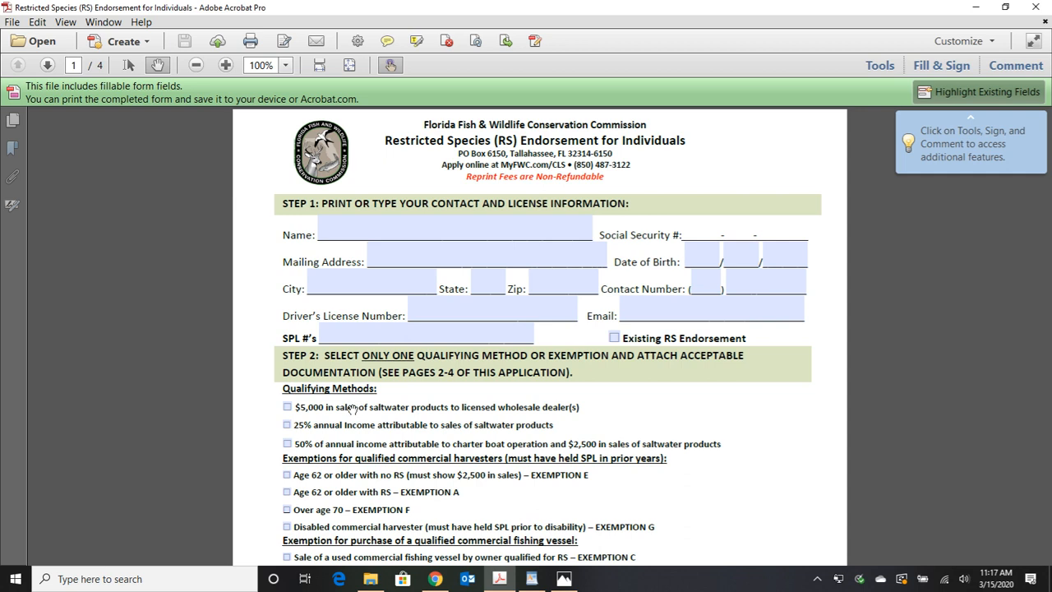
mouse_move(412, 400)
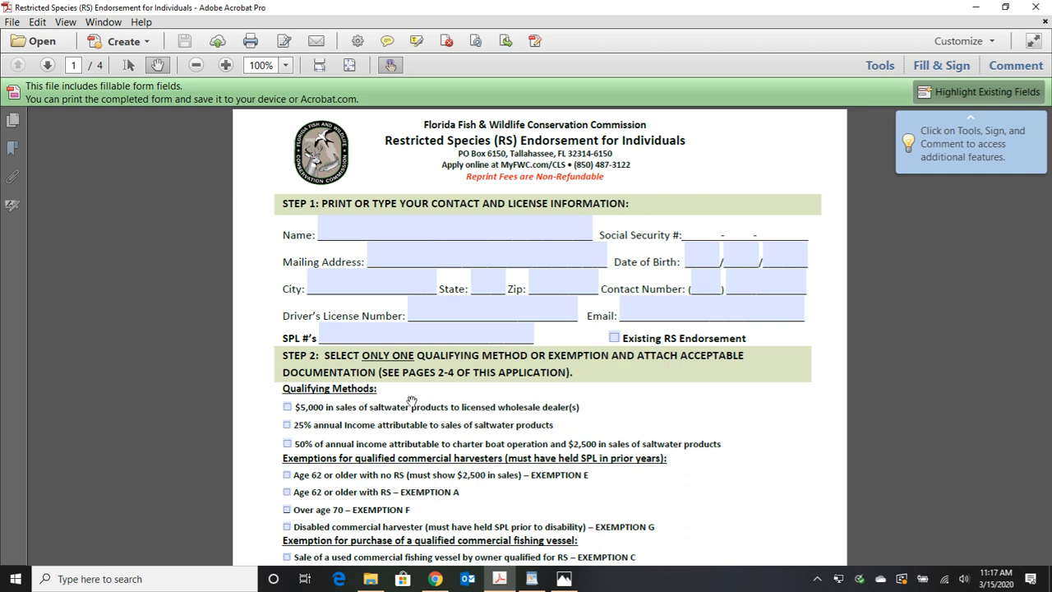
mouse_move(271, 401)
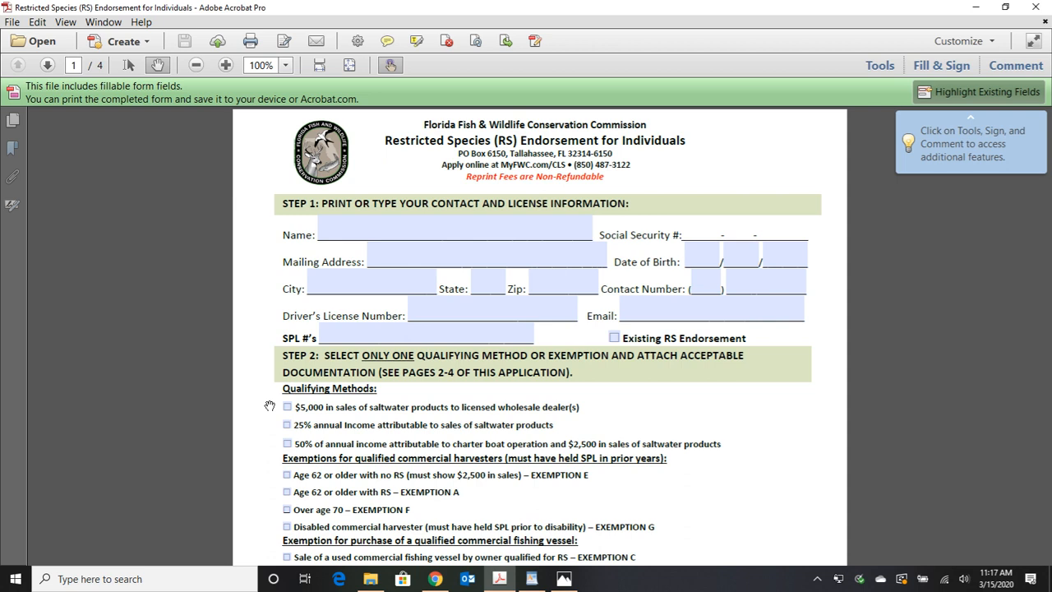
mouse_move(350, 426)
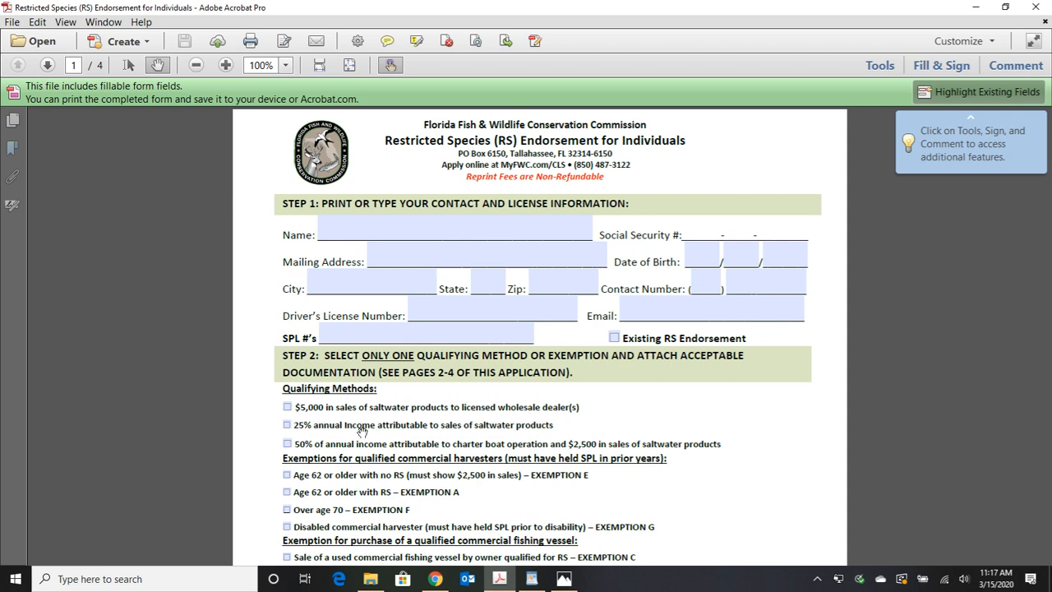
mouse_move(327, 442)
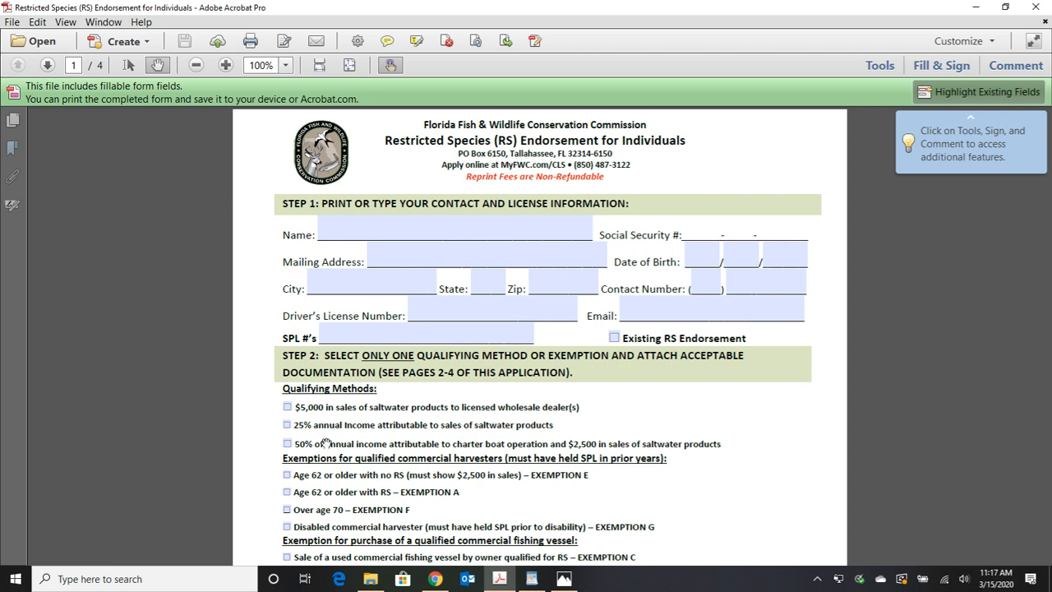
mouse_move(270, 426)
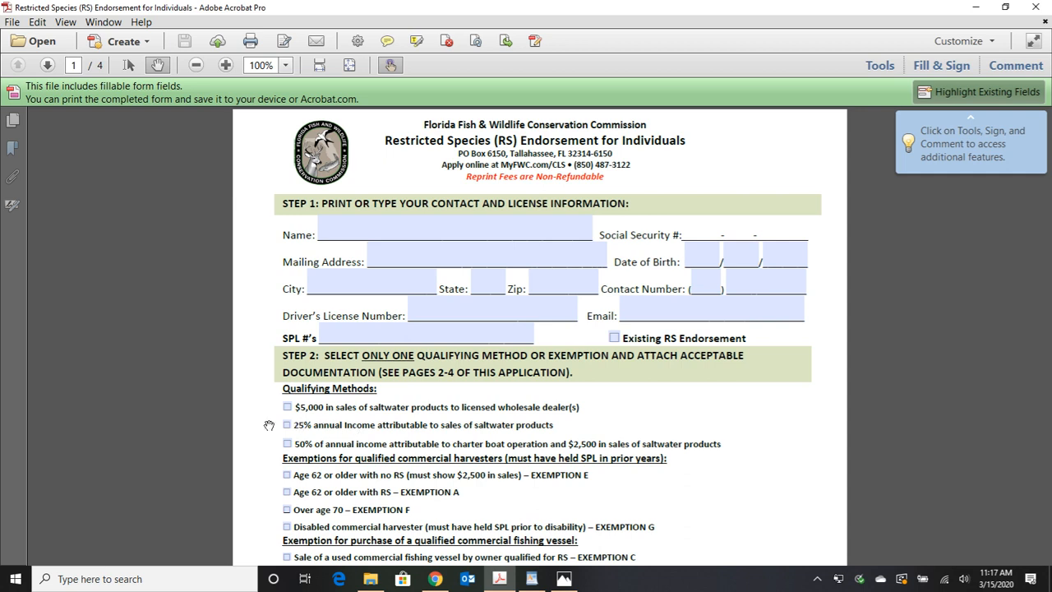
mouse_move(276, 405)
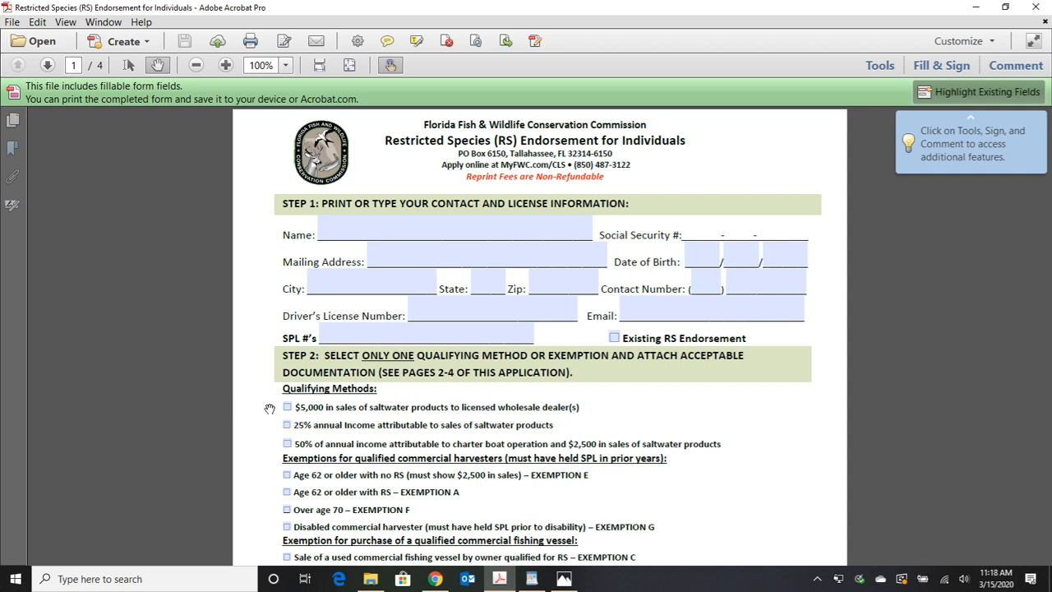
mouse_move(323, 437)
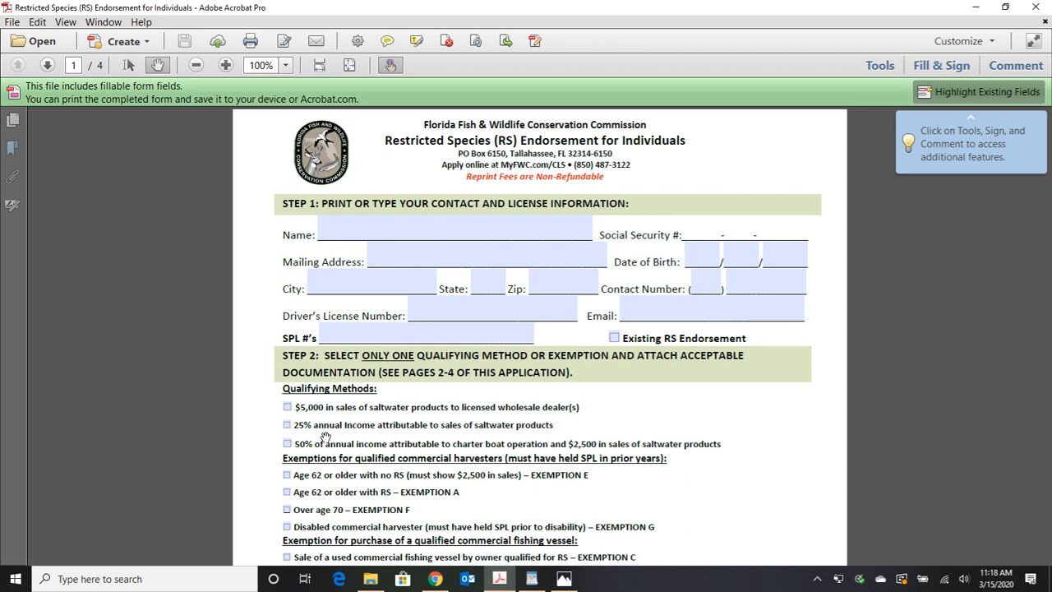
mouse_move(344, 415)
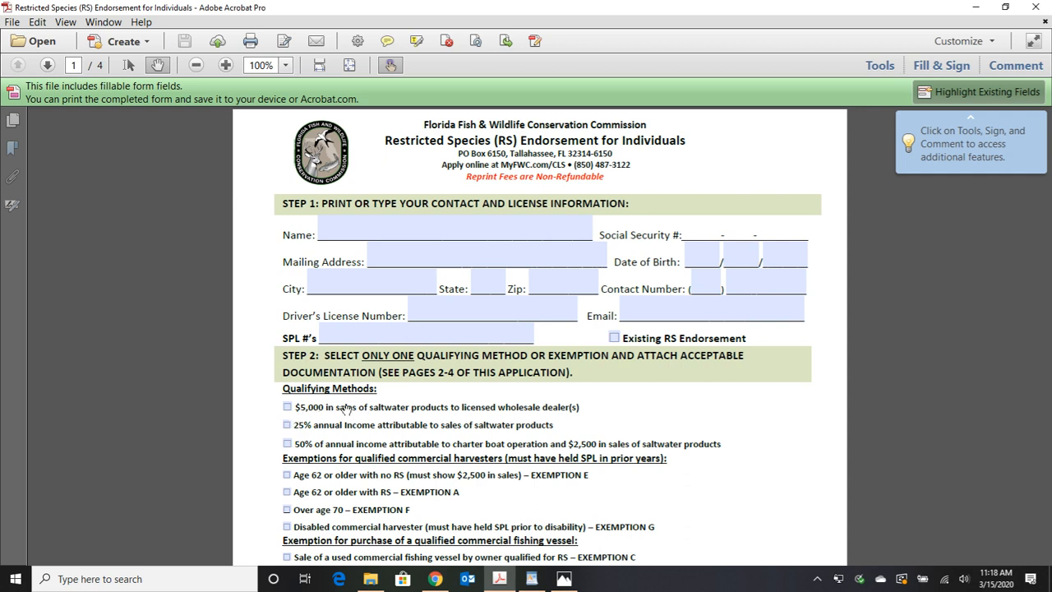
mouse_move(625, 405)
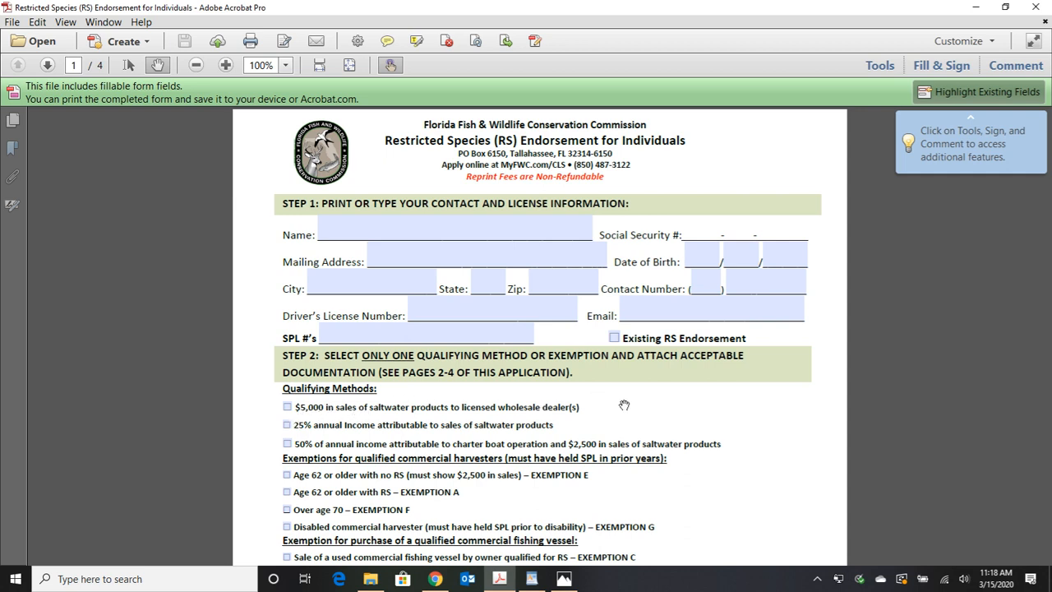
mouse_move(601, 408)
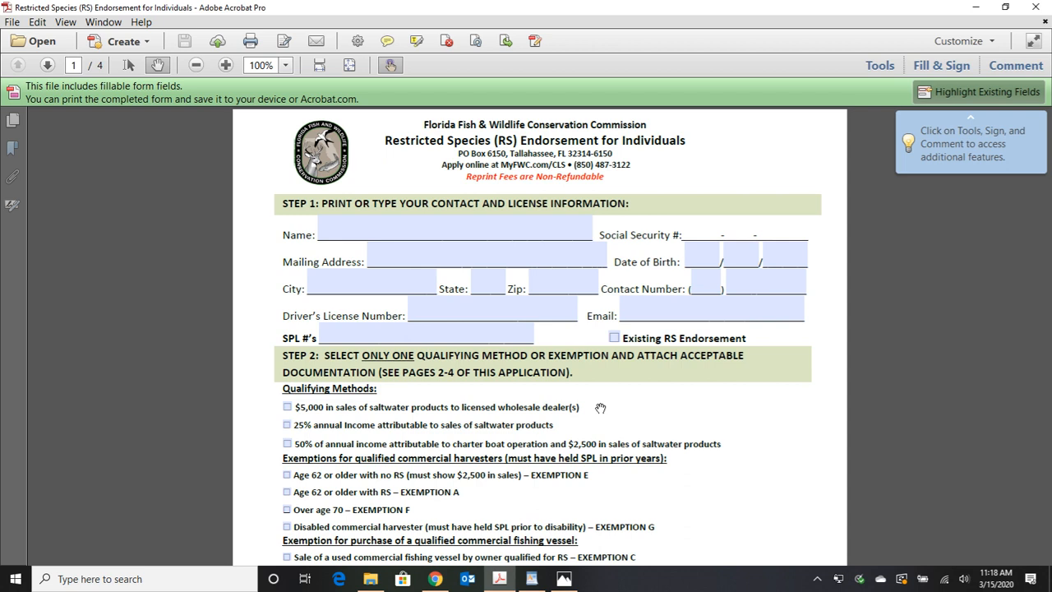
mouse_move(583, 407)
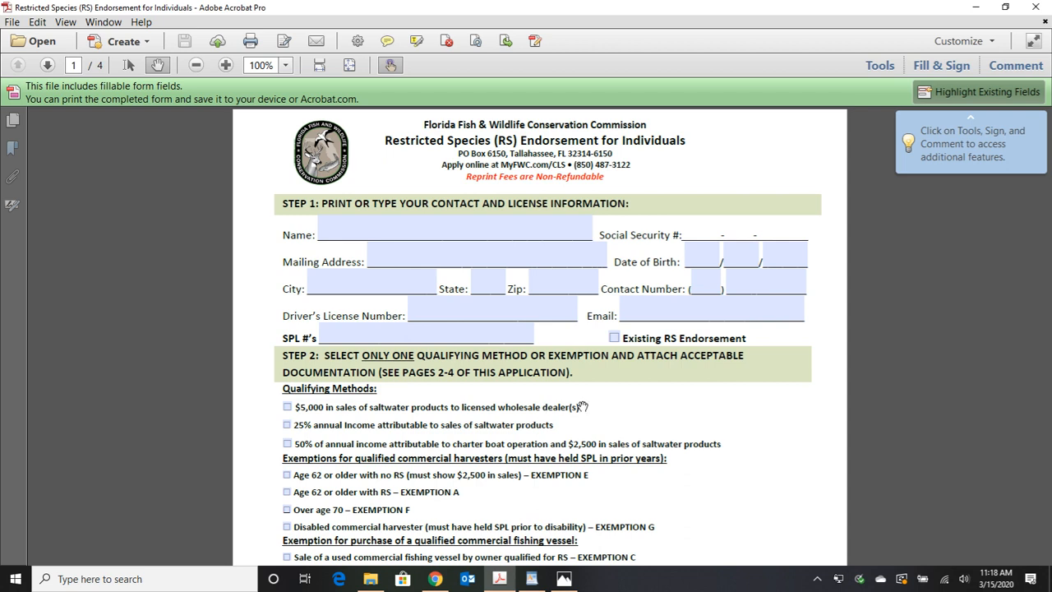
mouse_move(257, 415)
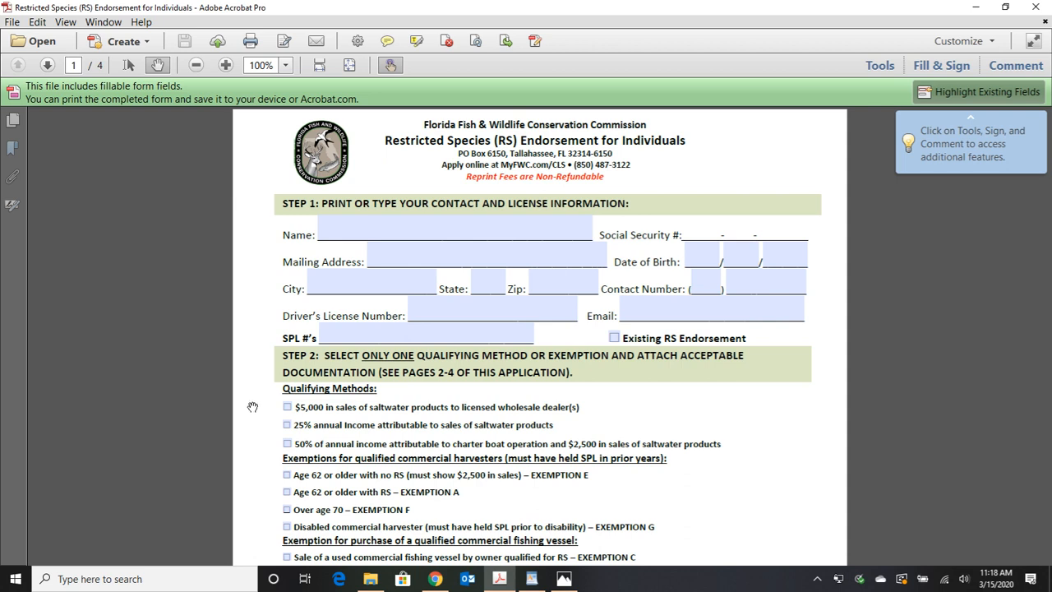
mouse_move(315, 431)
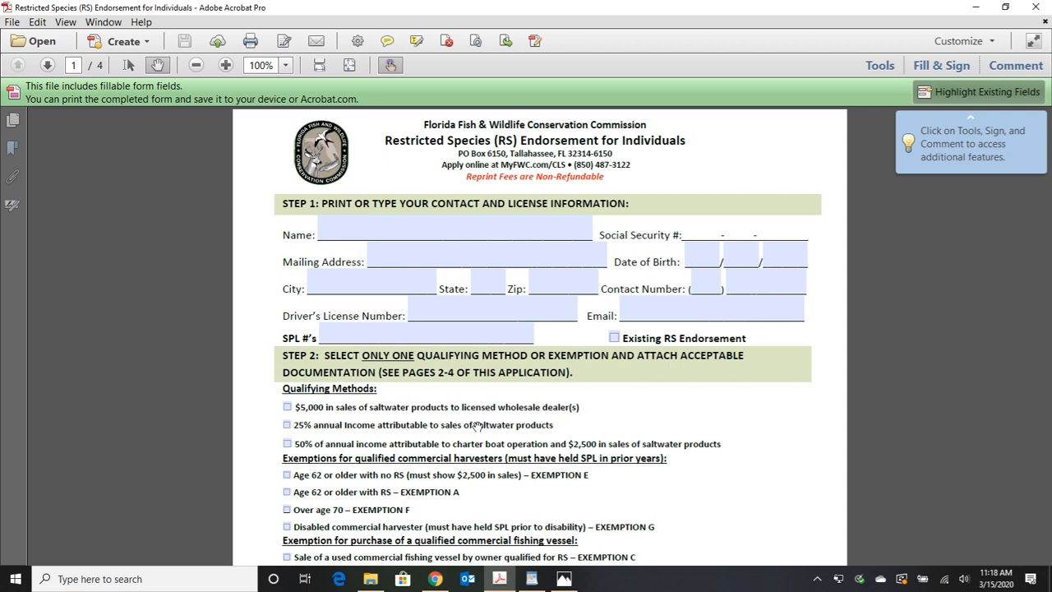
mouse_move(576, 436)
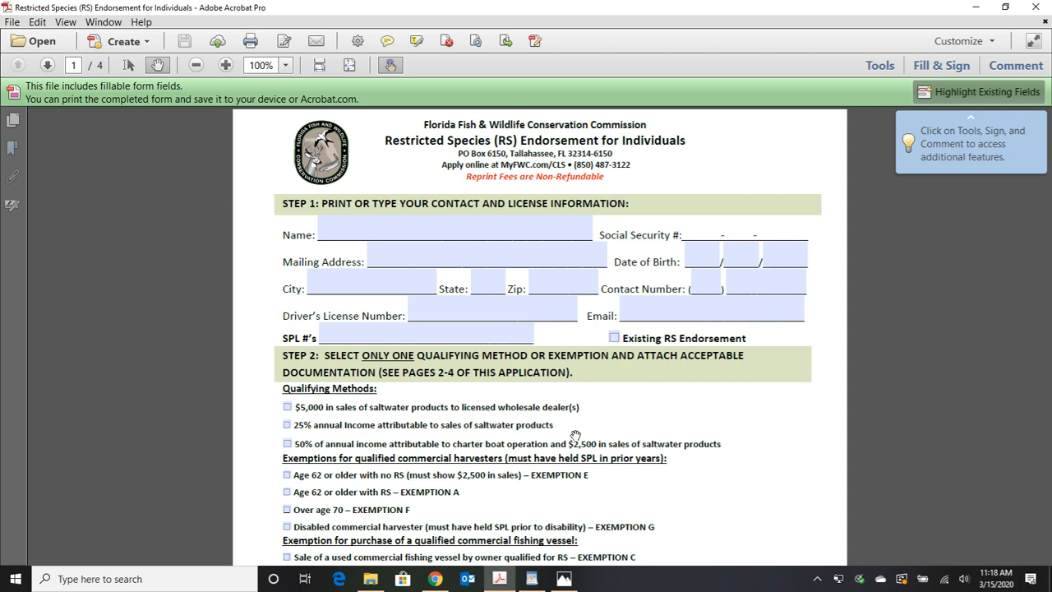
mouse_move(563, 428)
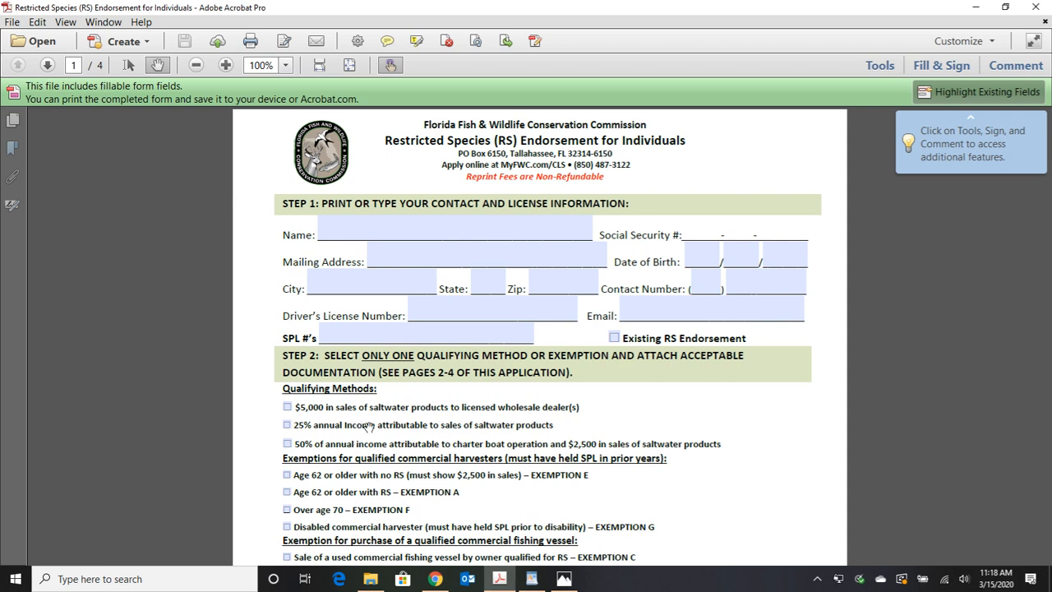
mouse_move(554, 434)
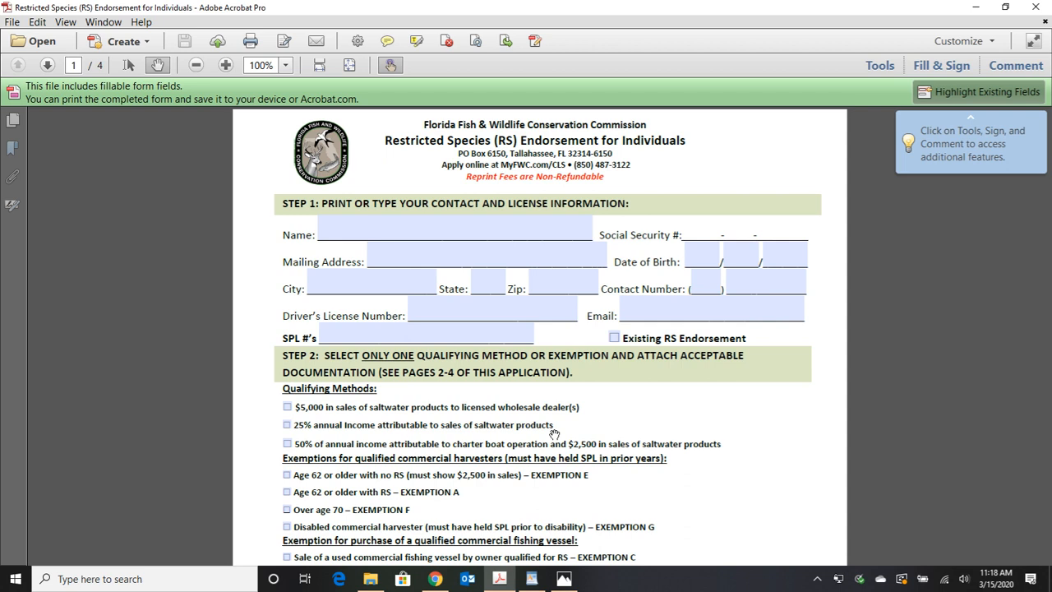
mouse_move(303, 448)
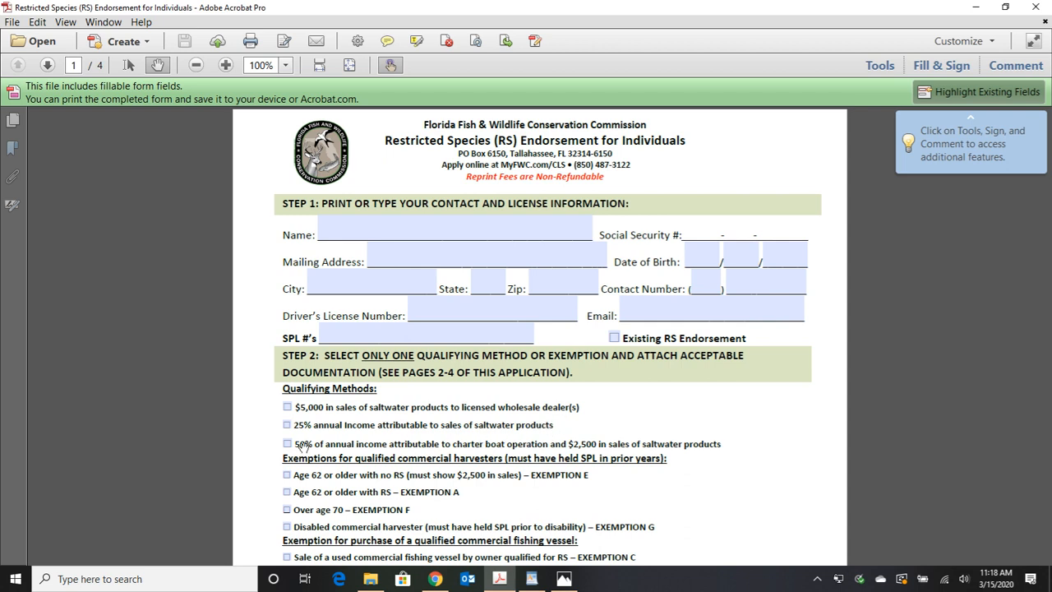
mouse_move(455, 436)
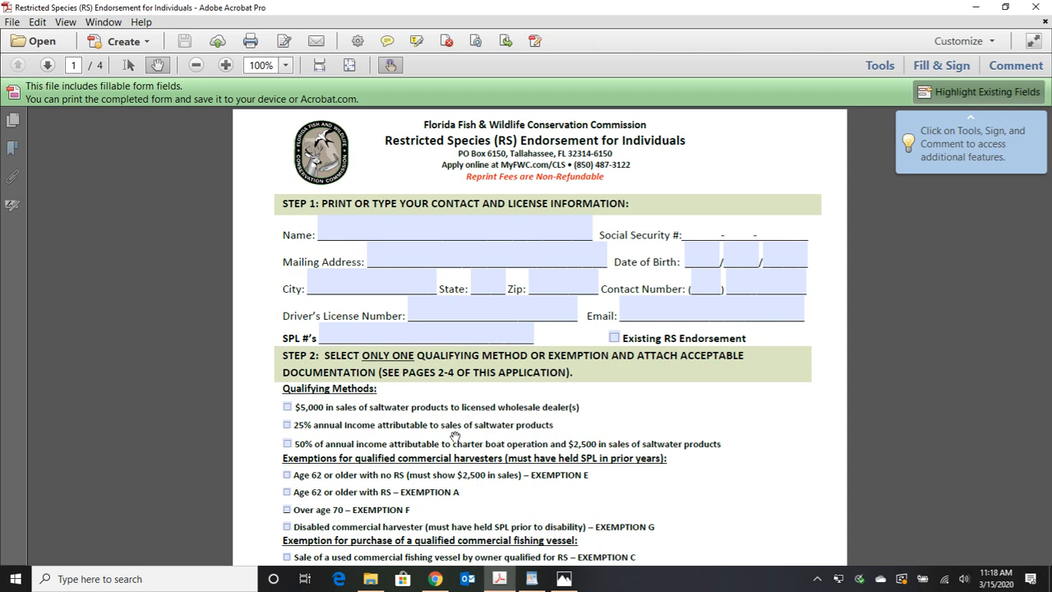
mouse_move(518, 414)
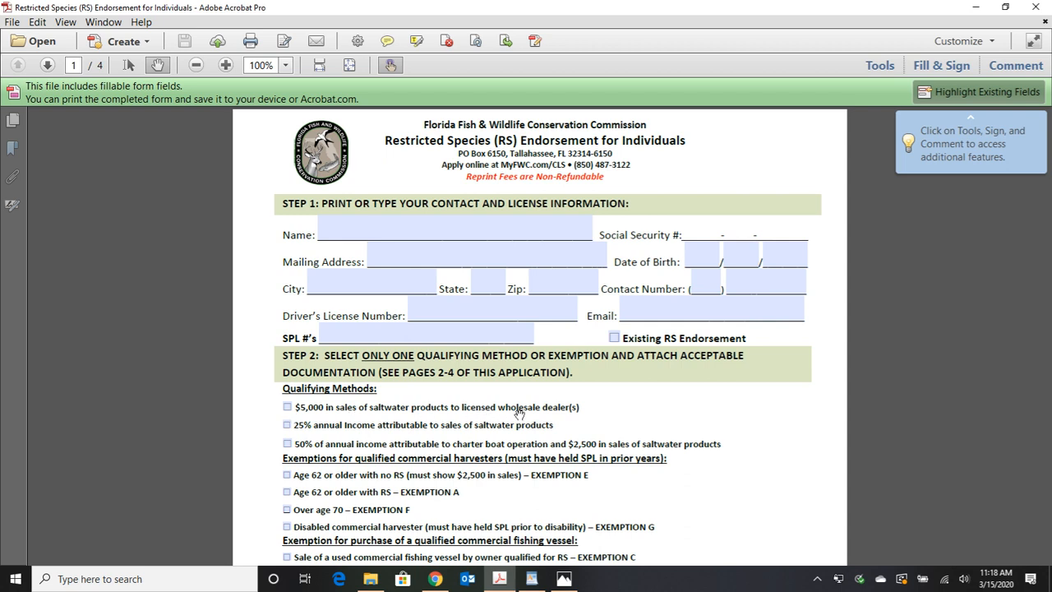
mouse_move(392, 420)
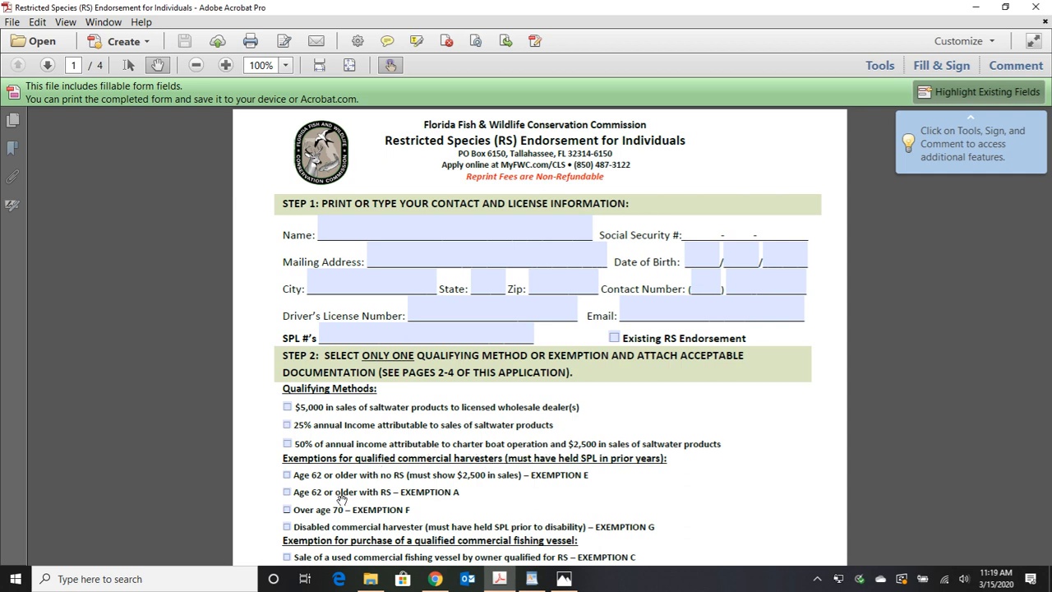
mouse_move(401, 481)
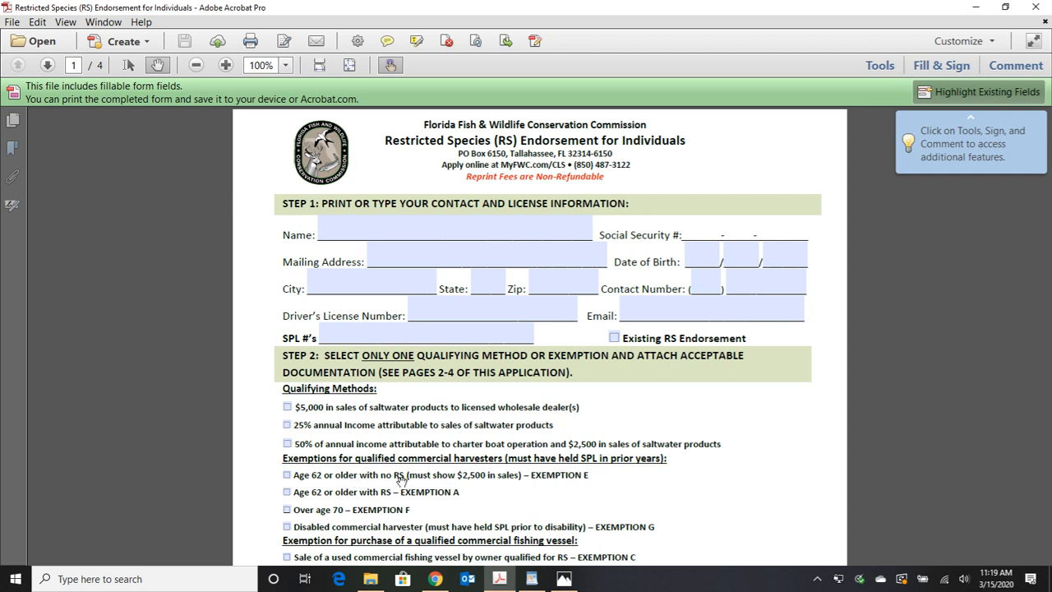
mouse_move(485, 479)
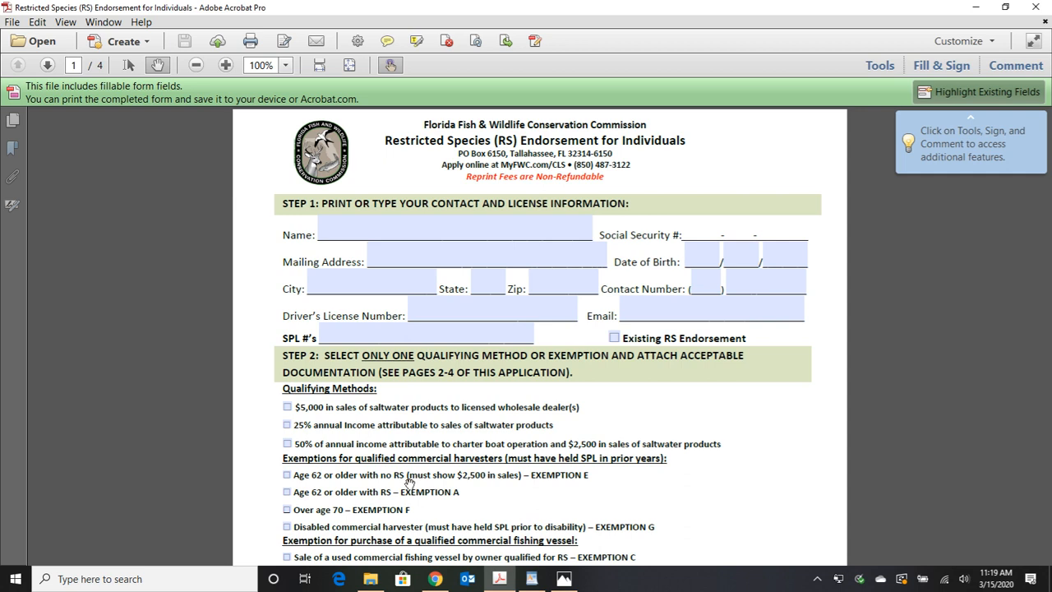
mouse_move(418, 447)
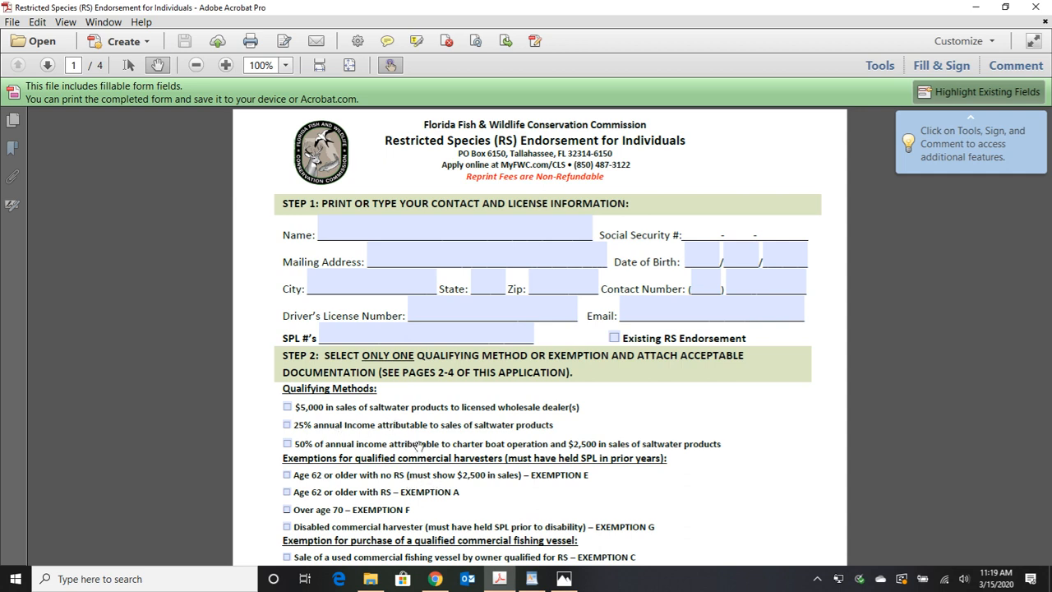
mouse_move(496, 448)
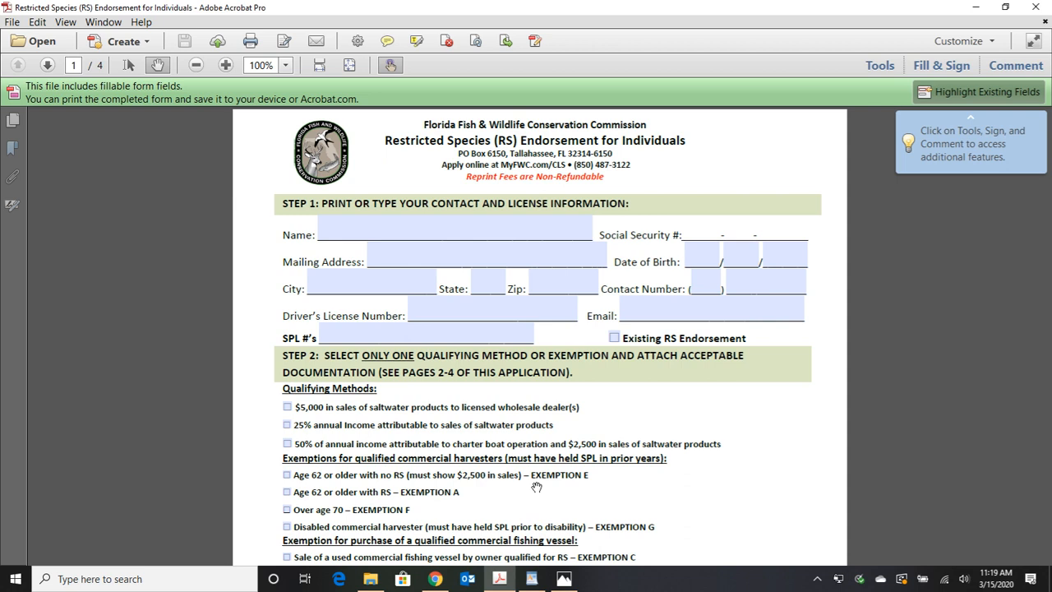
mouse_move(662, 475)
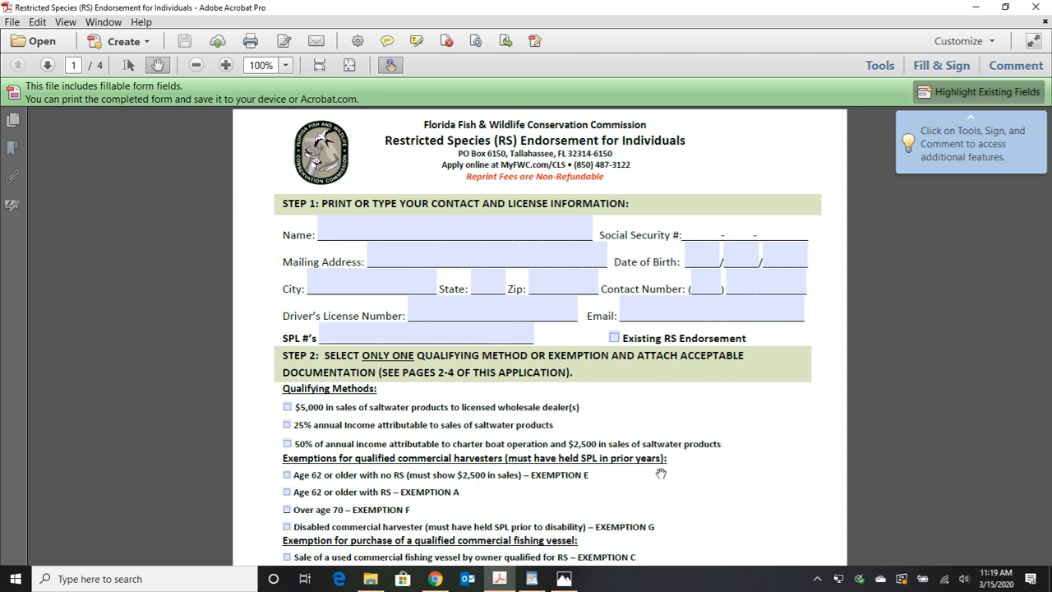
mouse_move(575, 490)
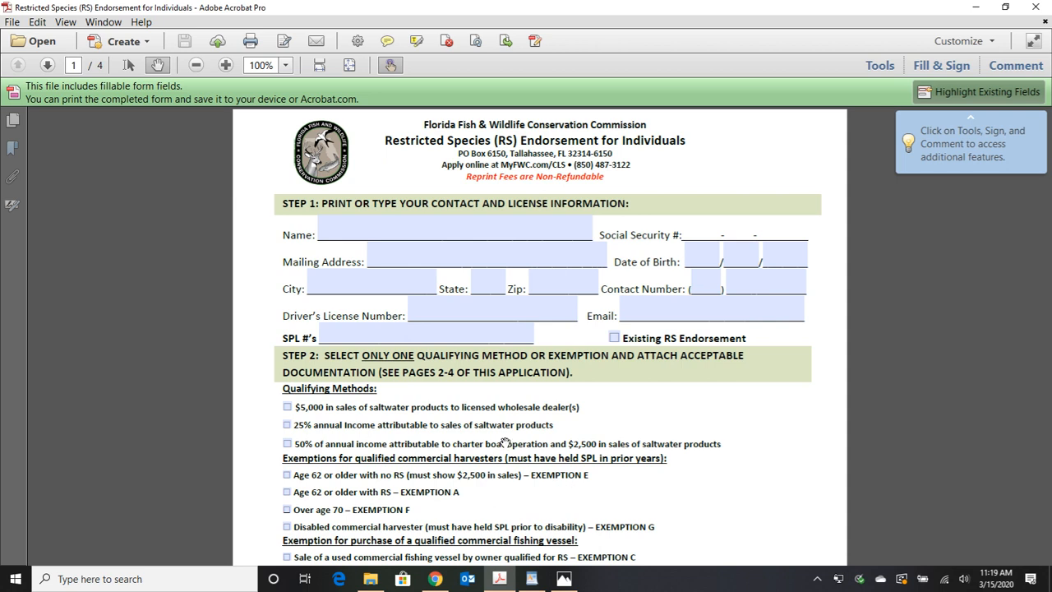
mouse_move(610, 441)
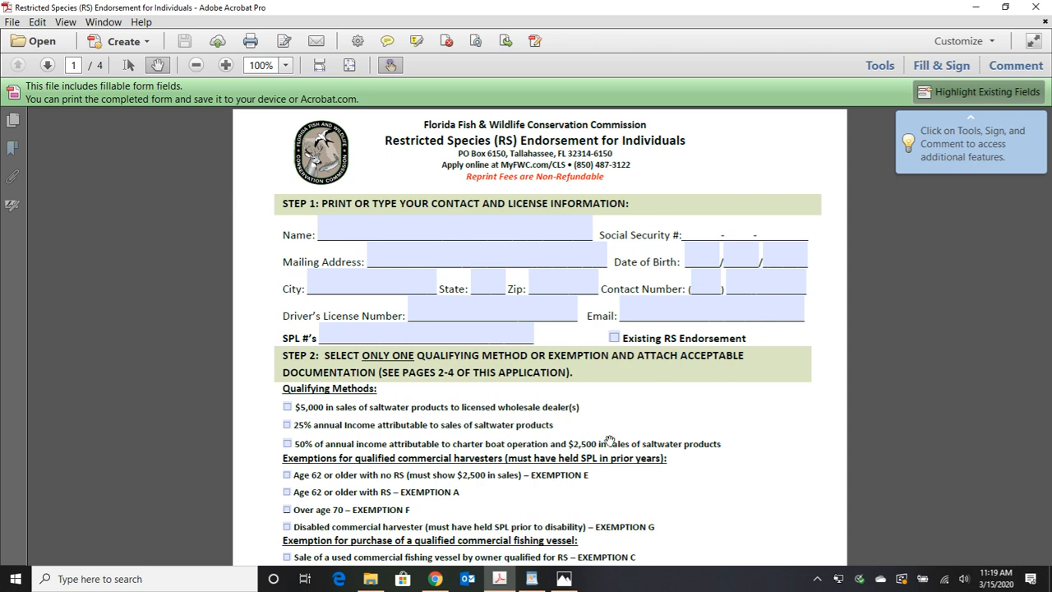
scroll(down, 3)
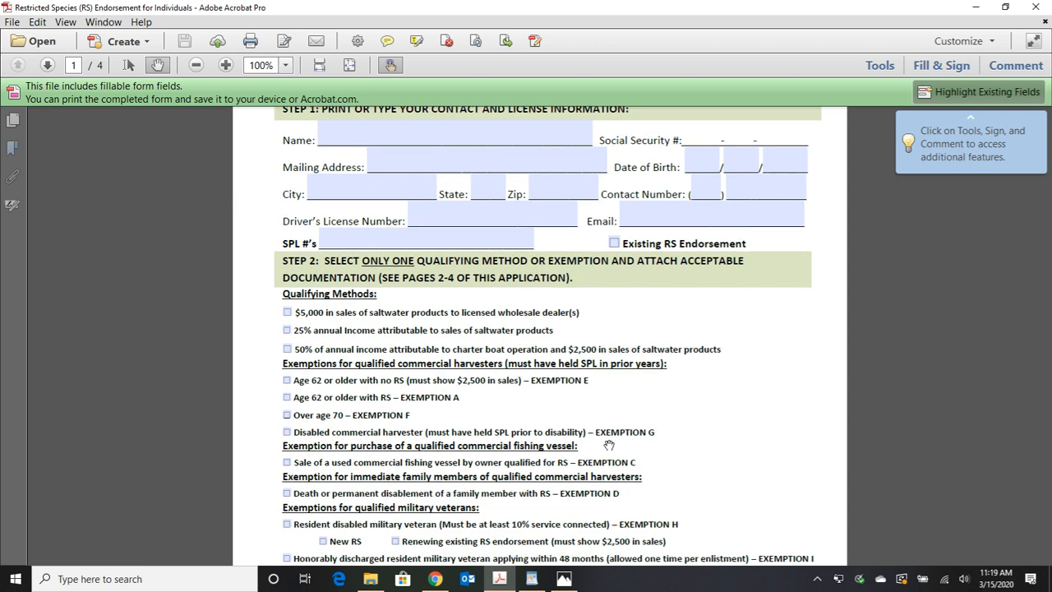
scroll(up, 3)
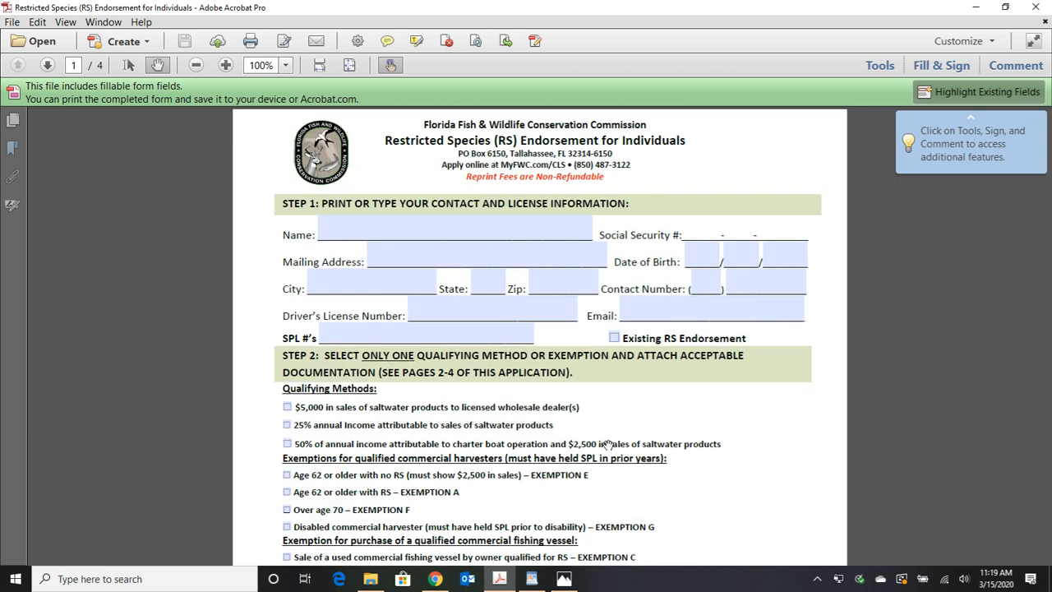
scroll(down, 3)
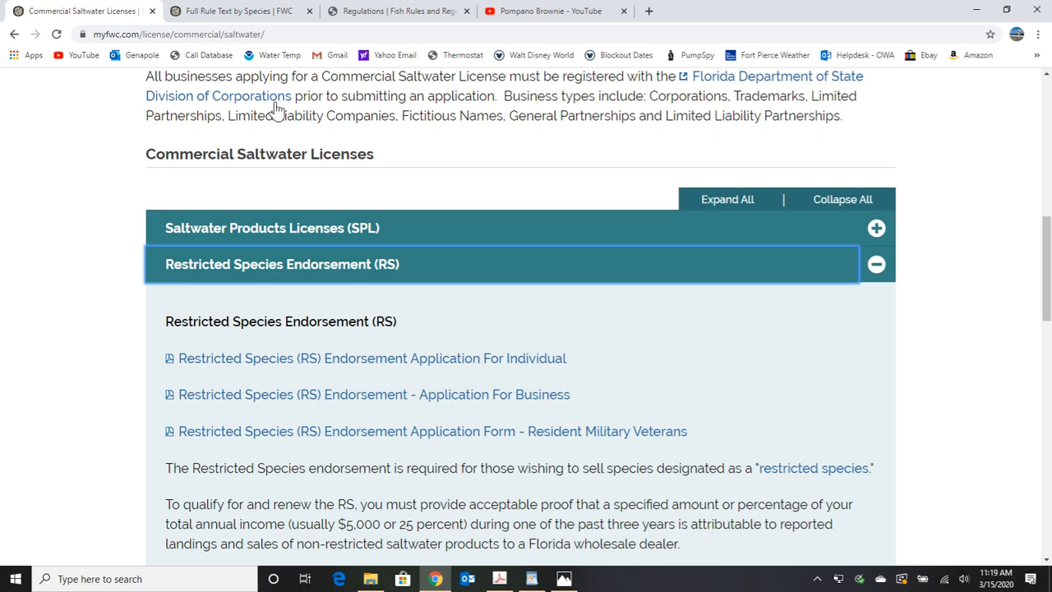
Switch to the Full Rule Text by Species tab and browse to Blue Fish 68B-43
scroll(up, 3)
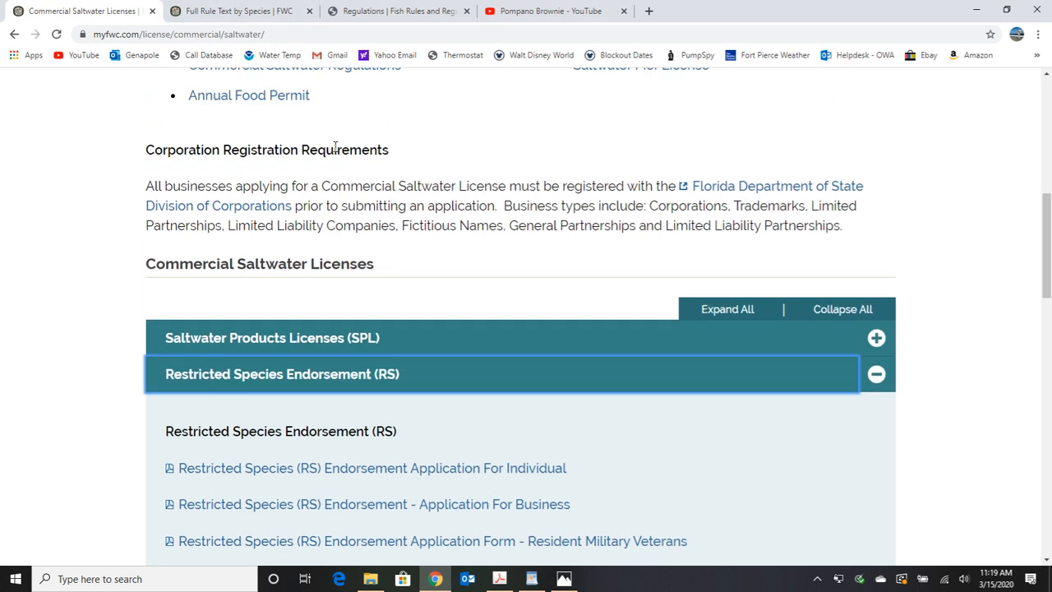
scroll(up, 3)
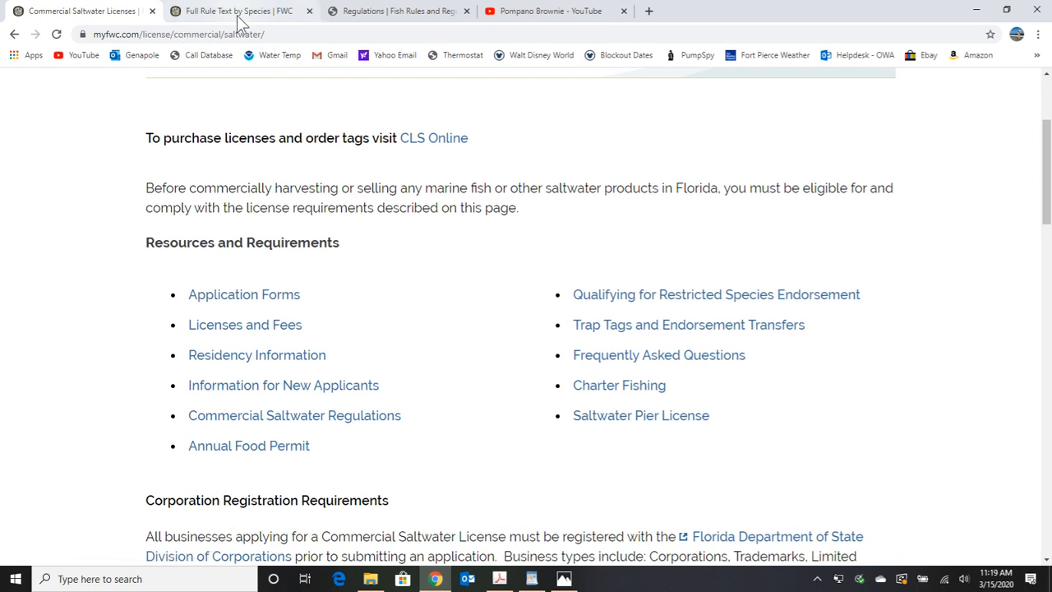
mouse_move(234, 11)
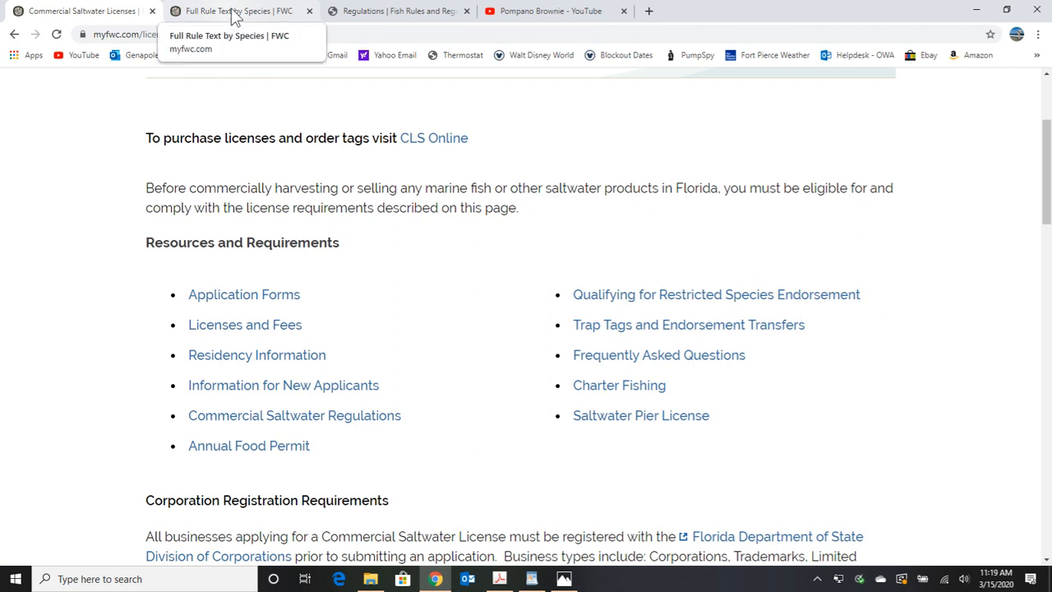
click(238, 11)
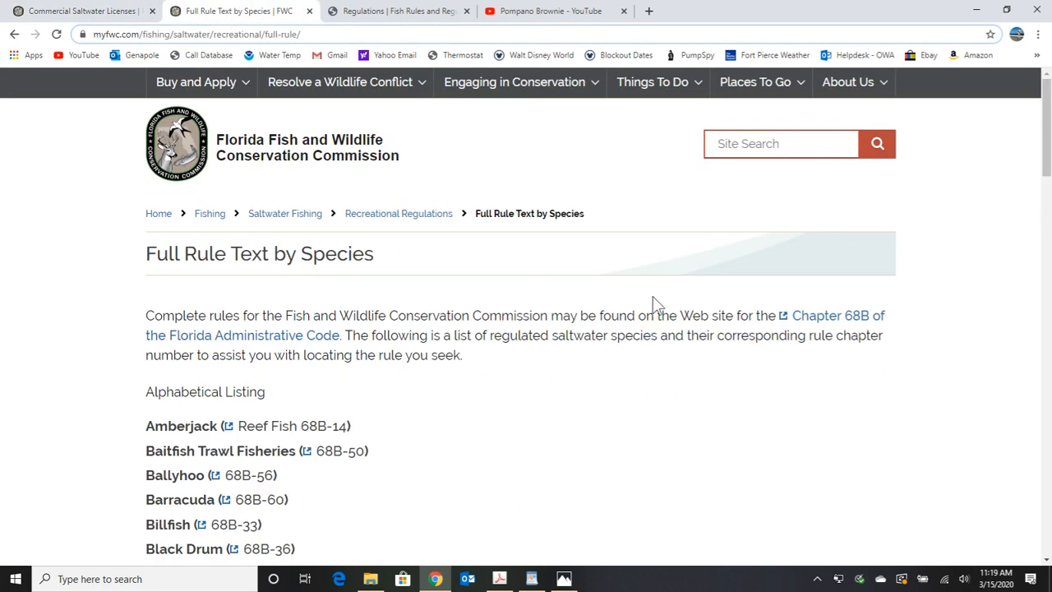
mouse_move(480, 389)
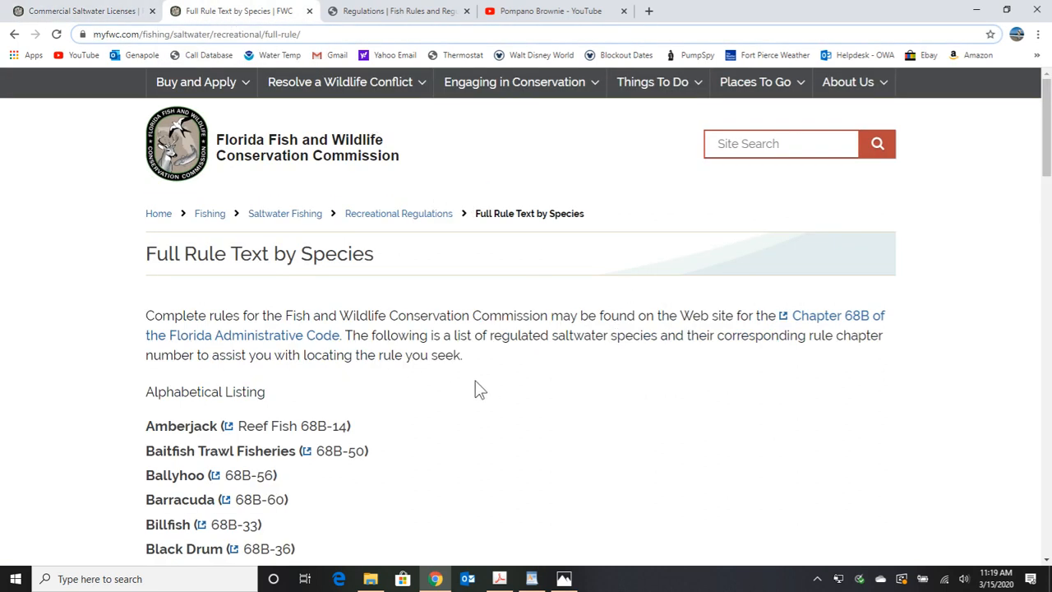
scroll(down, 3)
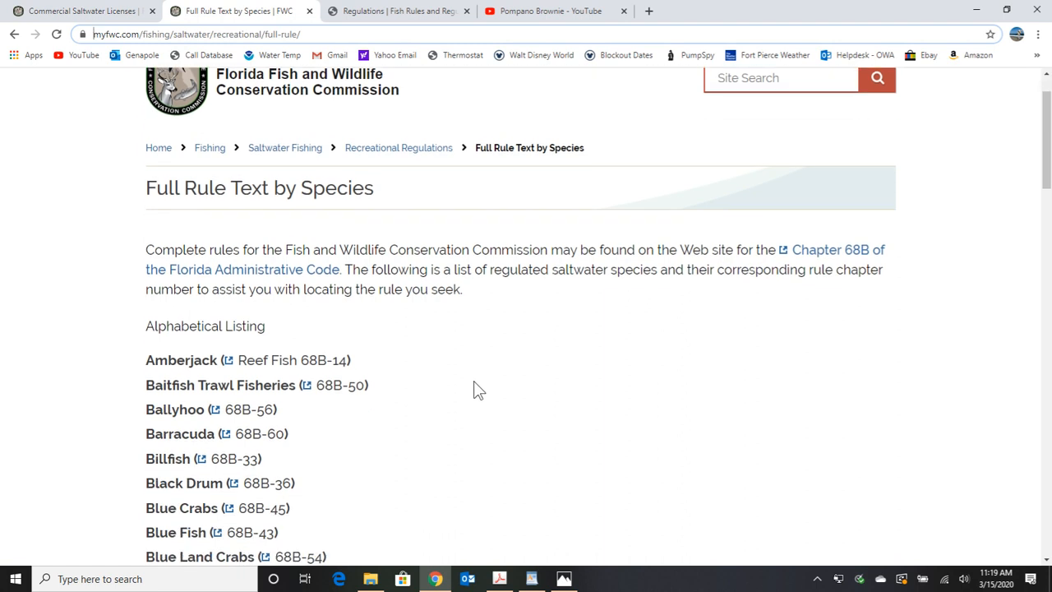
scroll(down, 3)
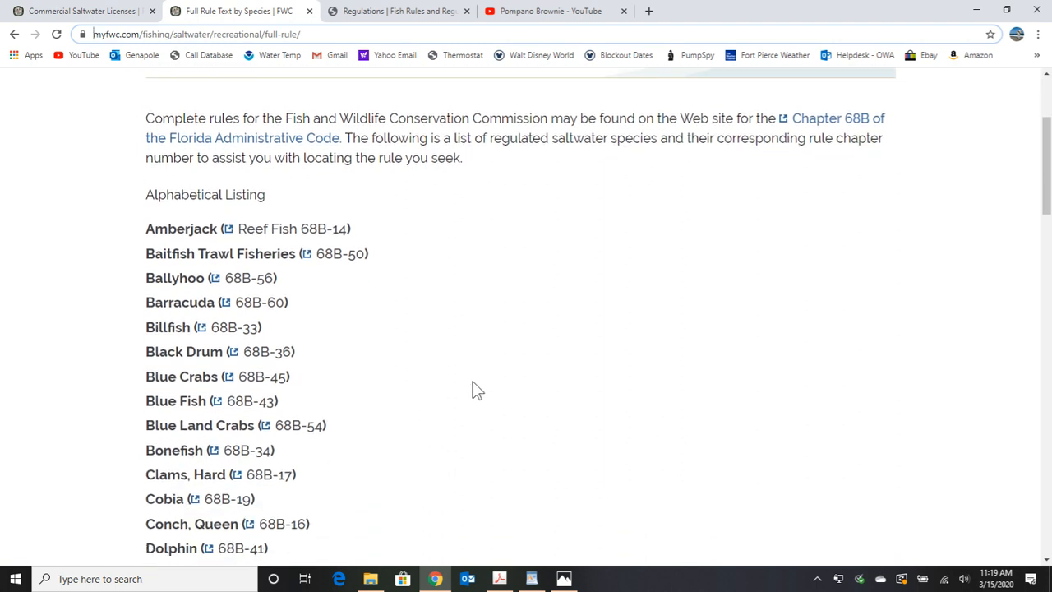
scroll(up, 3)
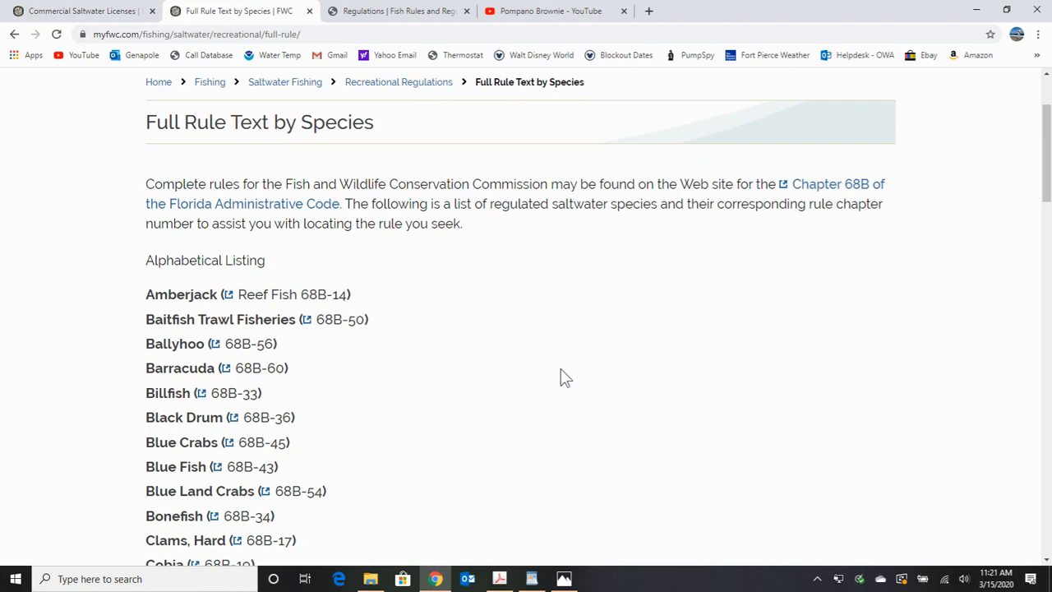
scroll(down, 3)
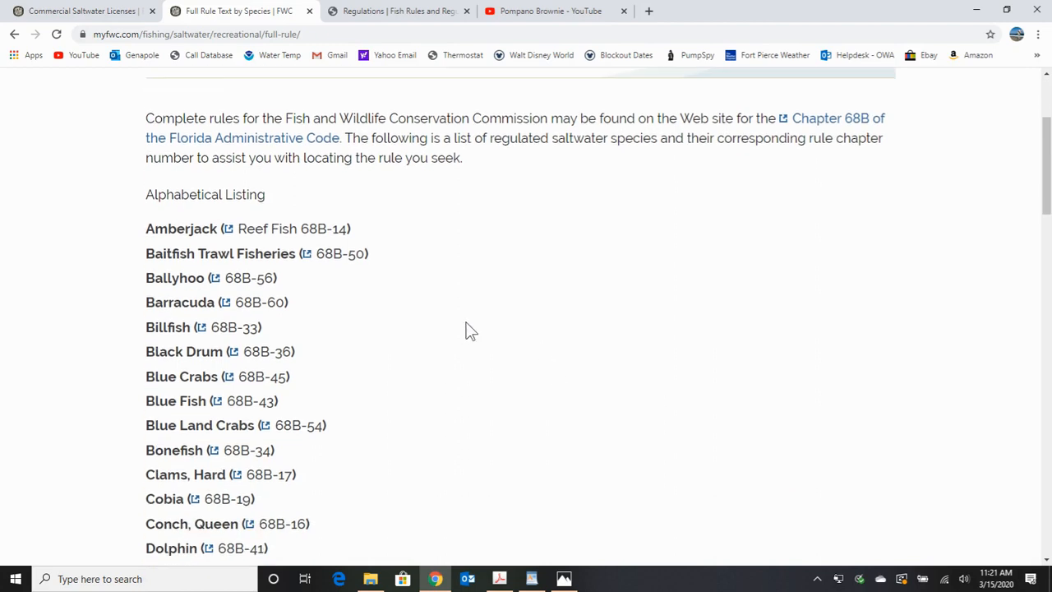
mouse_move(473, 360)
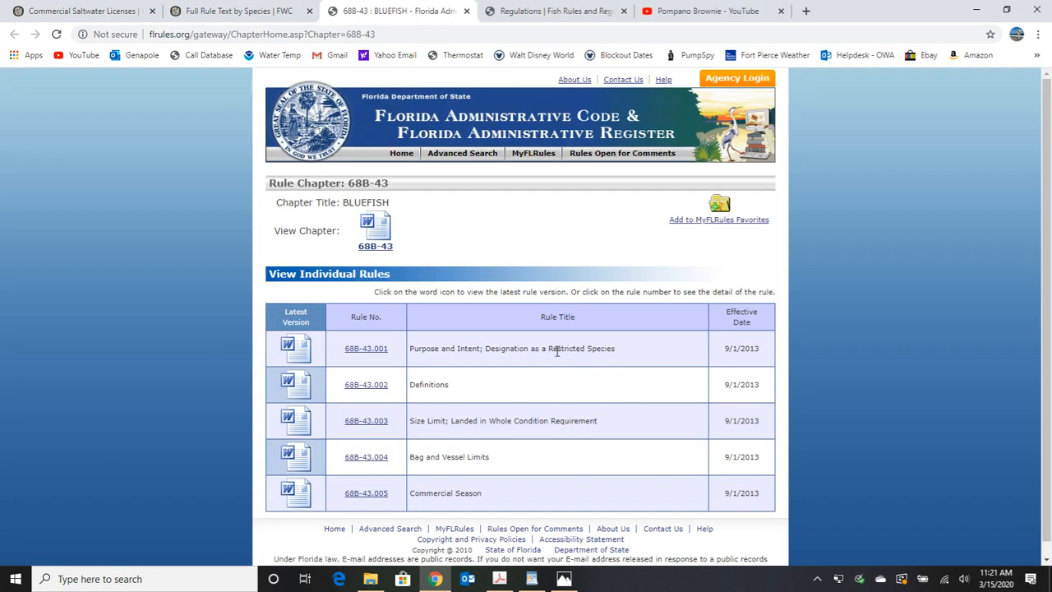
mouse_move(525, 361)
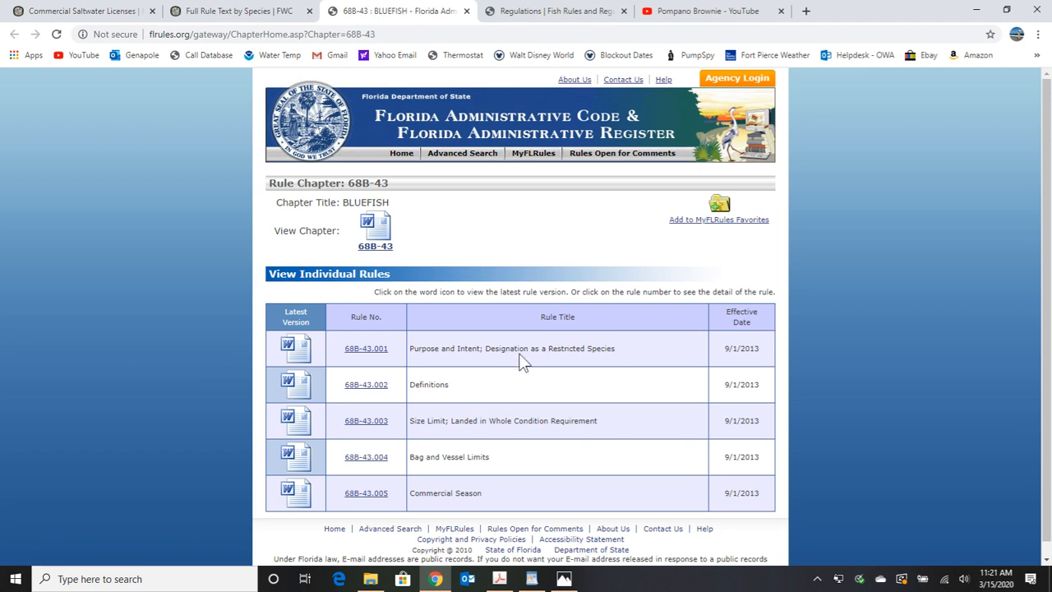
mouse_move(394, 291)
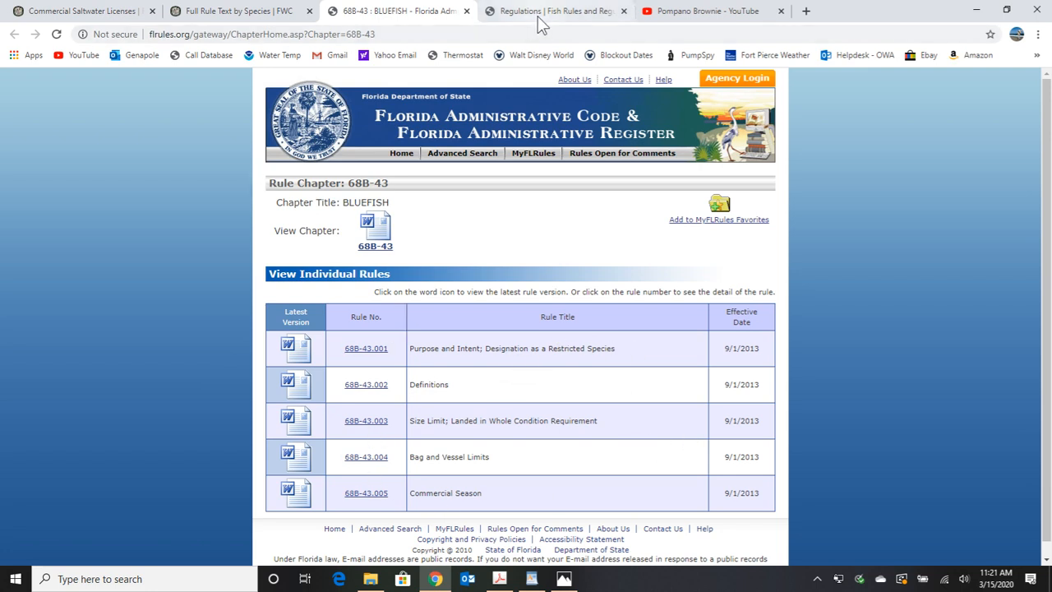
In the Fish Rules tab, open the web regulations and search for 'pompano'
click(555, 11)
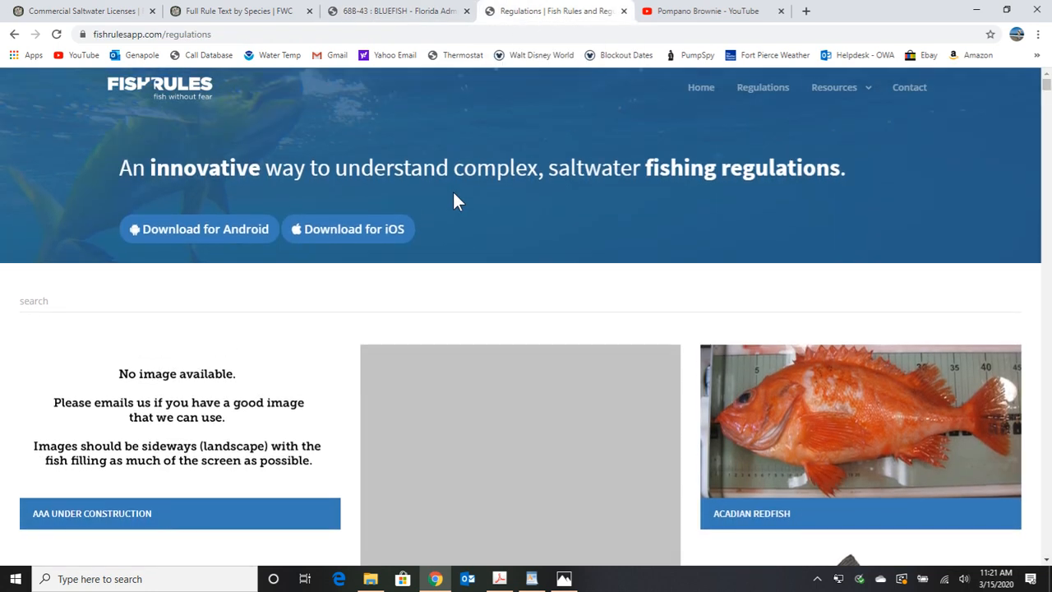
mouse_move(132, 288)
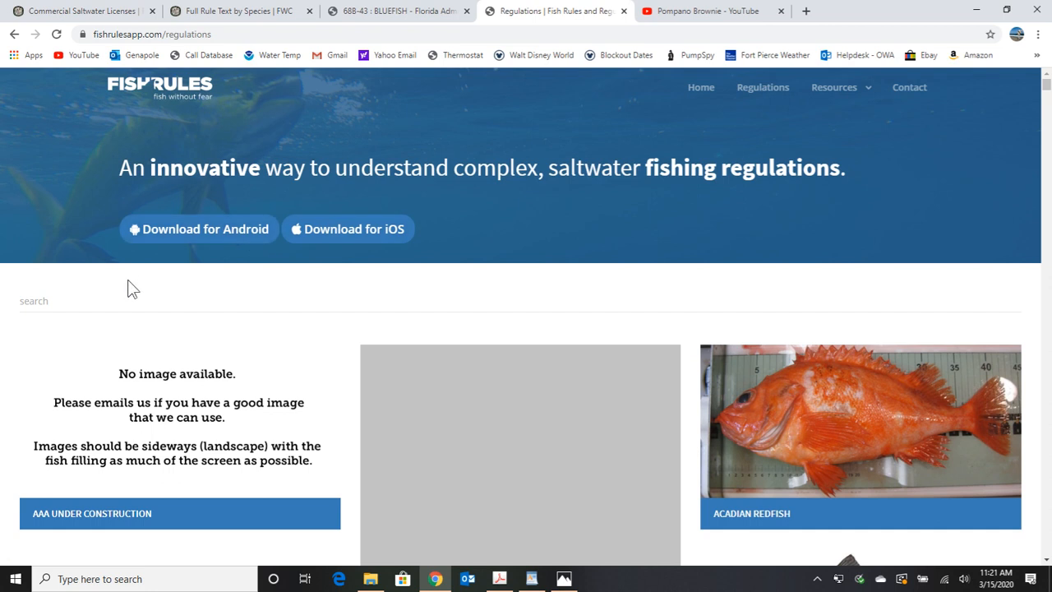
mouse_move(121, 99)
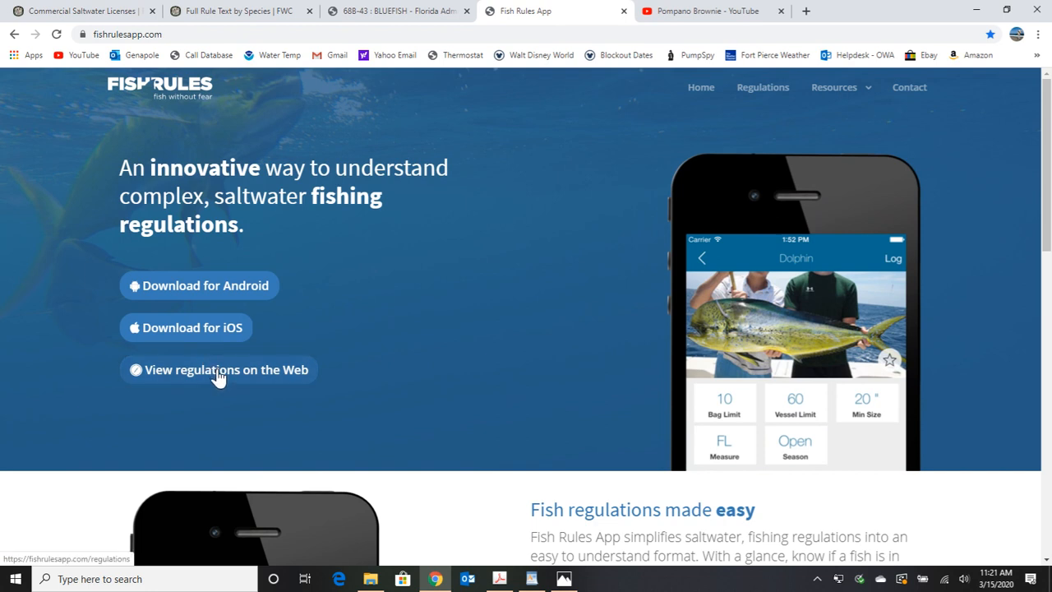
click(219, 369)
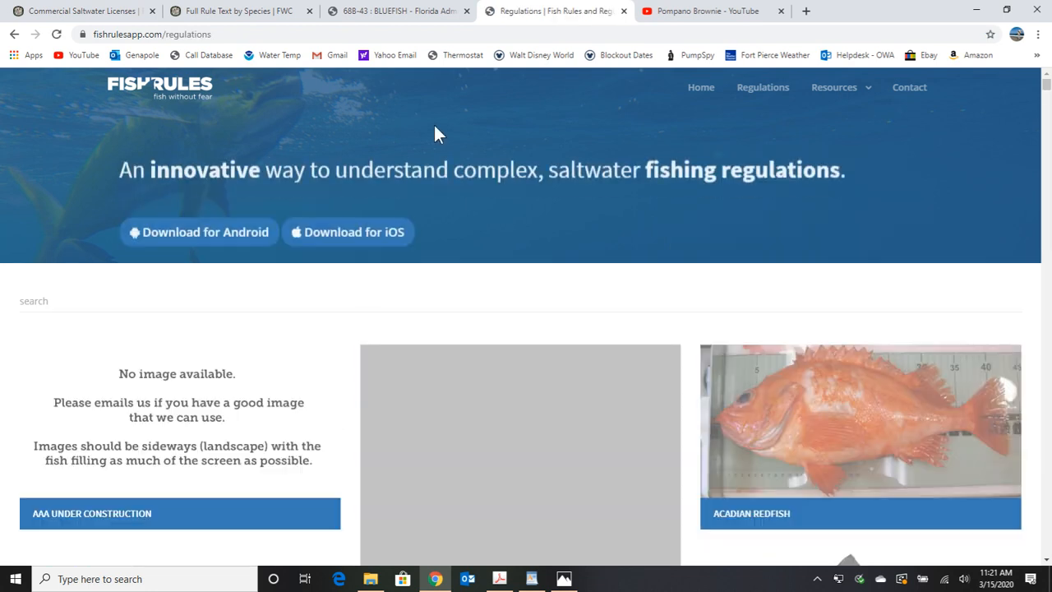
scroll(down, 3)
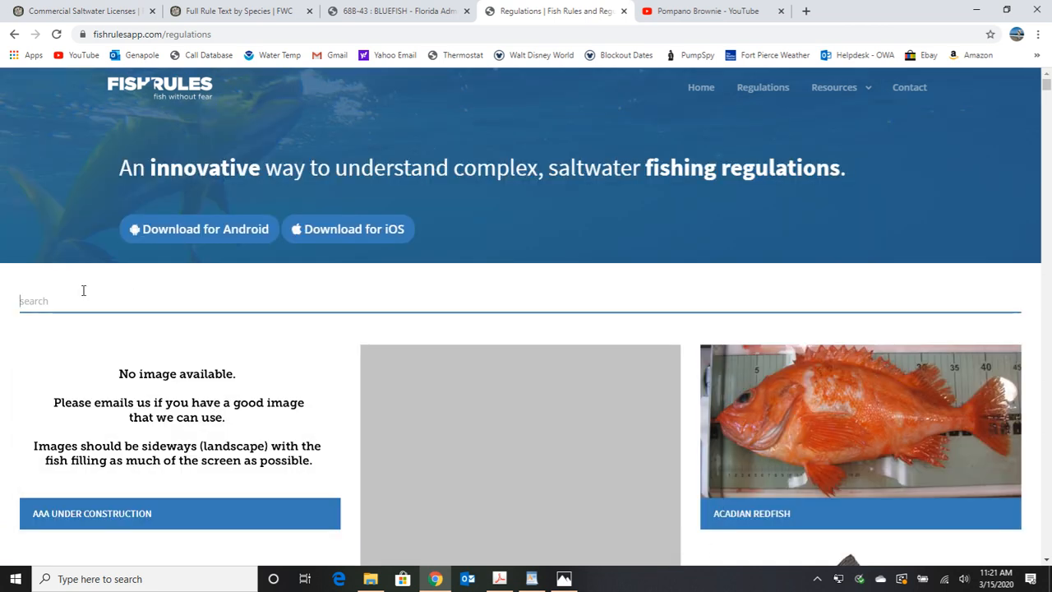
text(pomp)
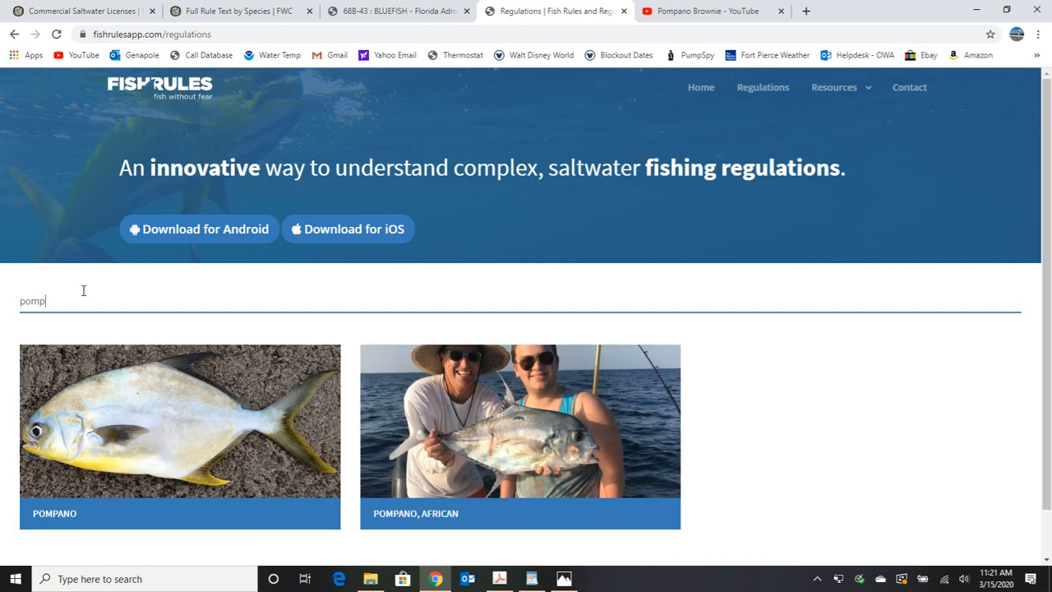
text(ano)
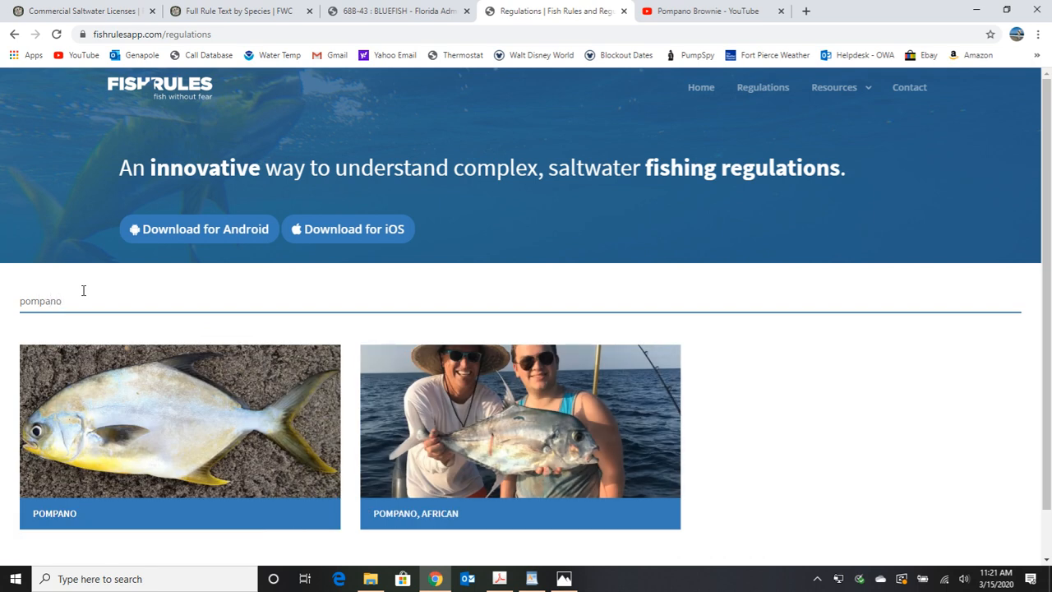
mouse_move(253, 460)
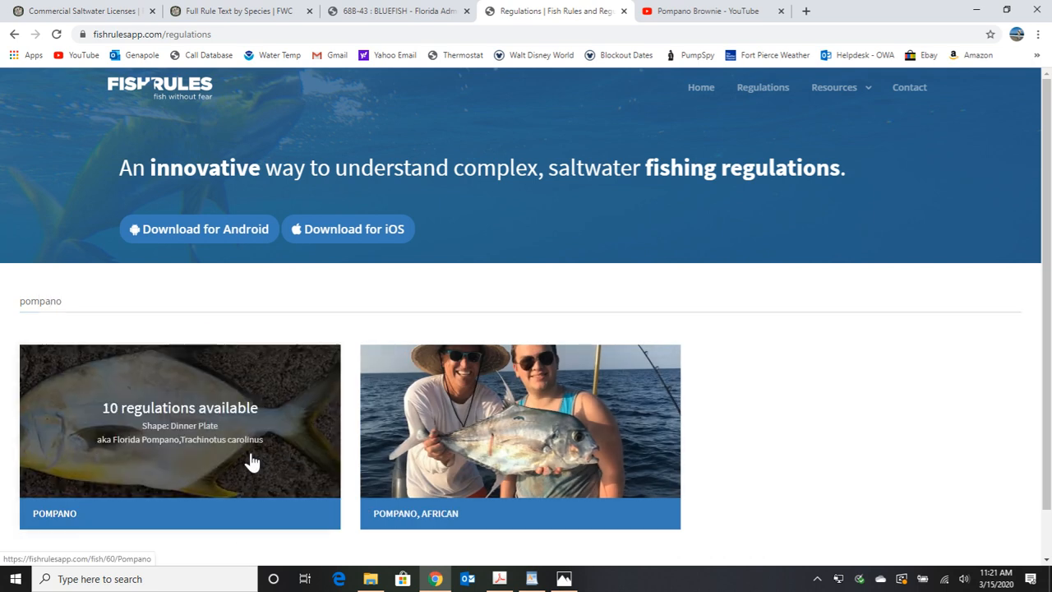
click(179, 420)
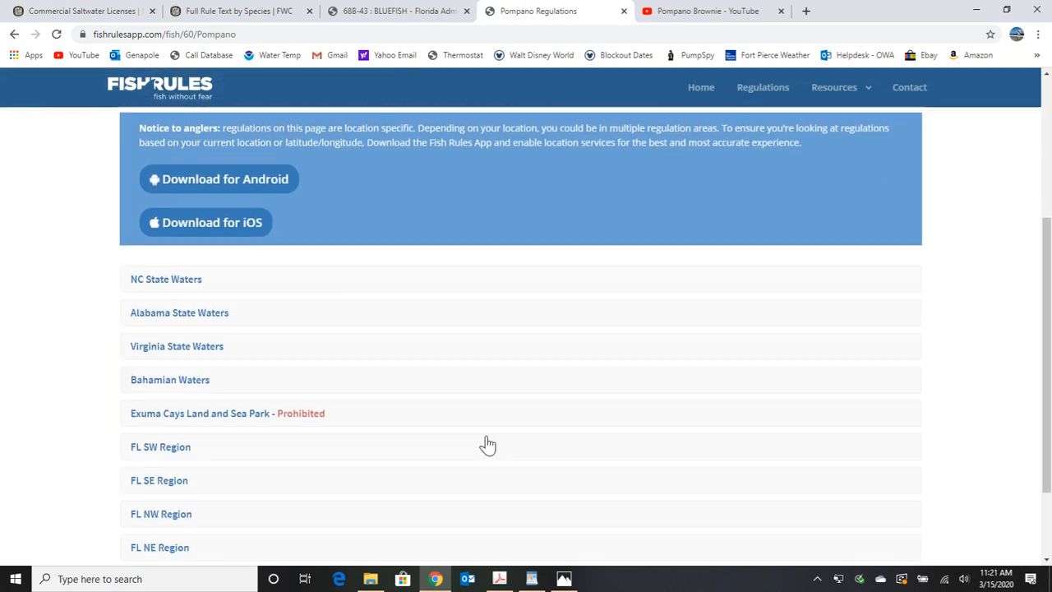
scroll(down, 3)
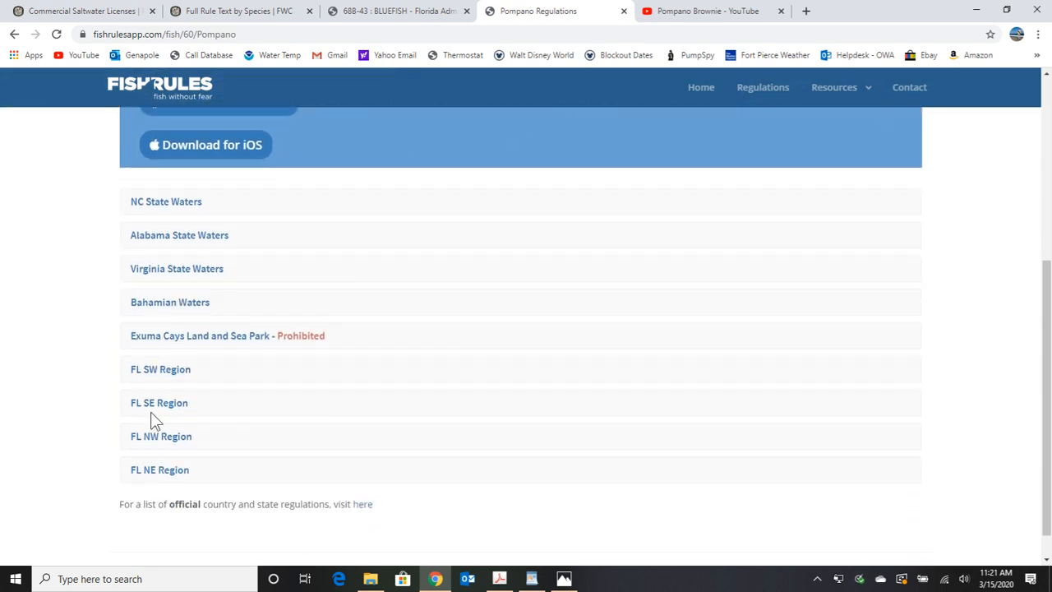
click(159, 403)
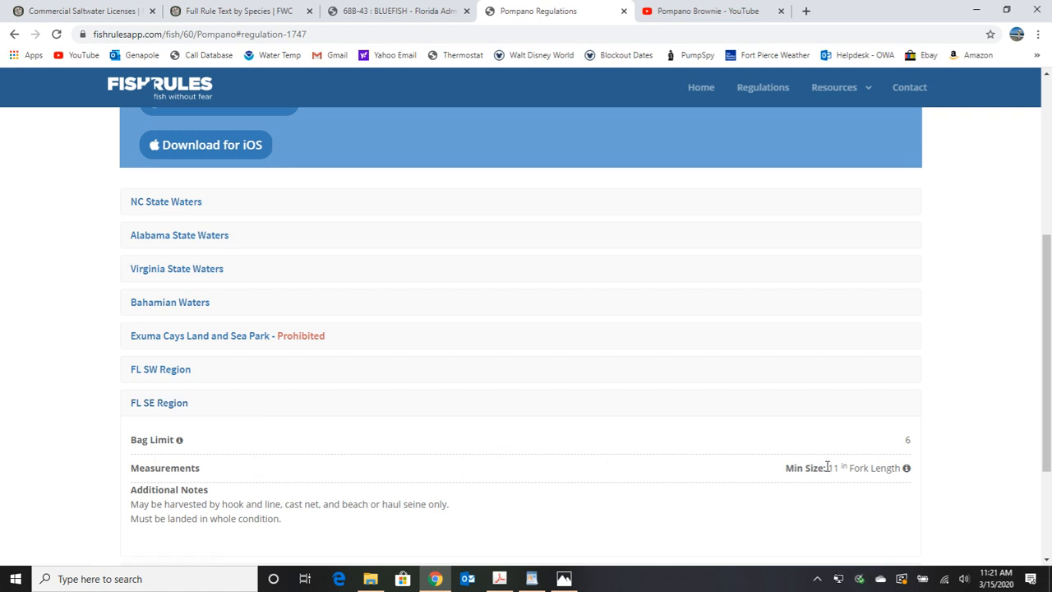
mouse_move(847, 485)
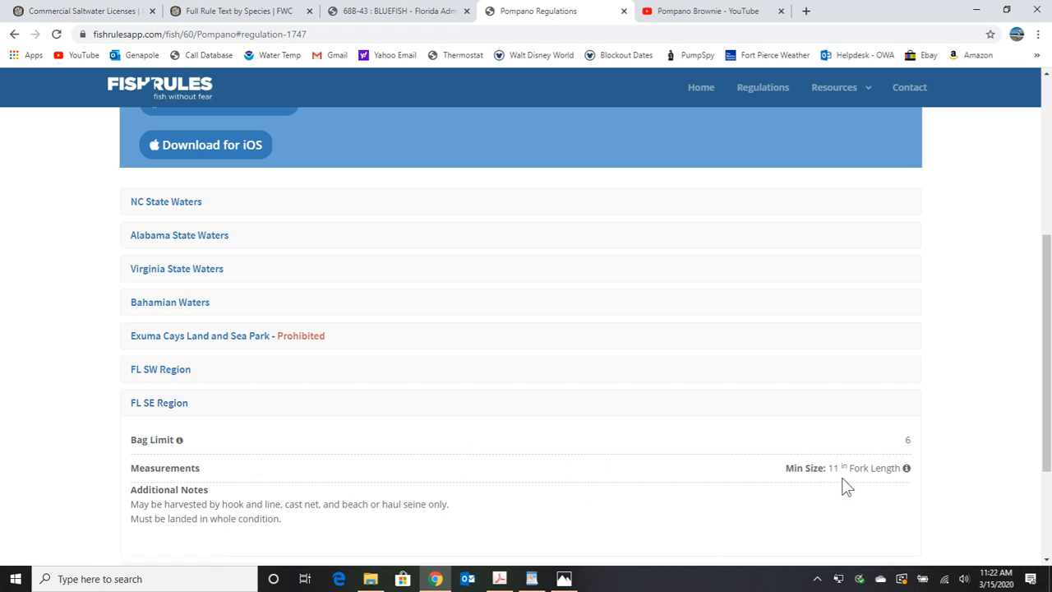
mouse_move(871, 470)
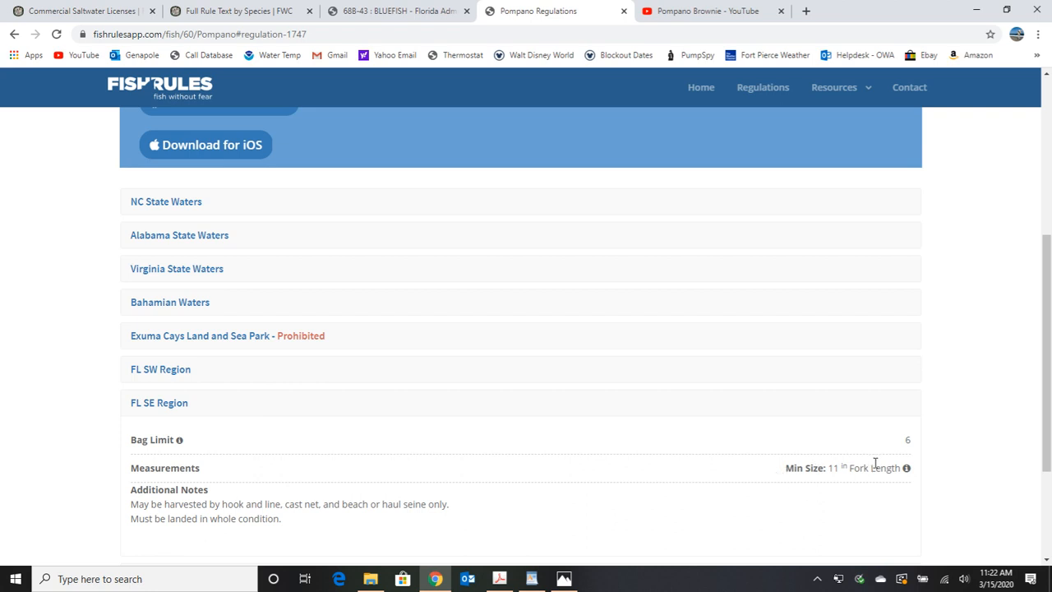
scroll(up, 3)
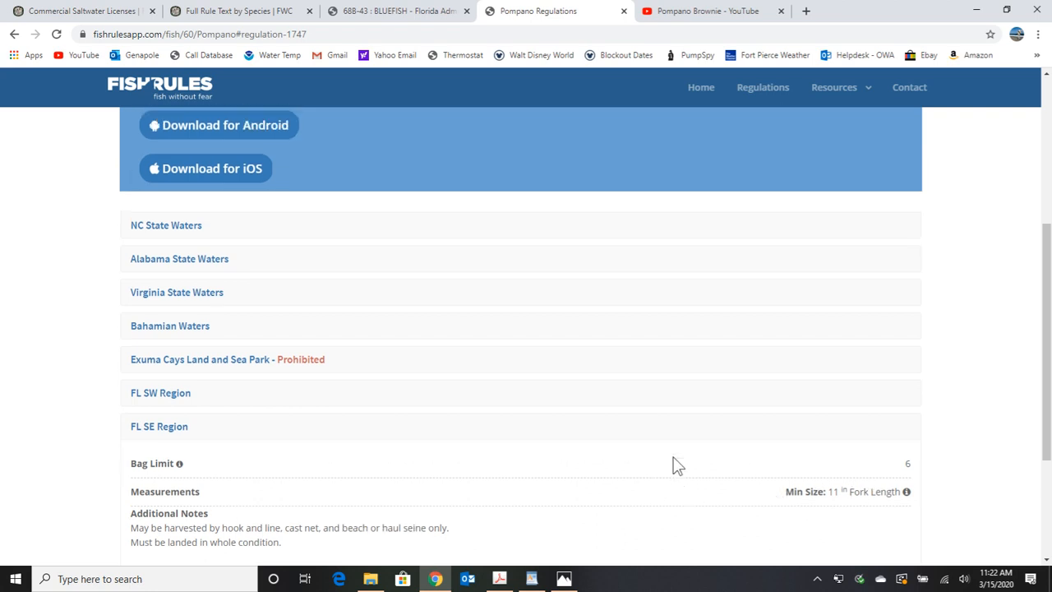
scroll(down, 3)
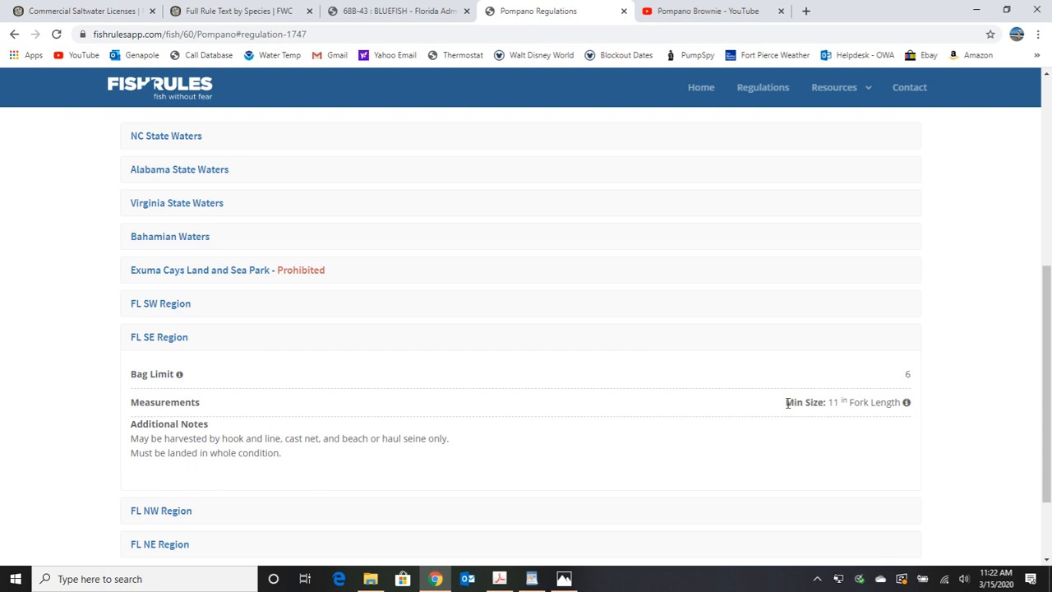
mouse_move(781, 409)
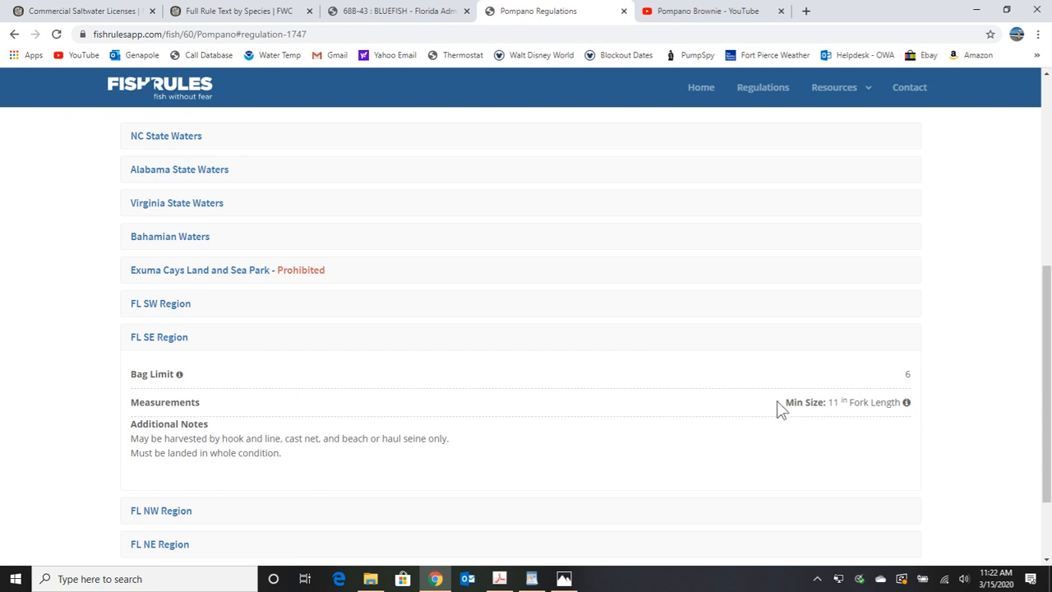
mouse_move(787, 412)
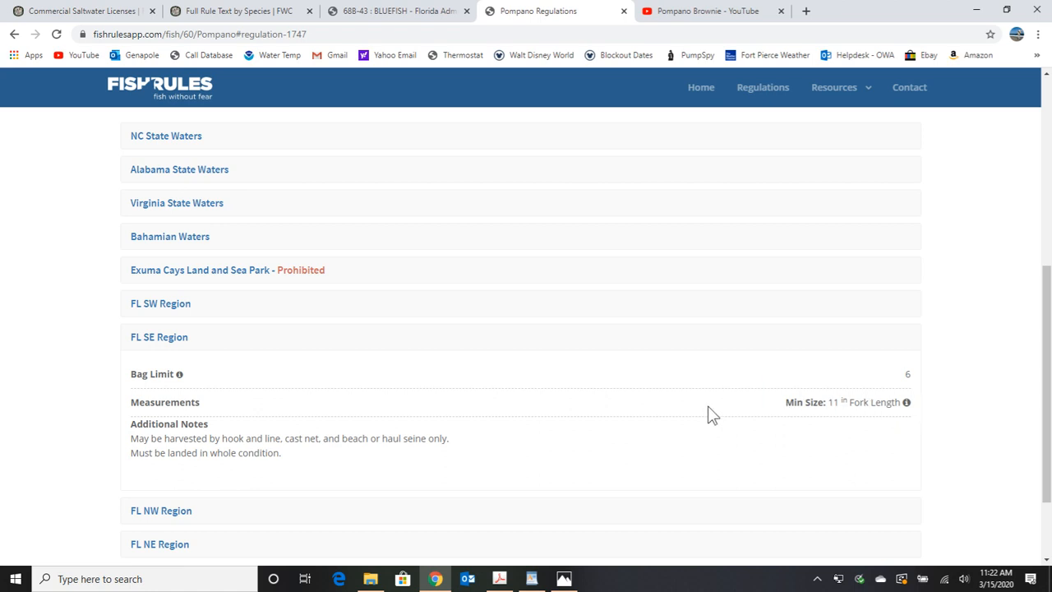
mouse_move(765, 411)
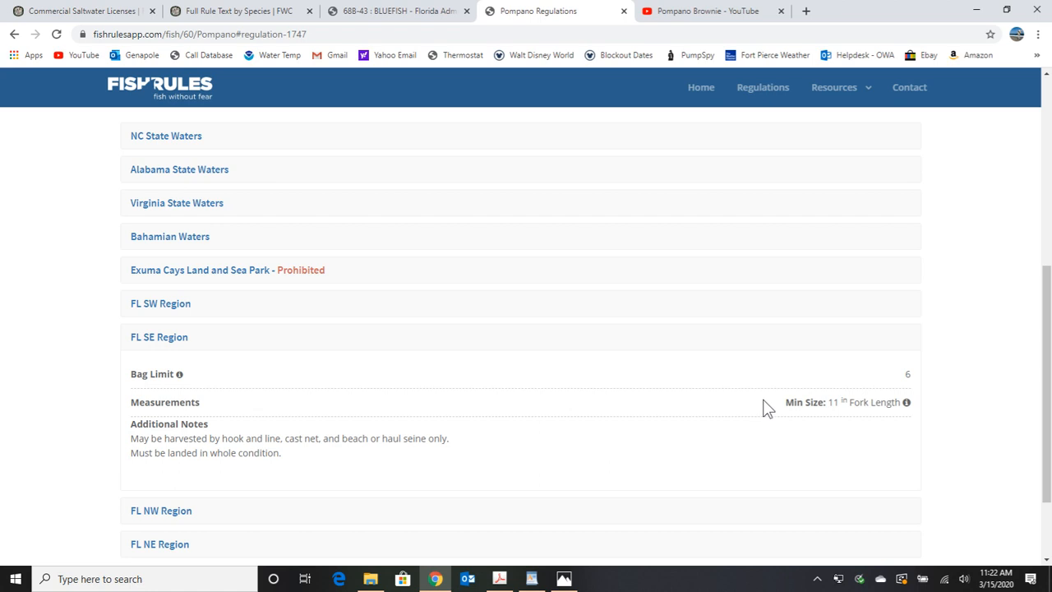
mouse_move(797, 401)
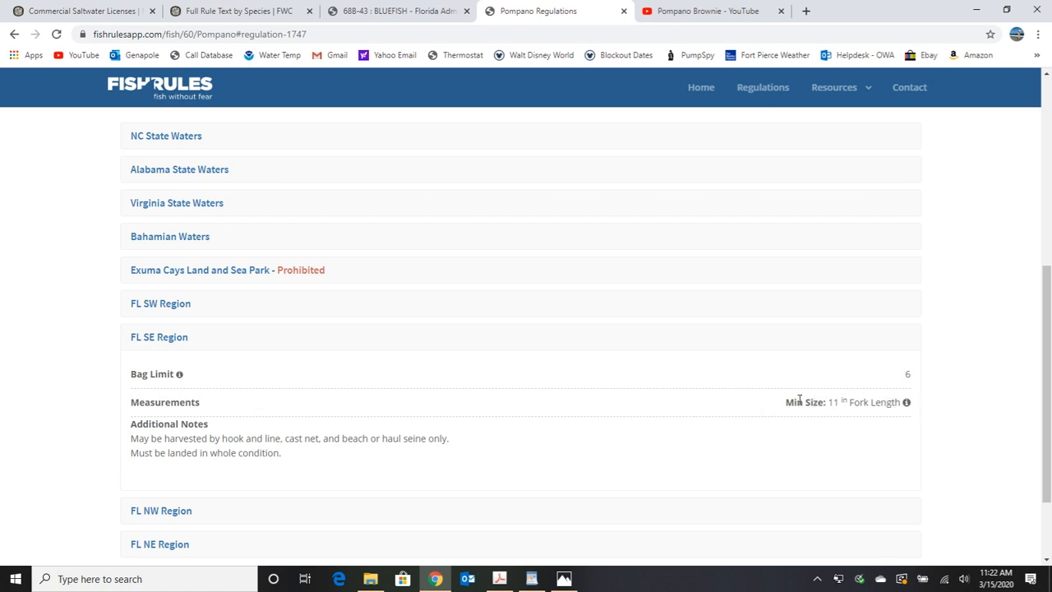
mouse_move(795, 409)
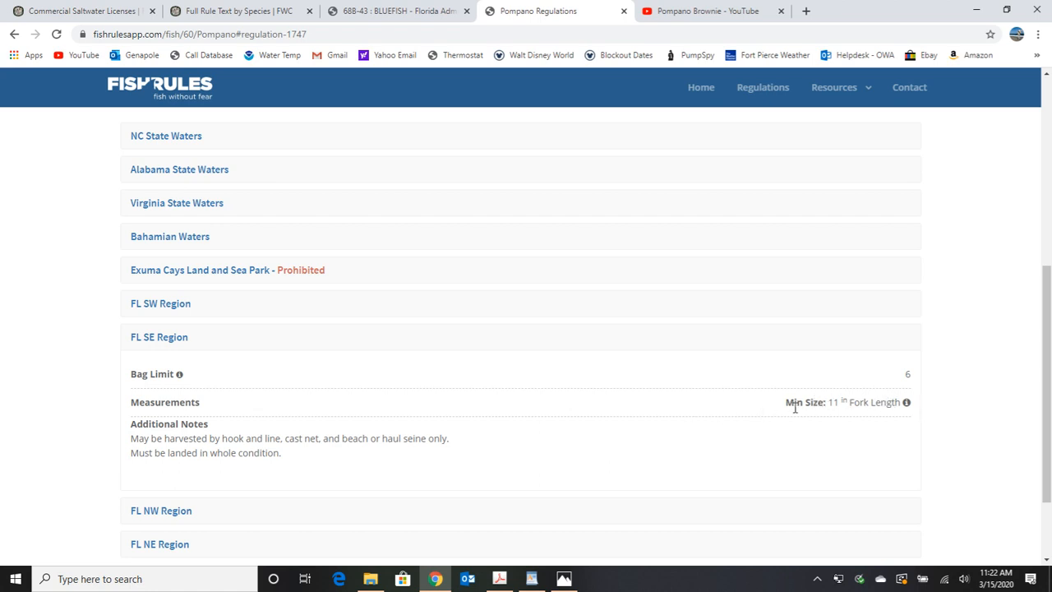
mouse_move(672, 413)
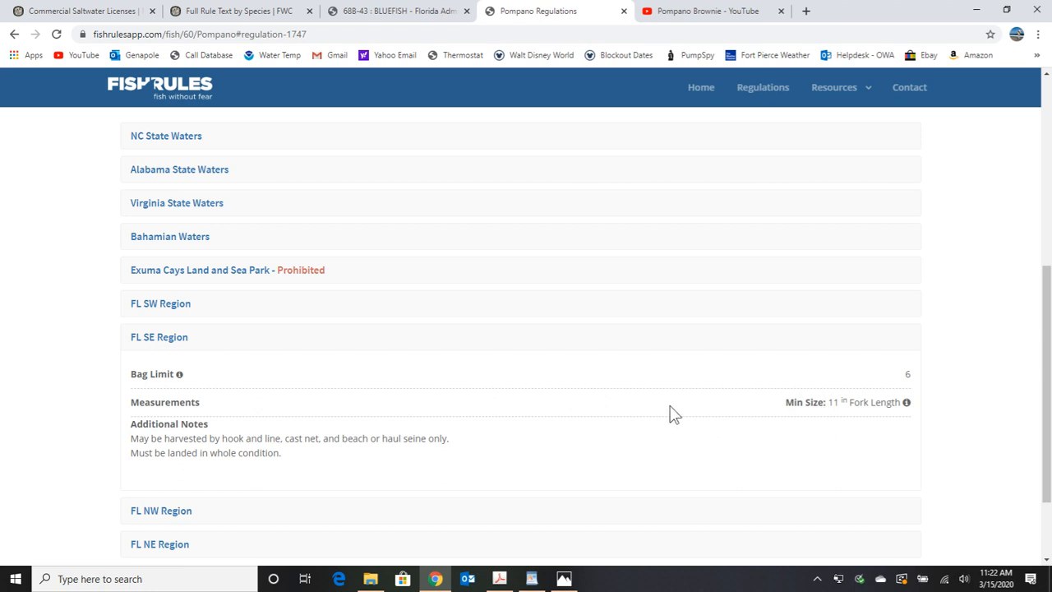
mouse_move(670, 406)
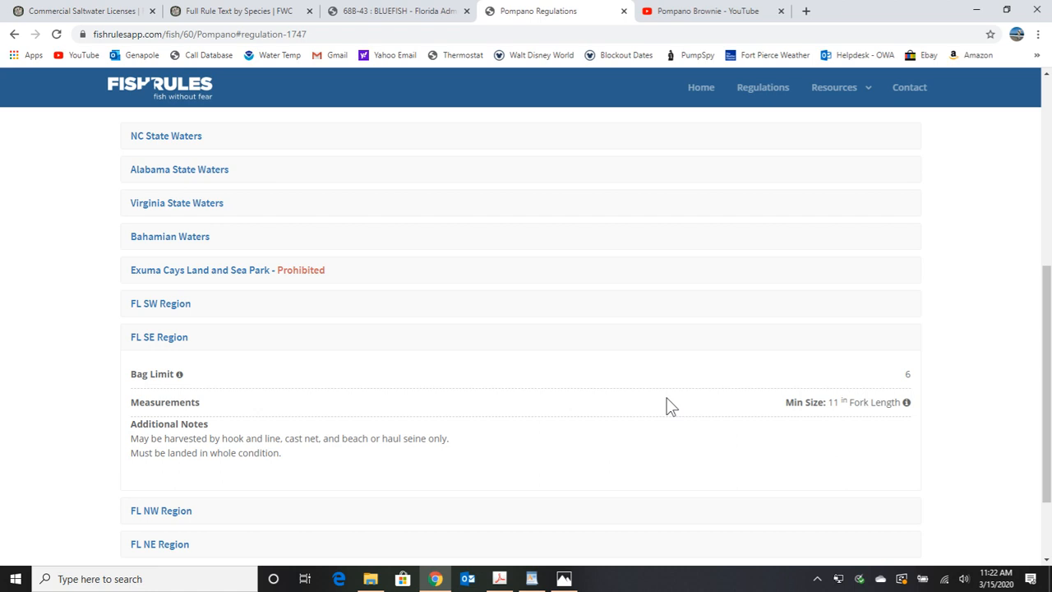
mouse_move(641, 412)
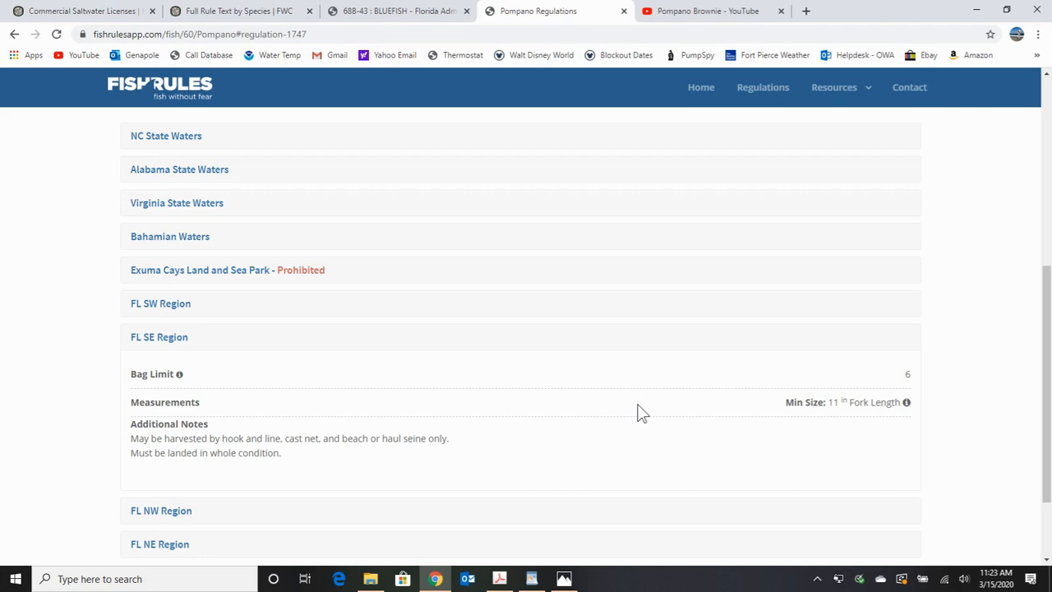
mouse_move(633, 411)
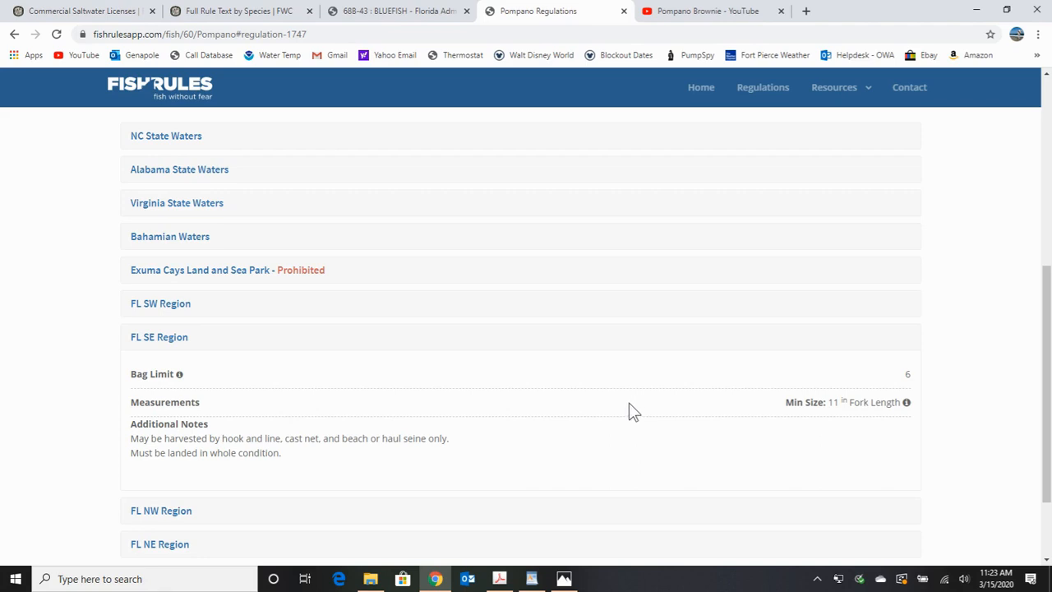
mouse_move(530, 579)
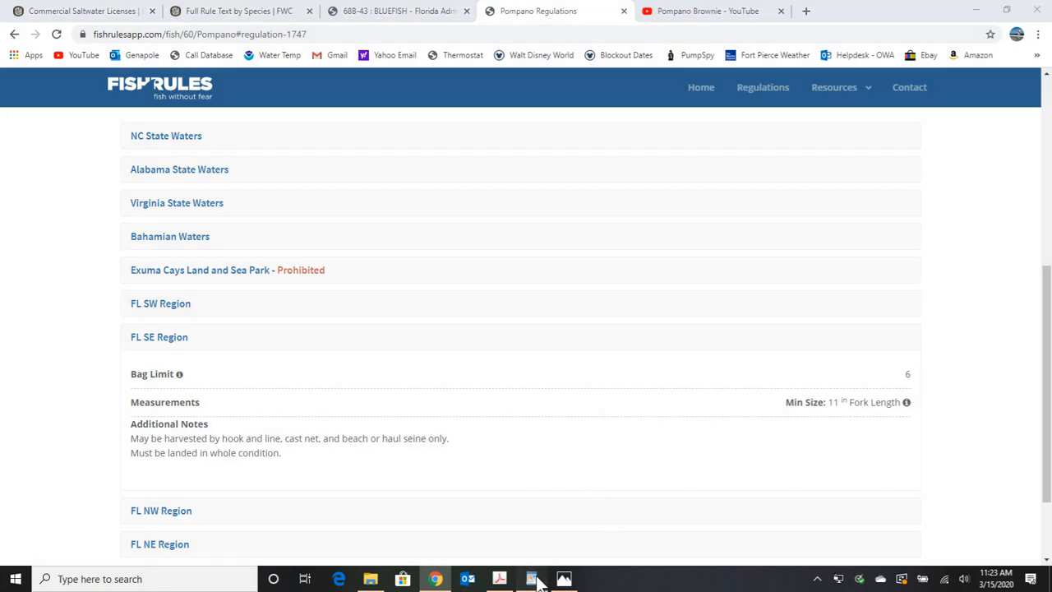
click(532, 578)
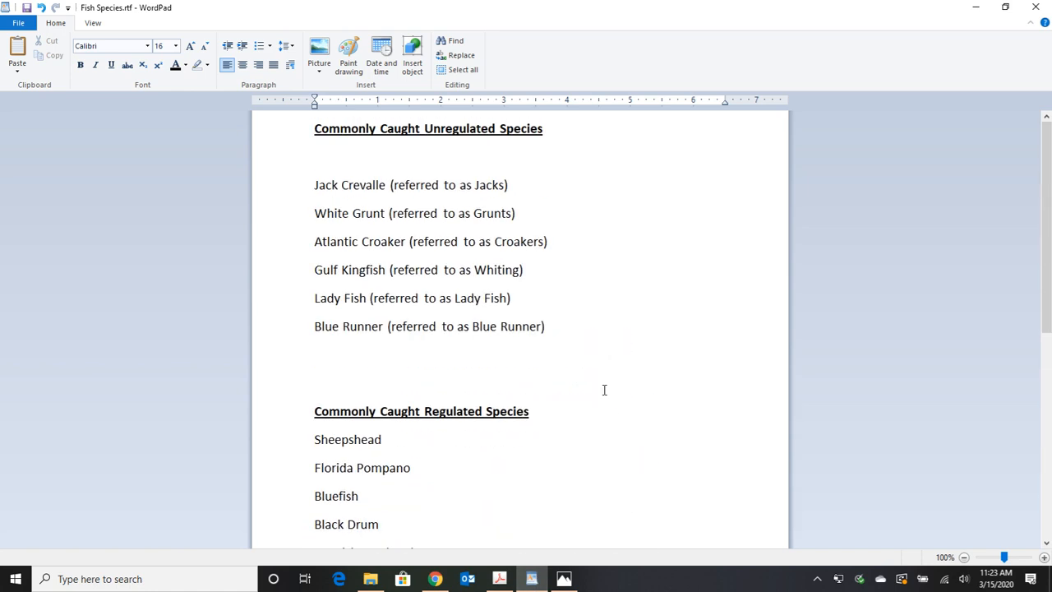
drag(314, 241, 545, 326)
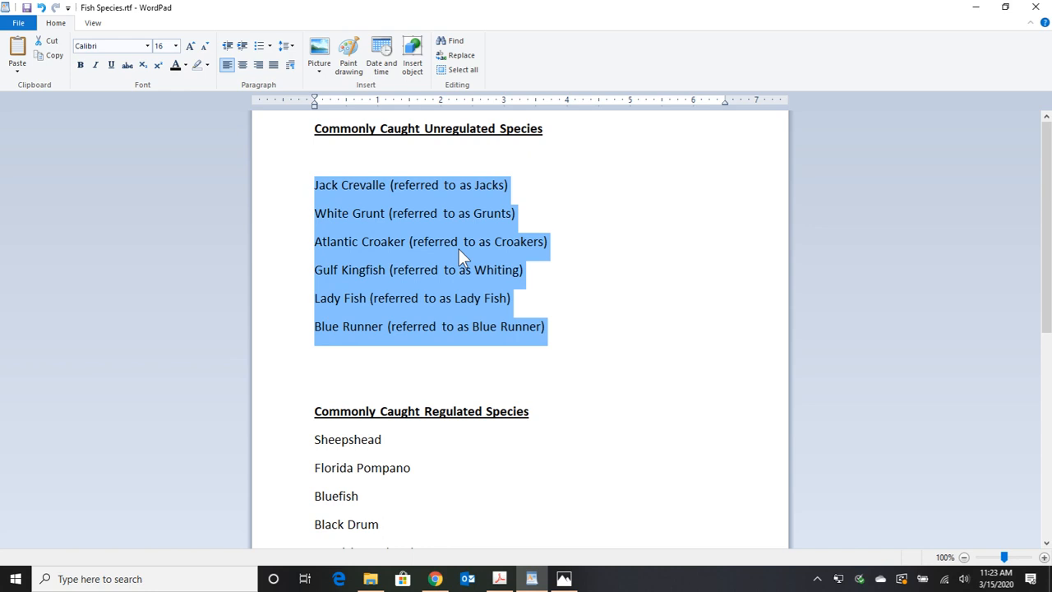
mouse_move(542, 293)
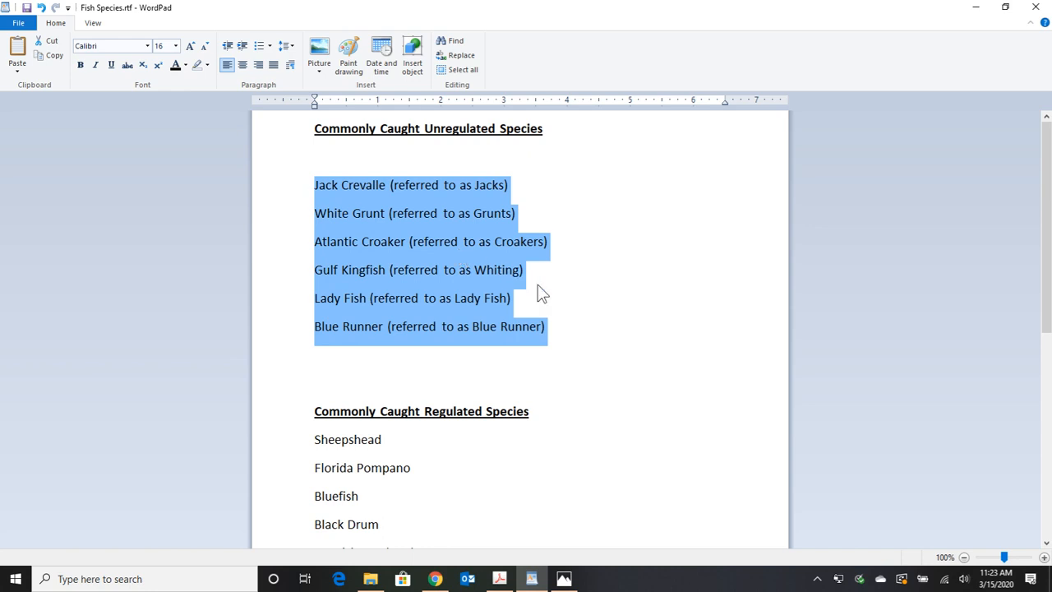
mouse_move(542, 519)
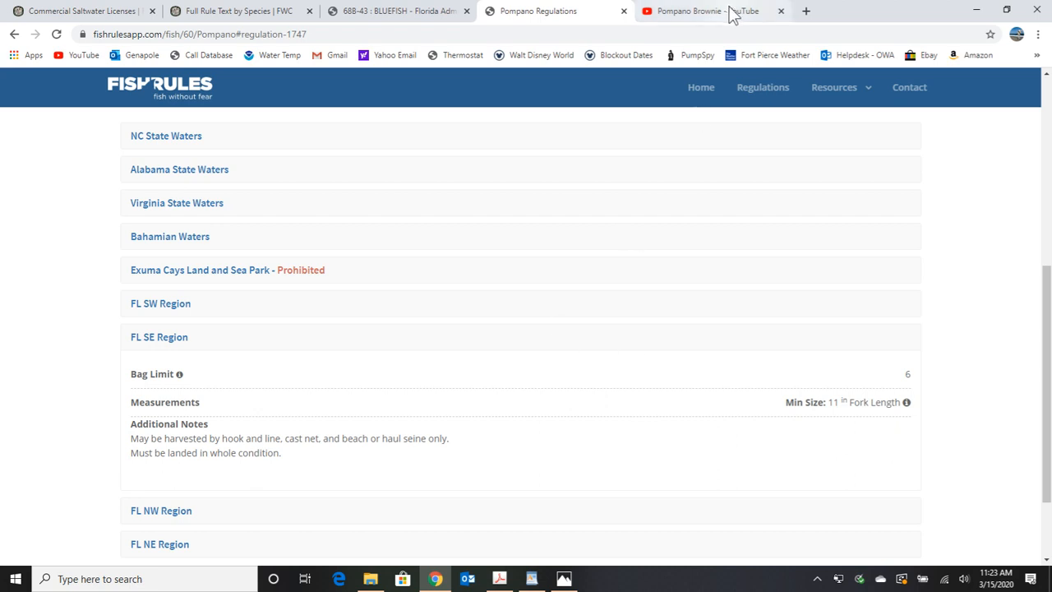
Switch to the 'Pompano Brownie - YouTube' tab showing its Pompano Surf Fishing playlist
click(702, 11)
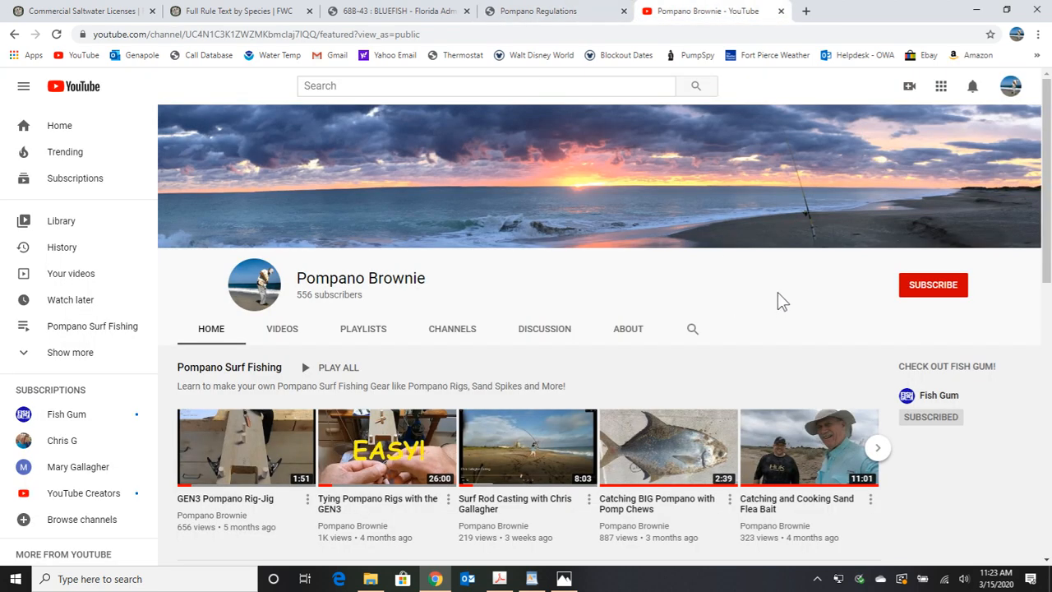
mouse_move(795, 293)
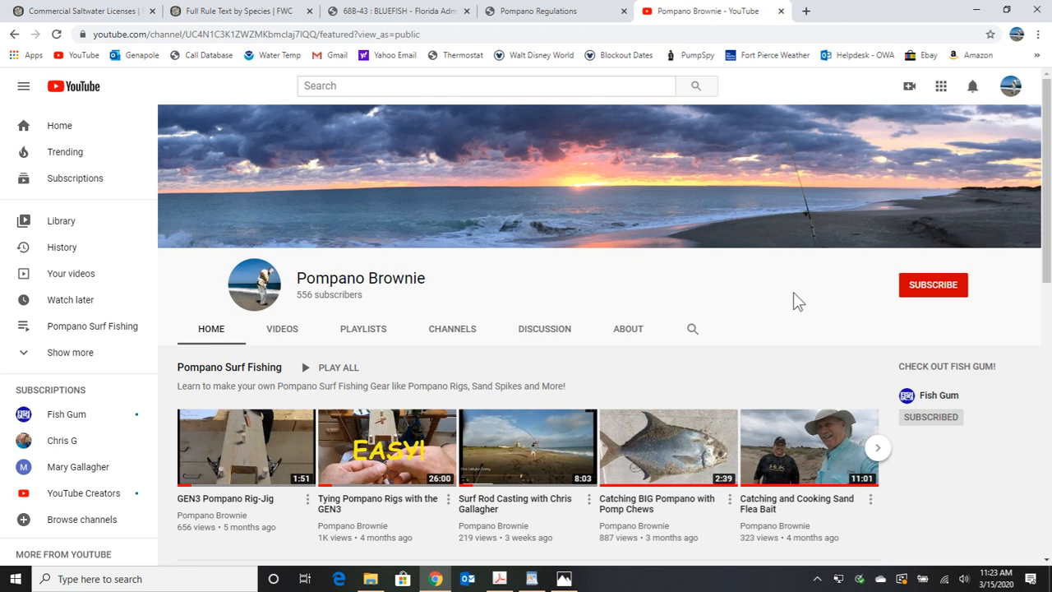
mouse_move(794, 272)
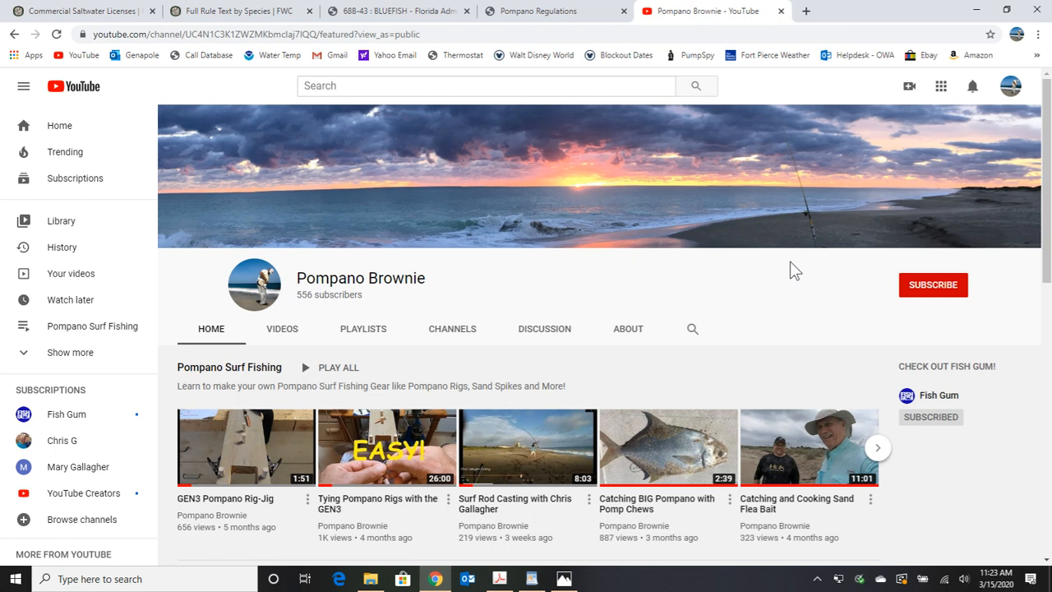
mouse_move(732, 270)
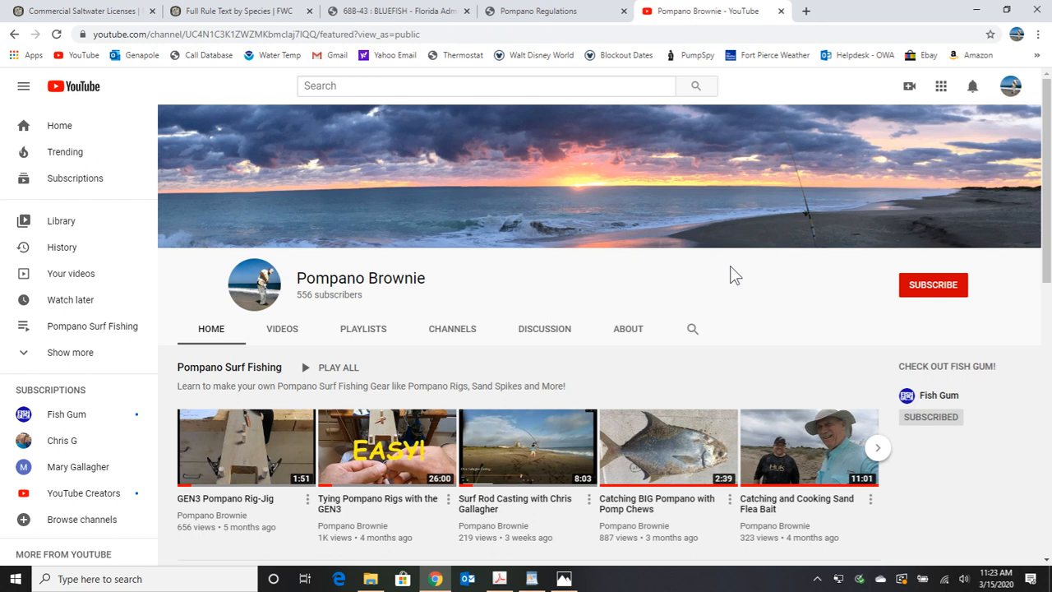
mouse_move(742, 273)
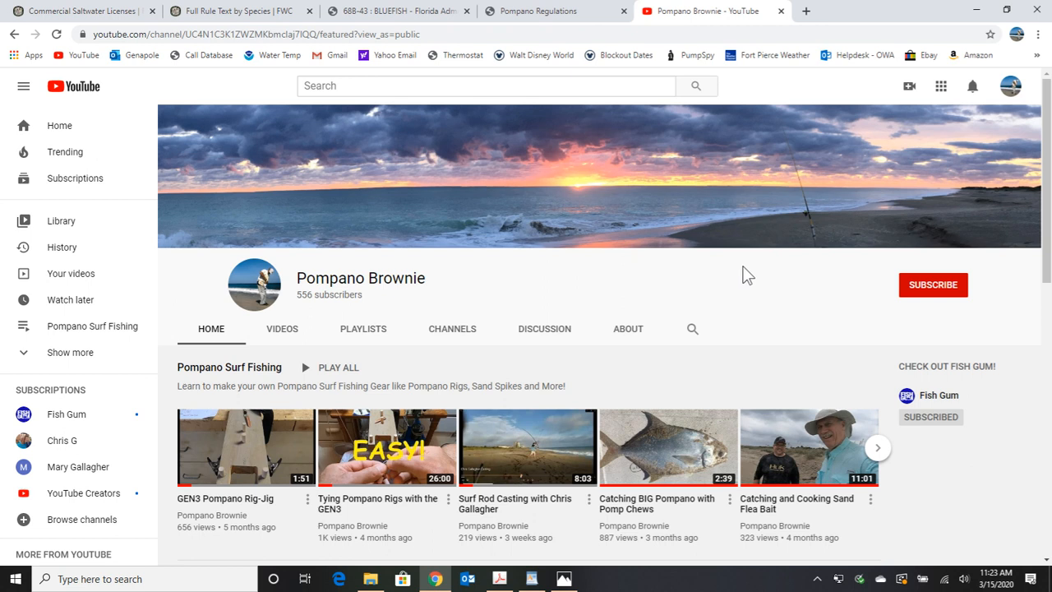
mouse_move(592, 278)
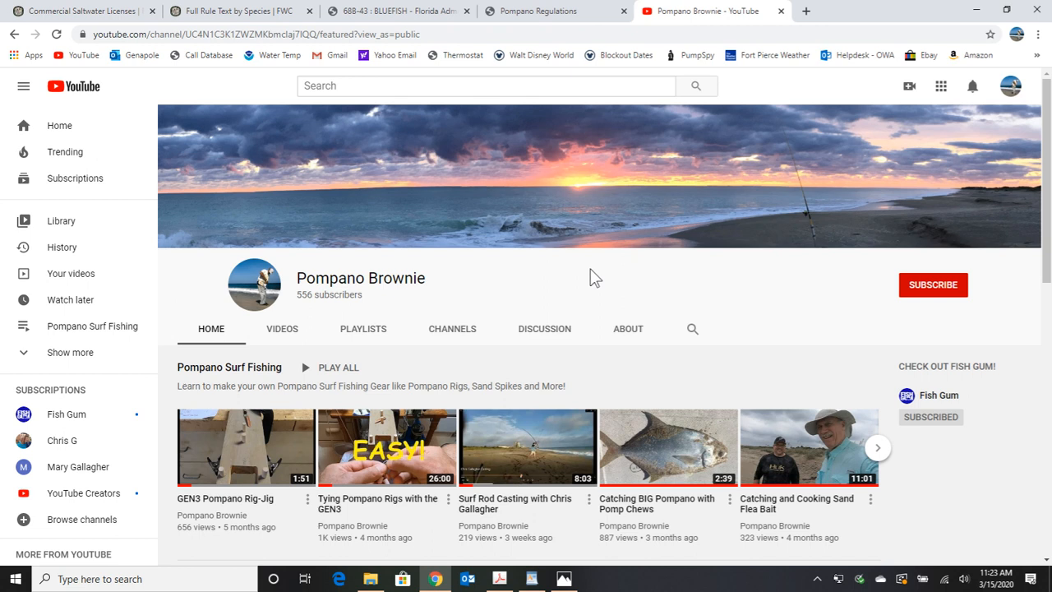
mouse_move(647, 290)
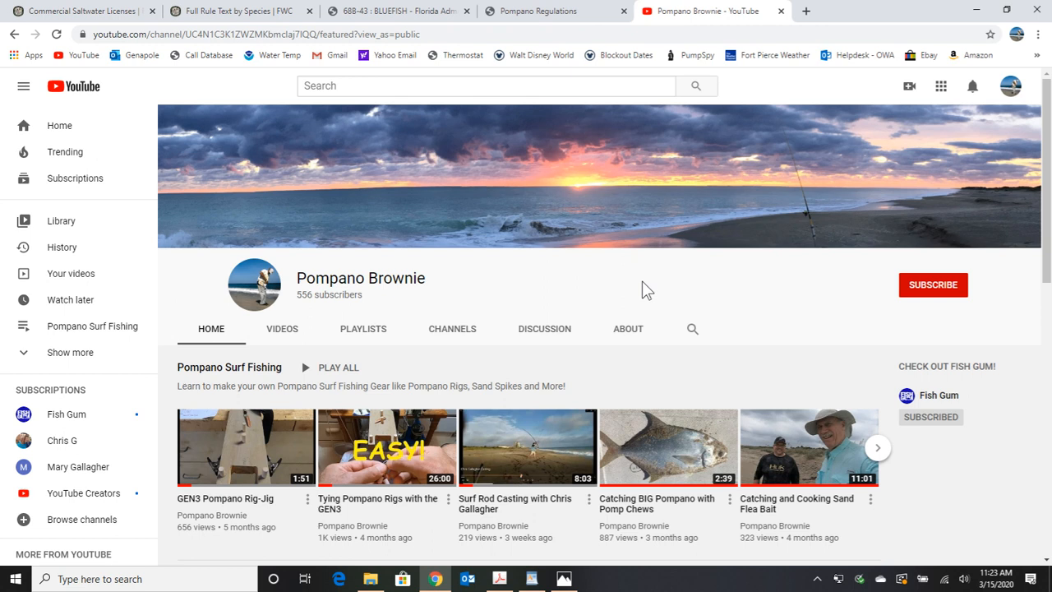
mouse_move(592, 285)
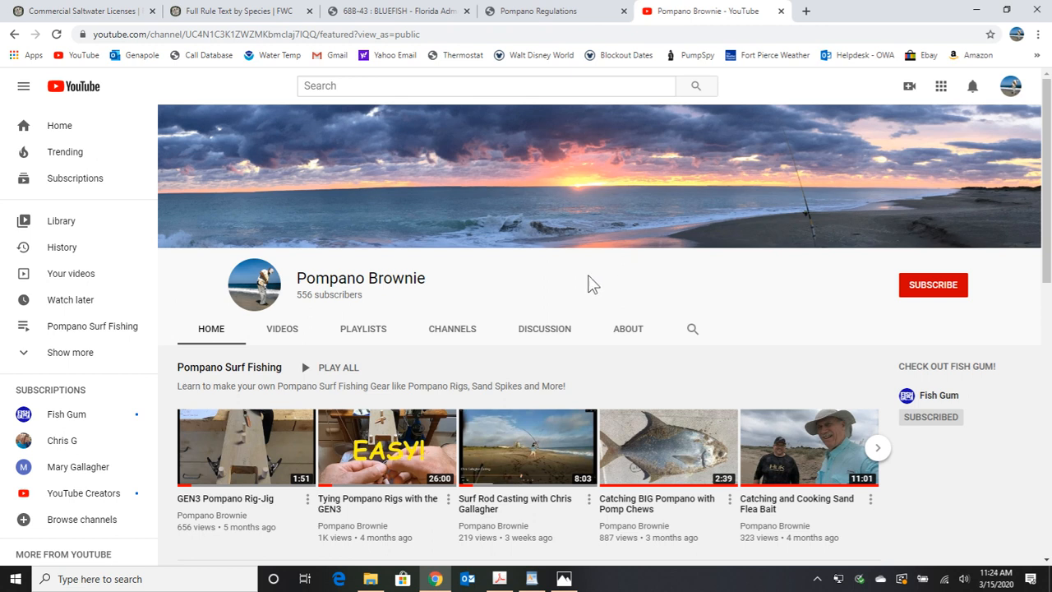
mouse_move(670, 298)
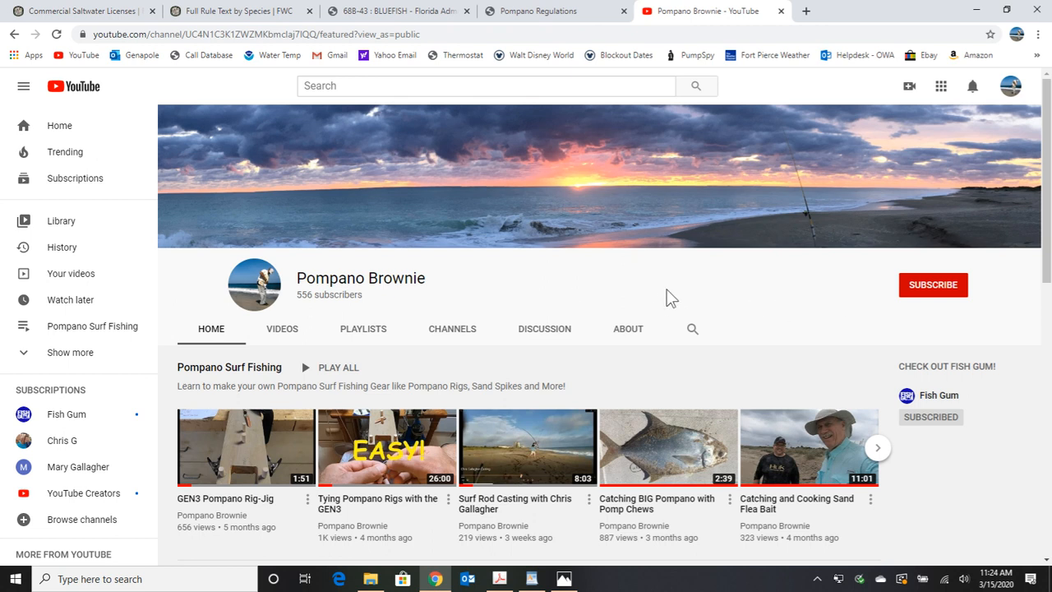
mouse_move(692, 307)
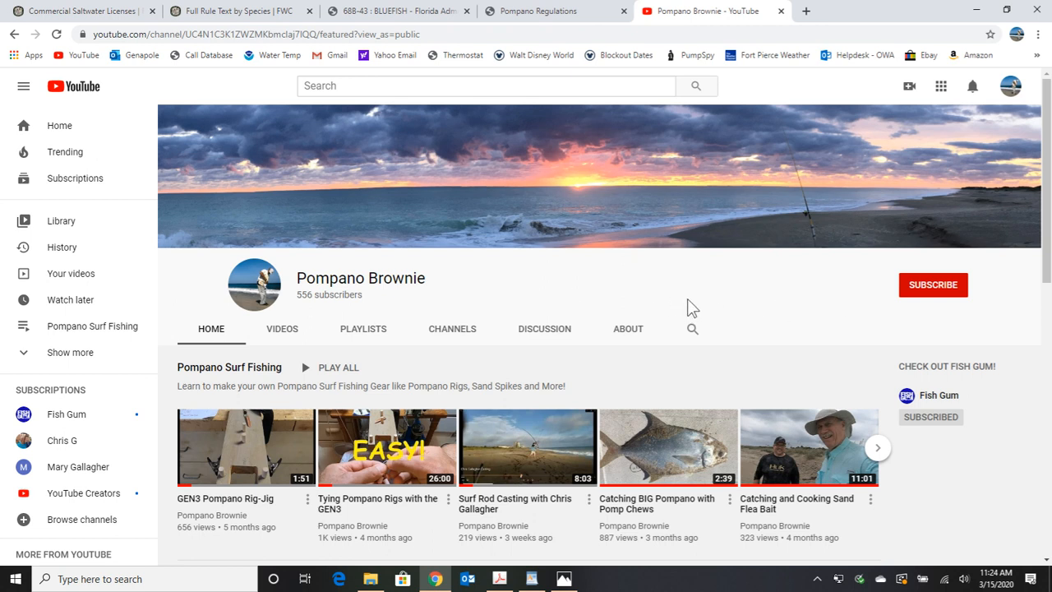
mouse_move(723, 284)
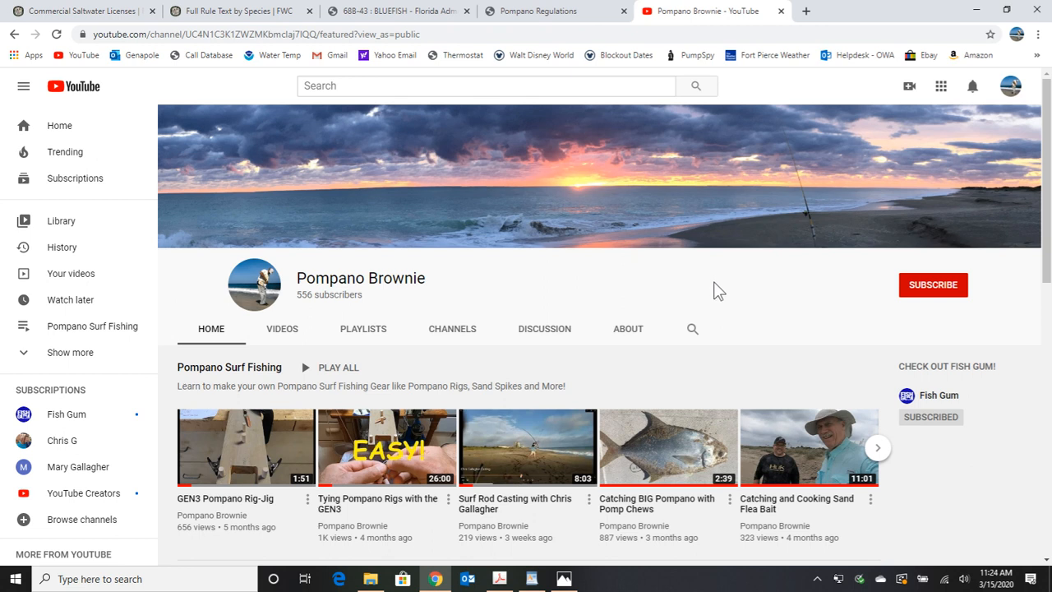
mouse_move(793, 298)
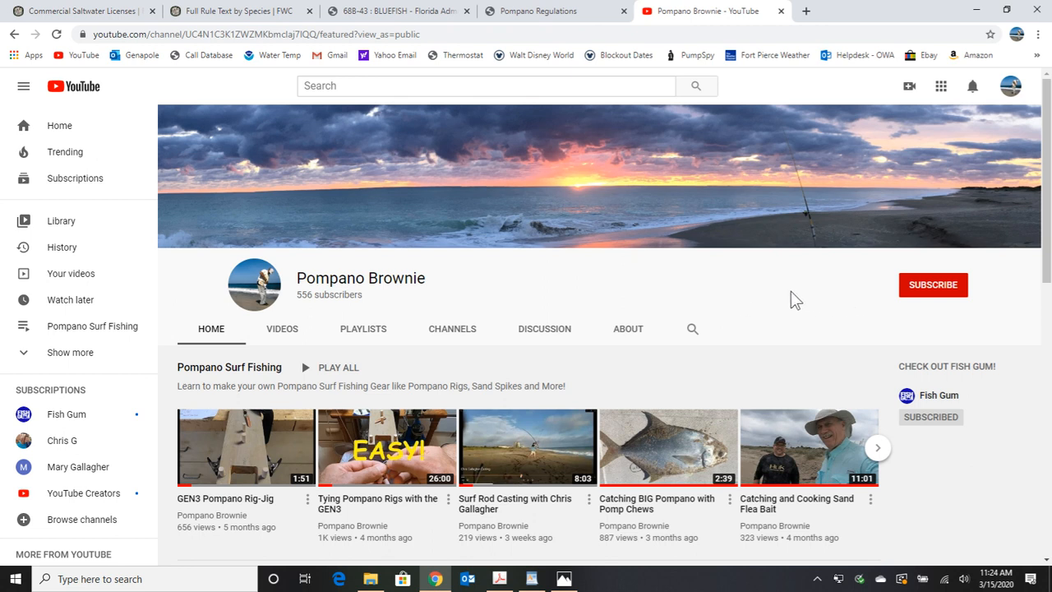